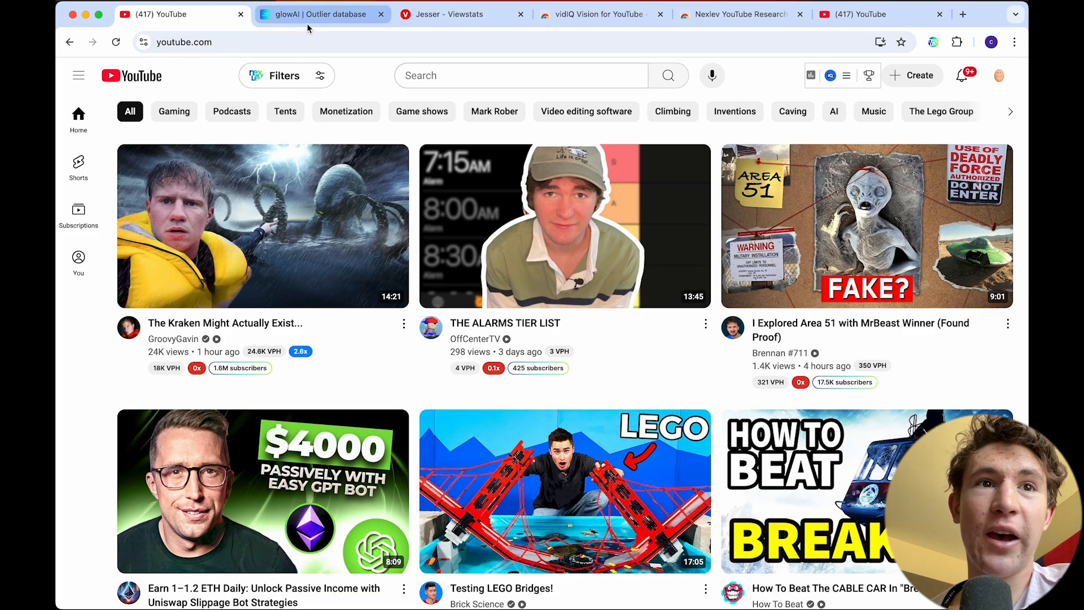
Leave the London Bridge outlier results and go to the glowlabs.ai homepage.
{"action": "left_click", "coordinate": [322, 14]}
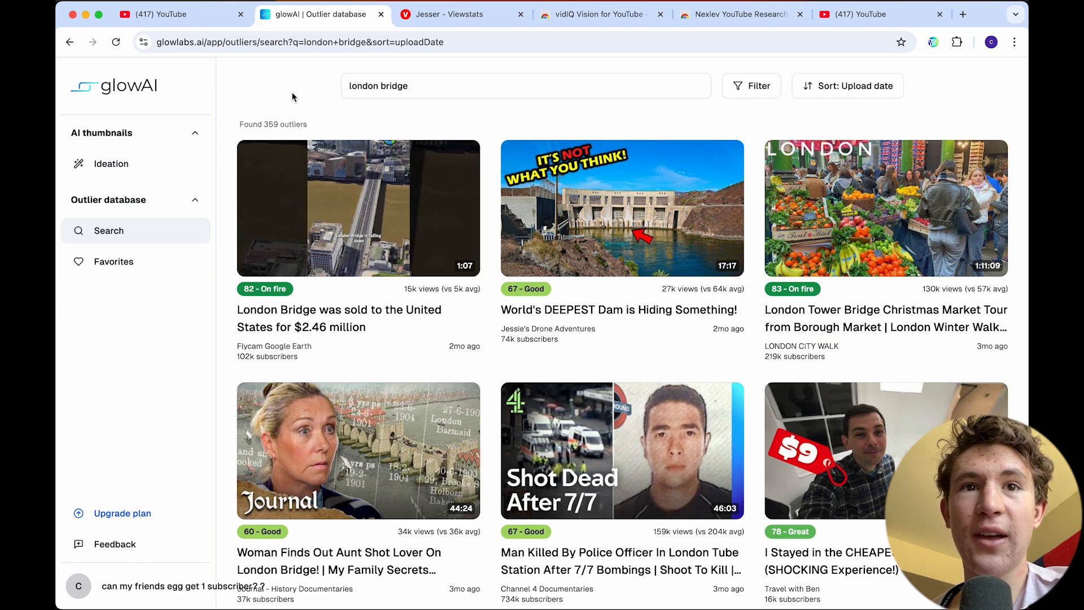
{"action": "left_click", "coordinate": [297, 42]}
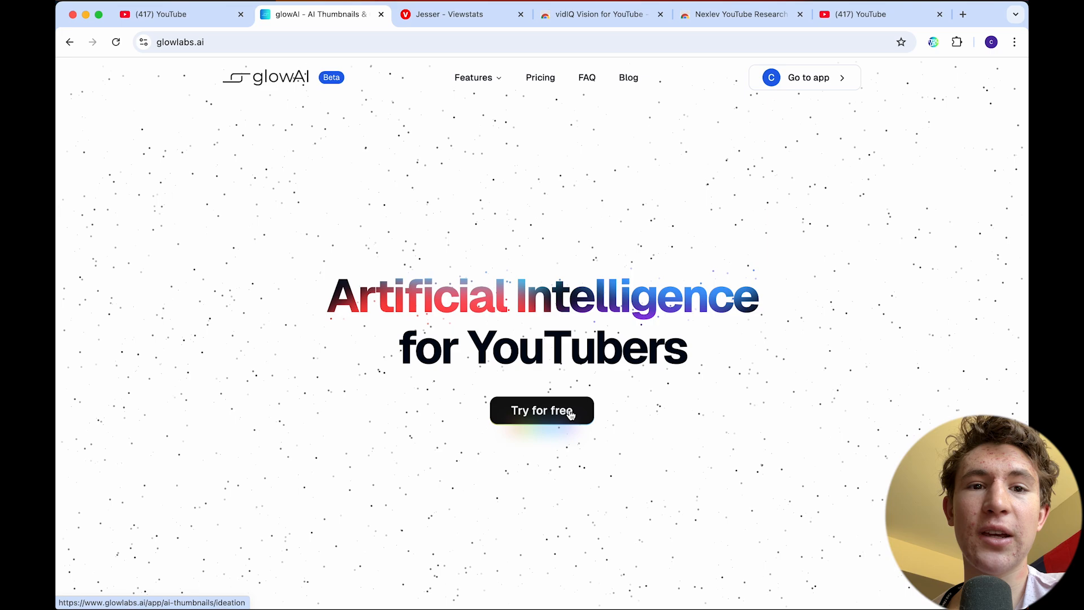
Enter the glowAI app and bring up the outlier database search page.
{"action": "left_click", "coordinate": [541, 410]}
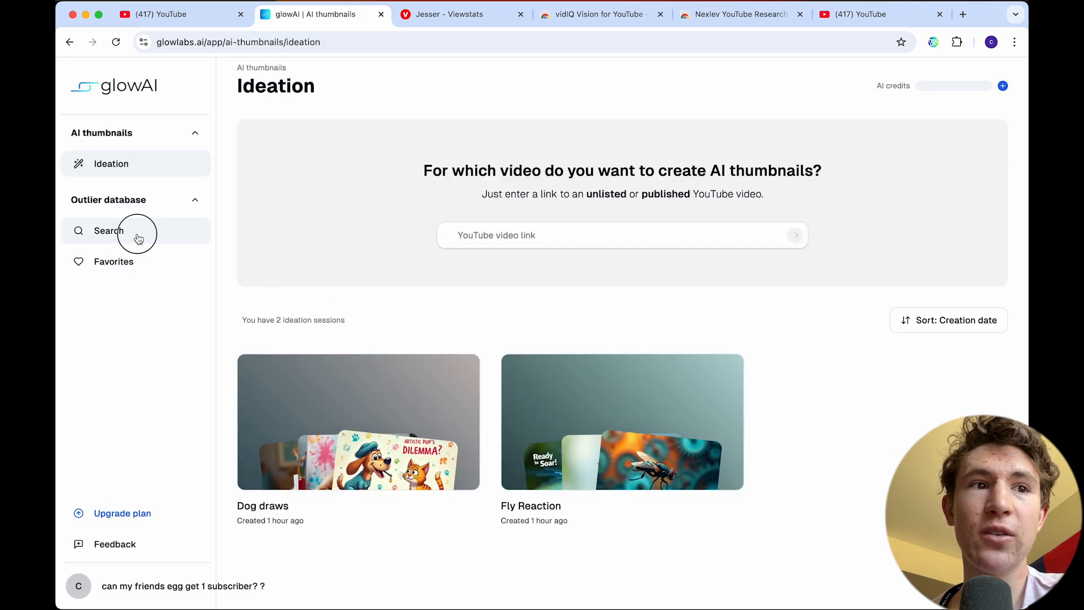
{"action": "left_click", "coordinate": [108, 230]}
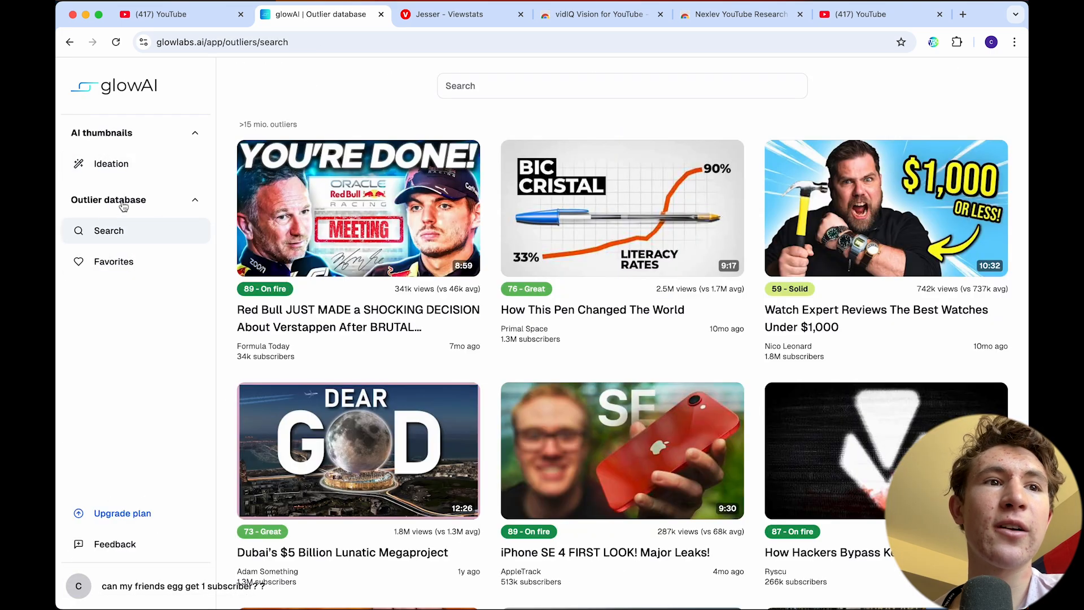
{"action": "mouse_move", "coordinate": [503, 322]}
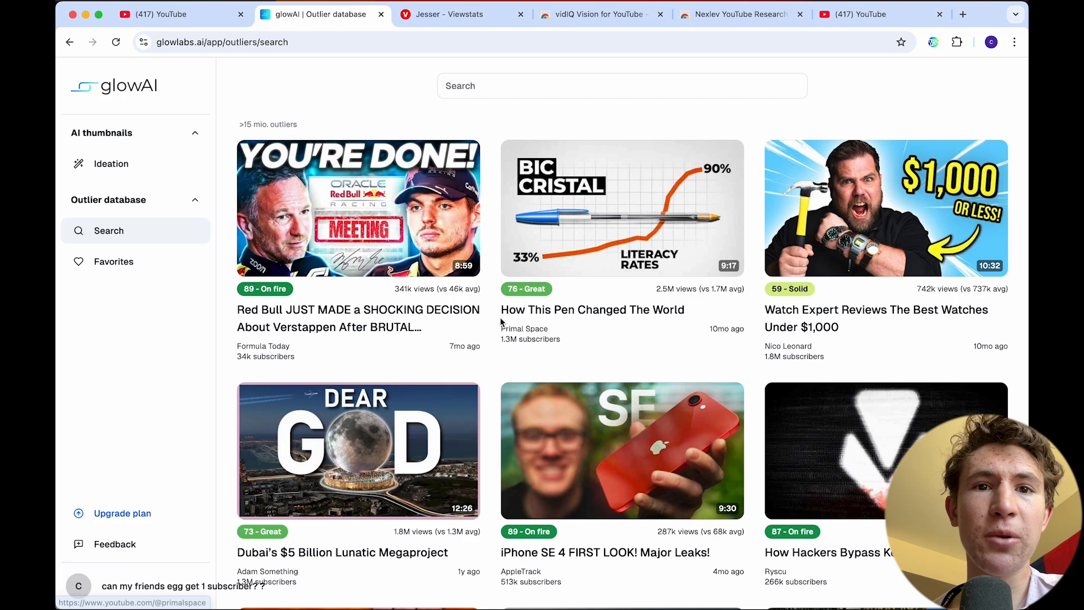
{"action": "left_click", "coordinate": [622, 85]}
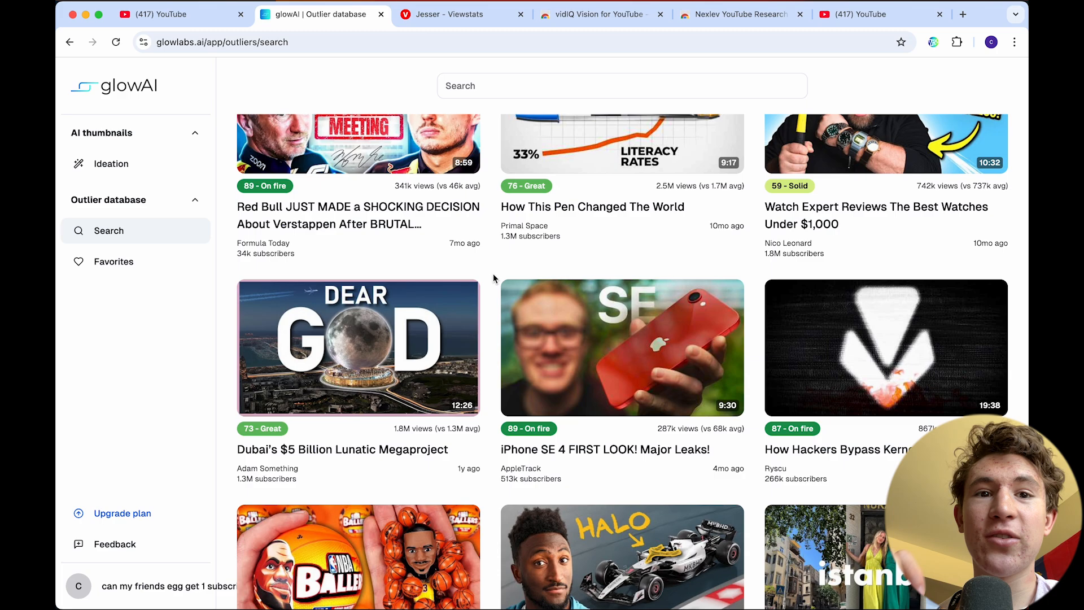
Scroll down through the general feed of high-scoring outlier videos.
{"action": "scroll", "scroll_direction": "down", "scroll_amount": 3}
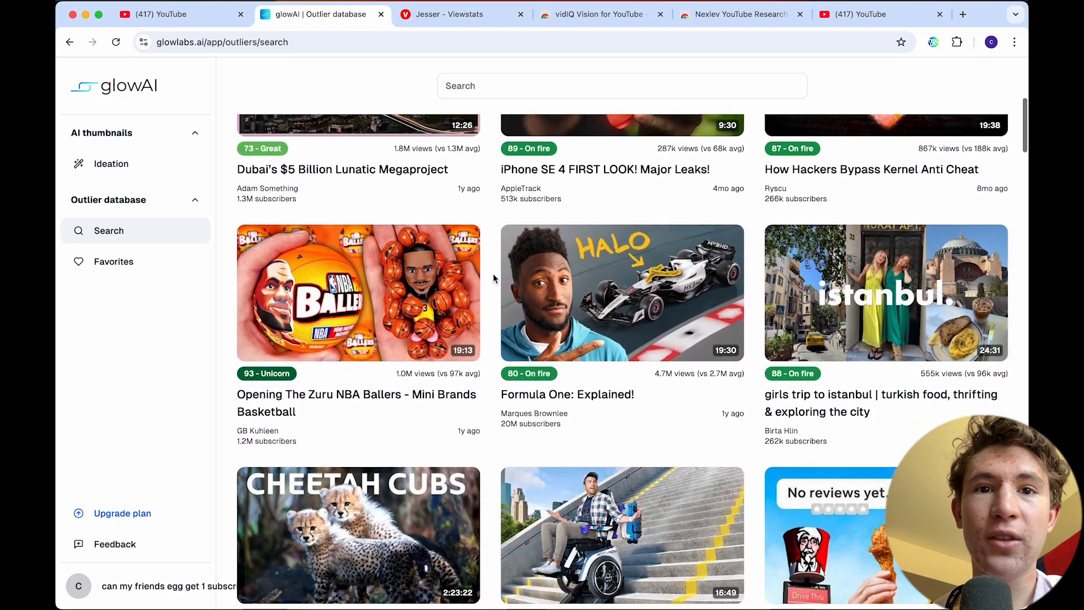
{"action": "scroll", "scroll_direction": "down", "scroll_amount": 3}
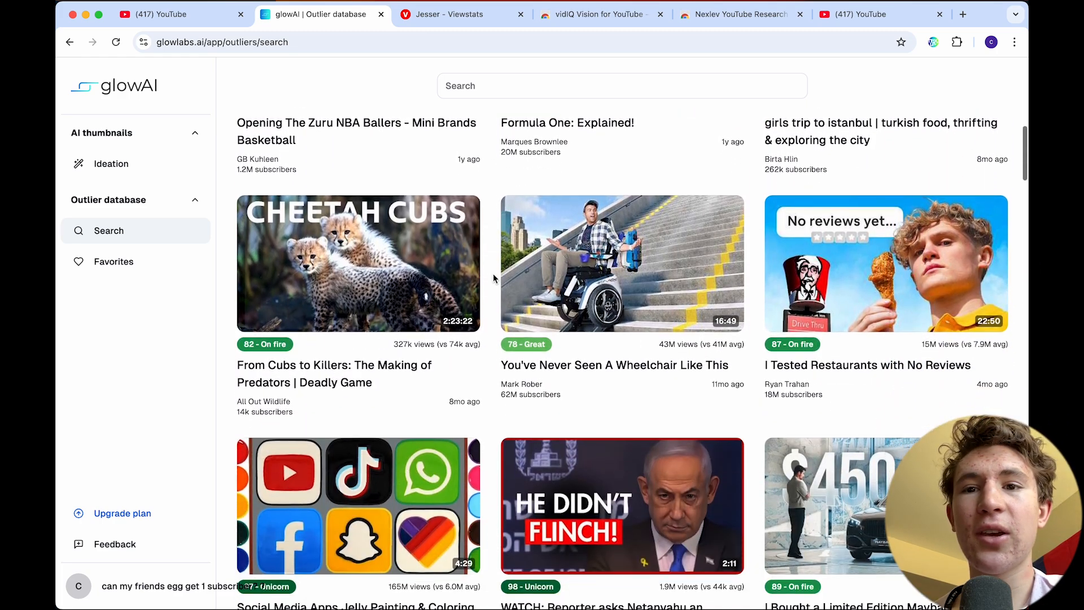
{"action": "scroll", "scroll_direction": "down", "scroll_amount": 3}
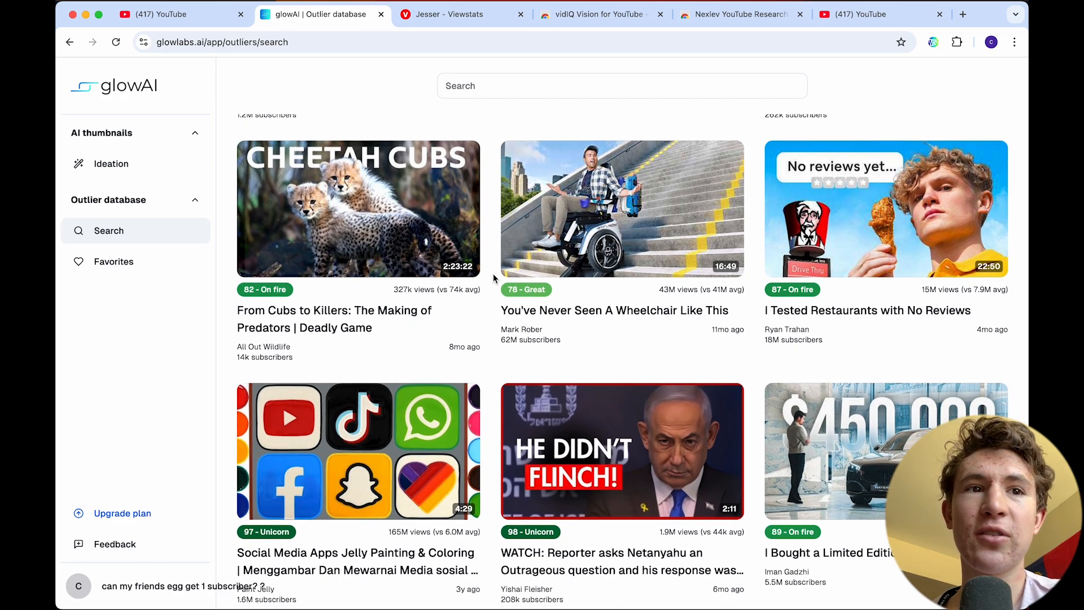
{"action": "mouse_move", "coordinate": [492, 251]}
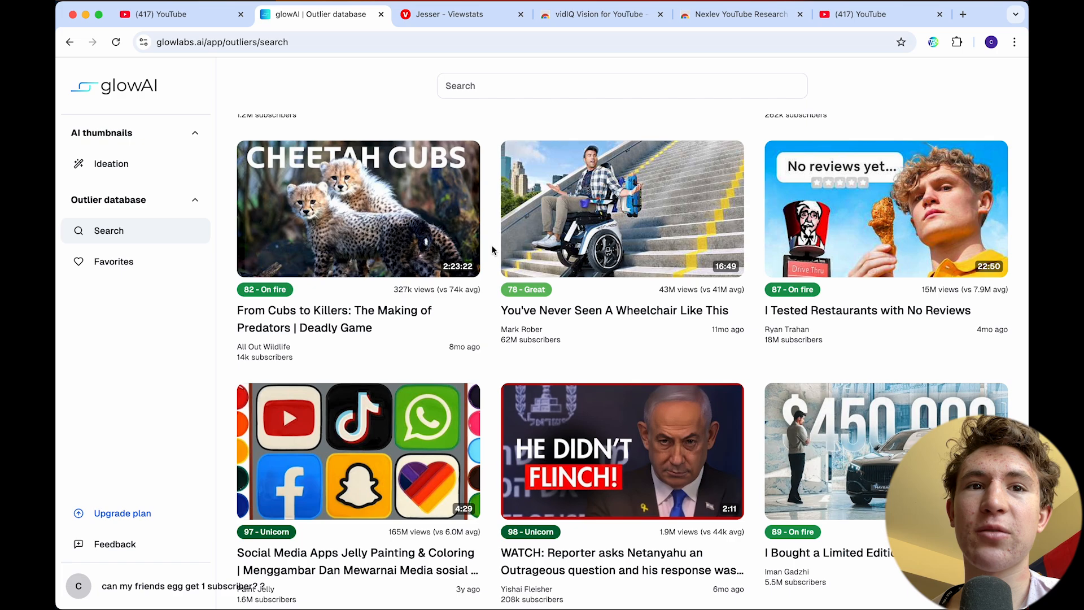
{"action": "scroll", "scroll_direction": "down", "scroll_amount": 3}
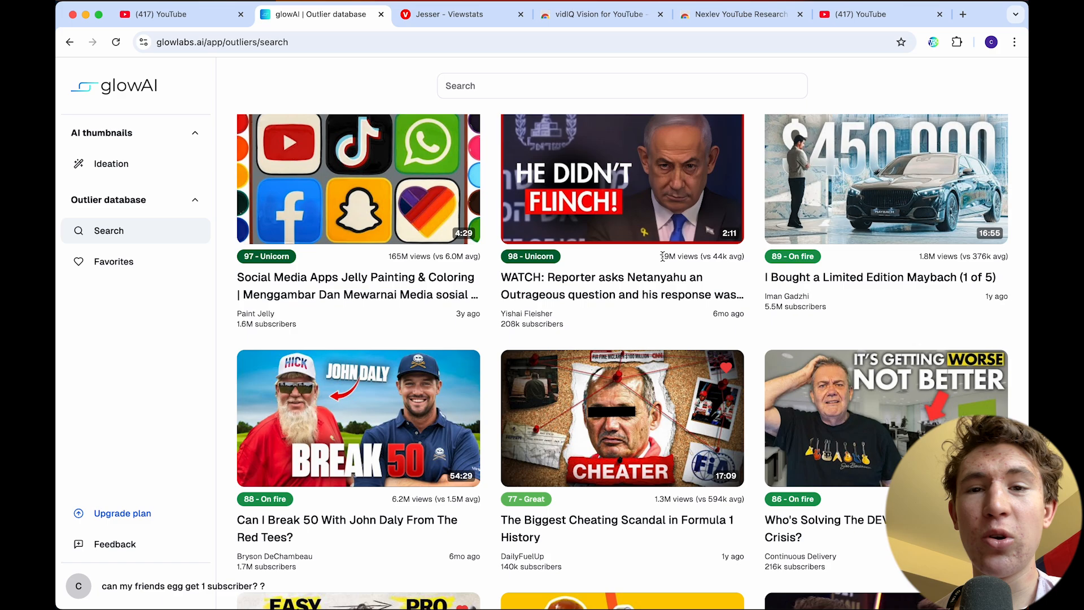
{"action": "scroll", "scroll_direction": "down", "scroll_amount": 3}
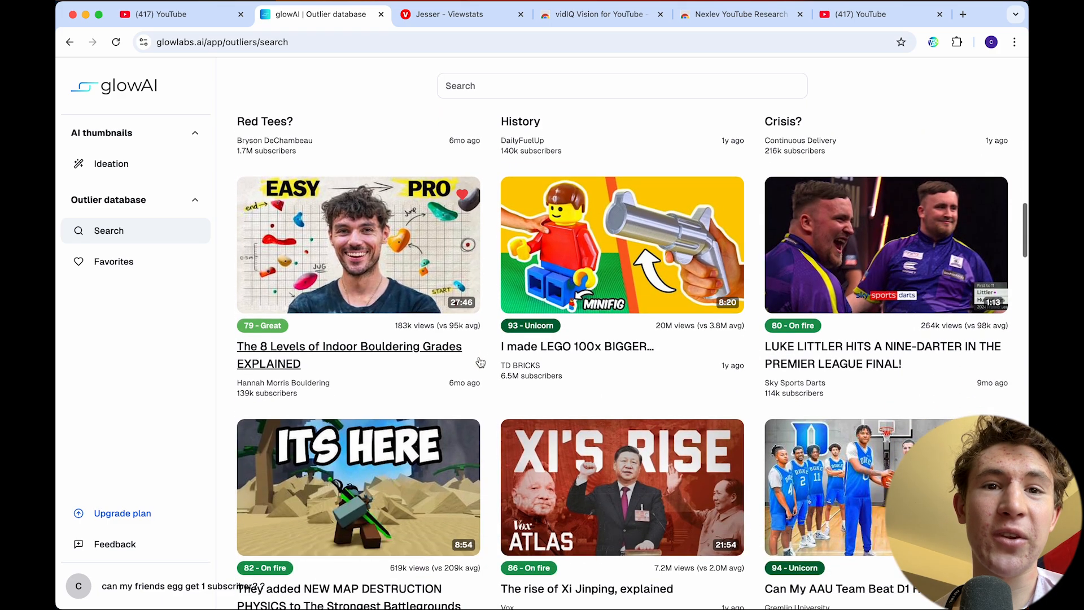
{"action": "scroll", "scroll_direction": "down", "scroll_amount": 3}
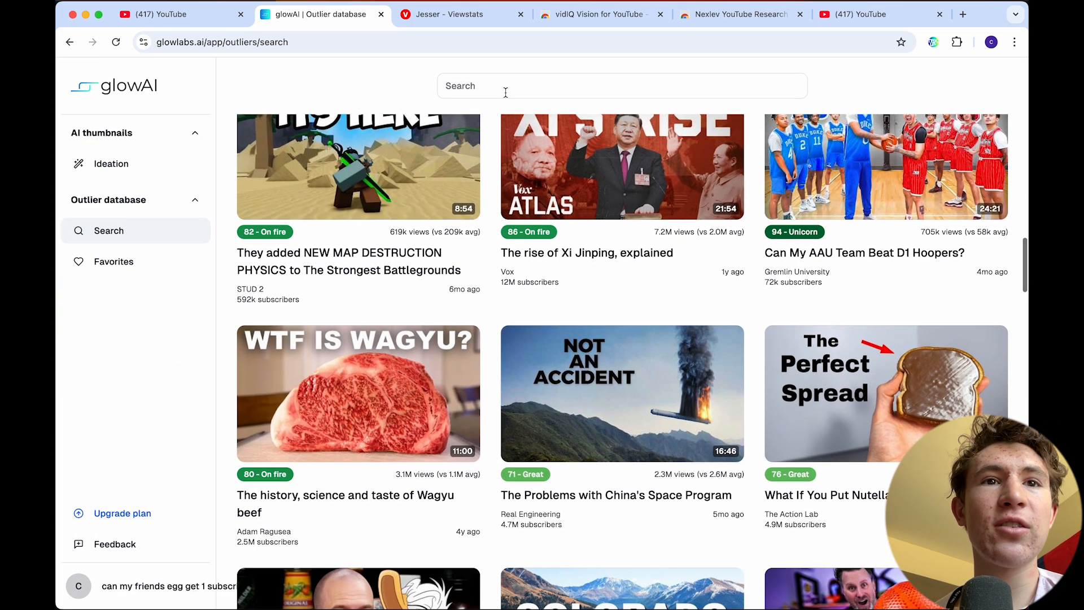
Search the outlier database for 'london bridge' and browse the Unicorn-rated results.
{"action": "type", "text": "london bri"}
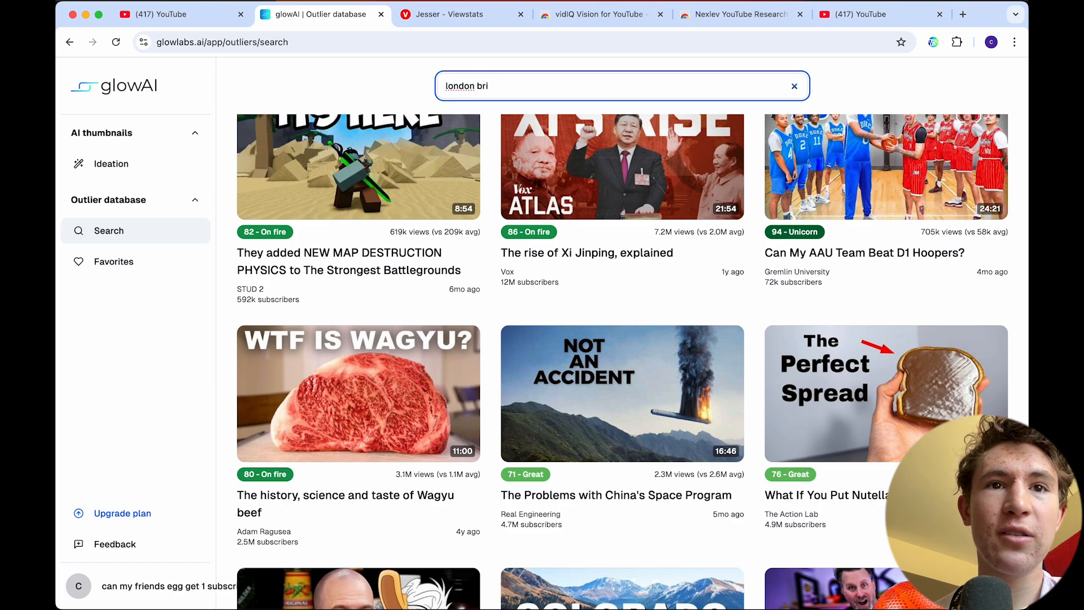
{"action": "key", "text": "Return"}
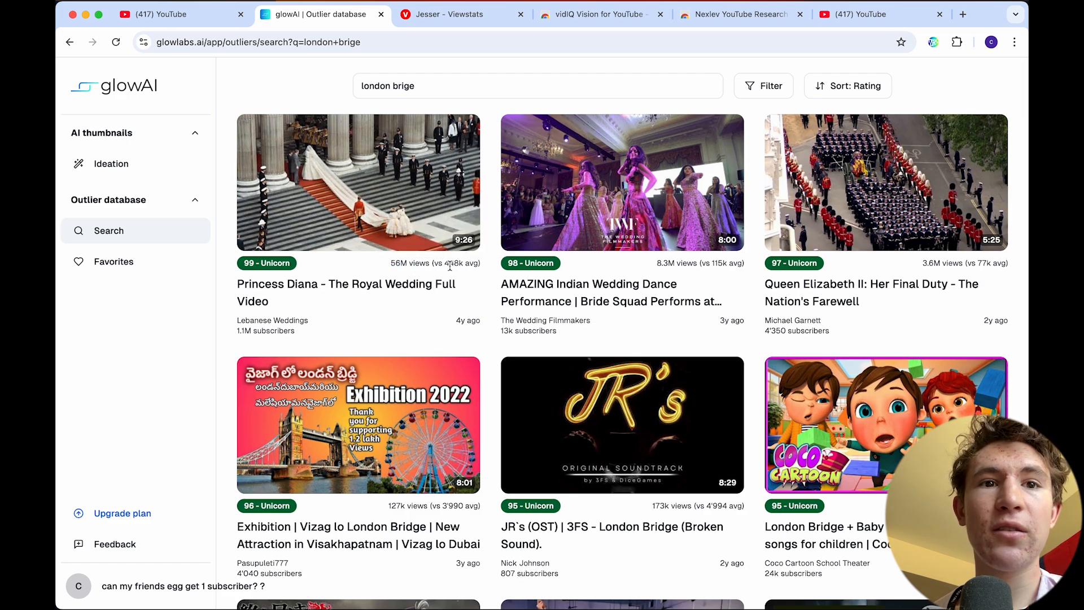
{"action": "scroll", "scroll_direction": "down", "scroll_amount": 3}
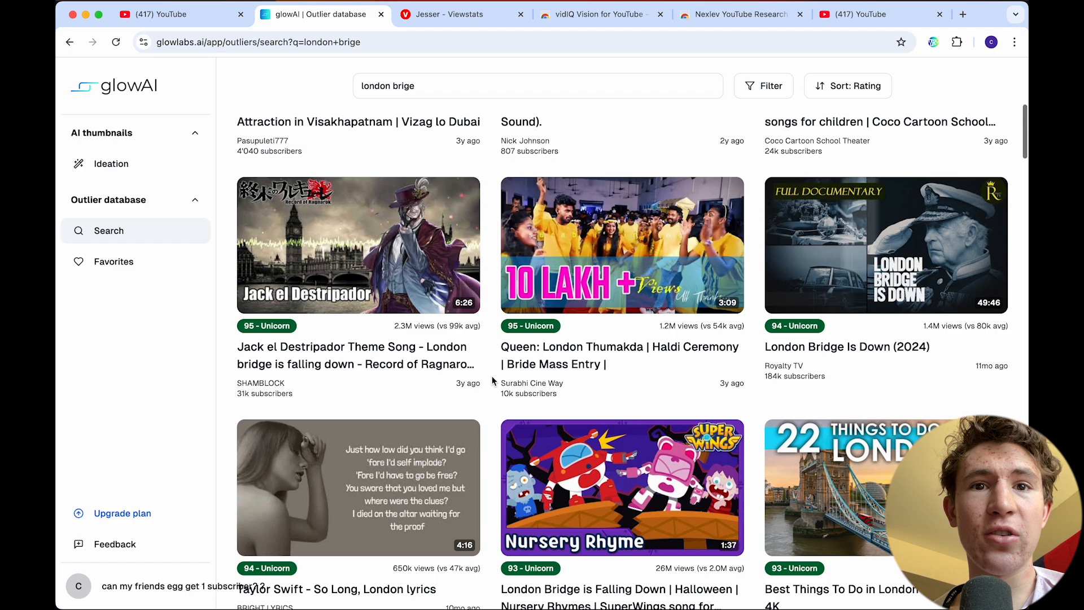
{"action": "scroll", "scroll_direction": "down", "scroll_amount": 3}
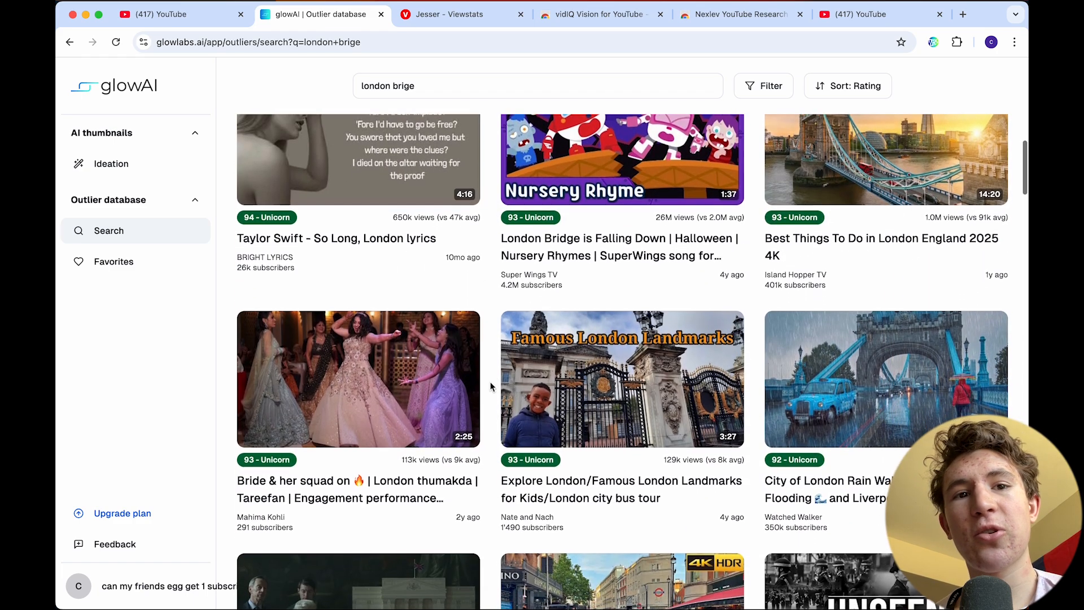
{"action": "scroll", "scroll_direction": "down", "scroll_amount": 3}
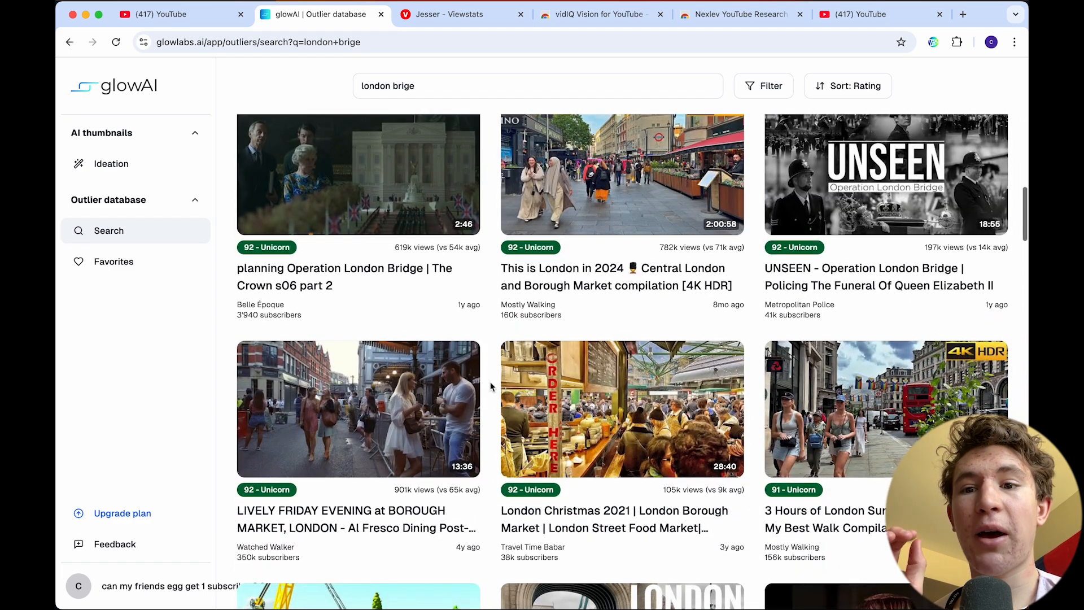
{"action": "scroll", "scroll_direction": "up", "scroll_amount": 3}
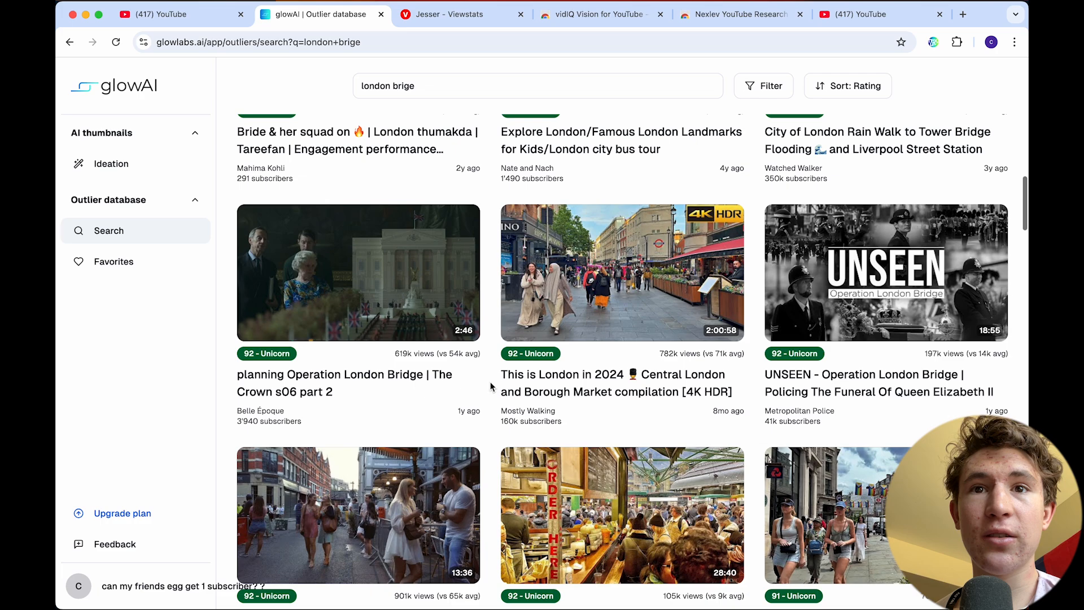
{"action": "scroll", "scroll_direction": "up", "scroll_amount": 3}
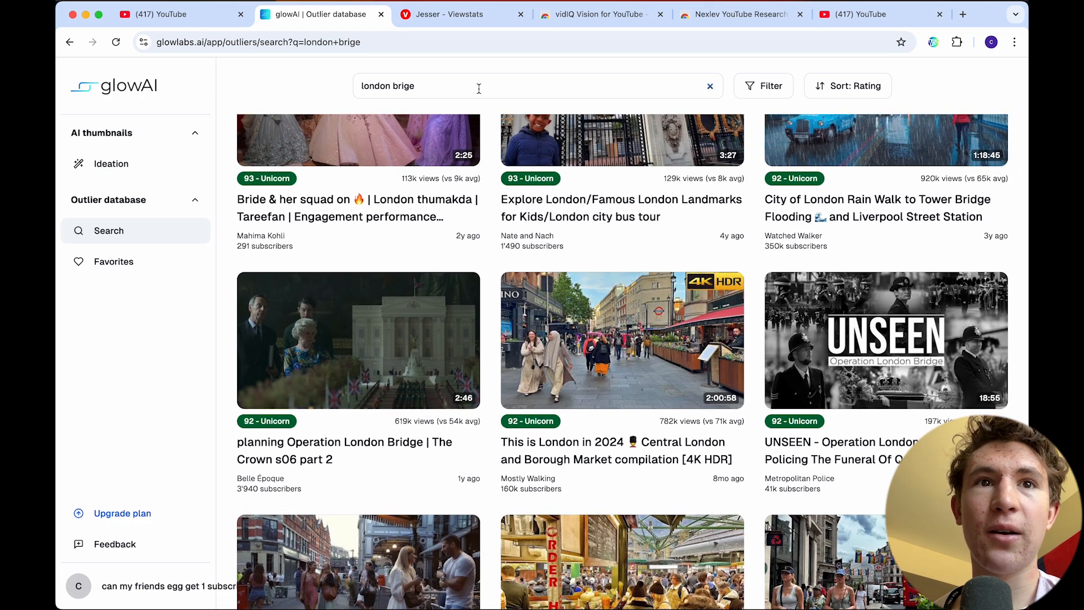
Go to the ViewStats channel search homepage and show the Top Lists choices.
{"action": "left_click", "coordinate": [449, 14]}
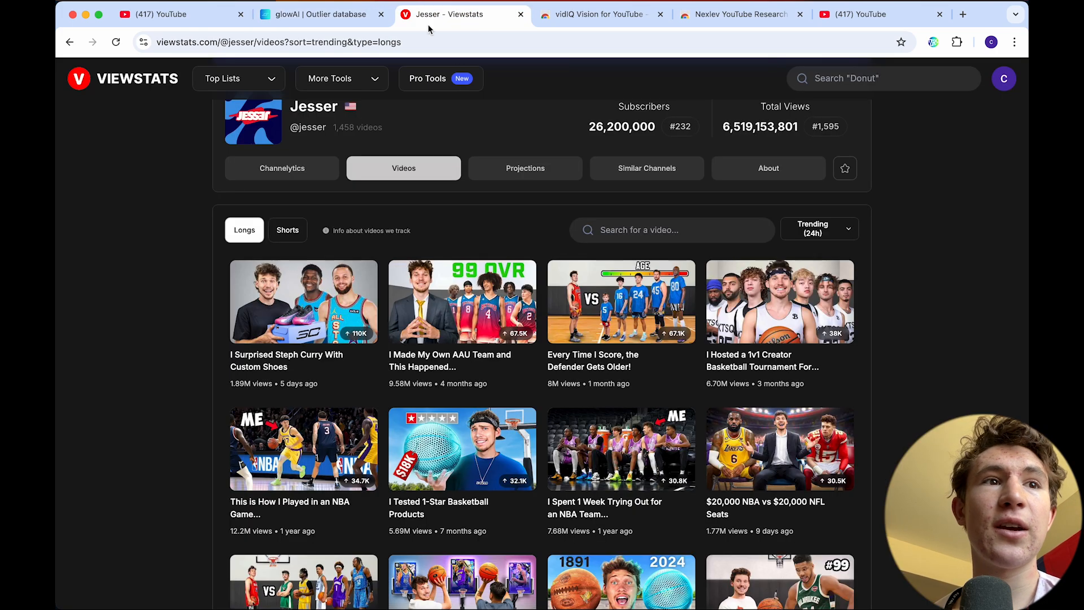
{"action": "left_click", "coordinate": [123, 78]}
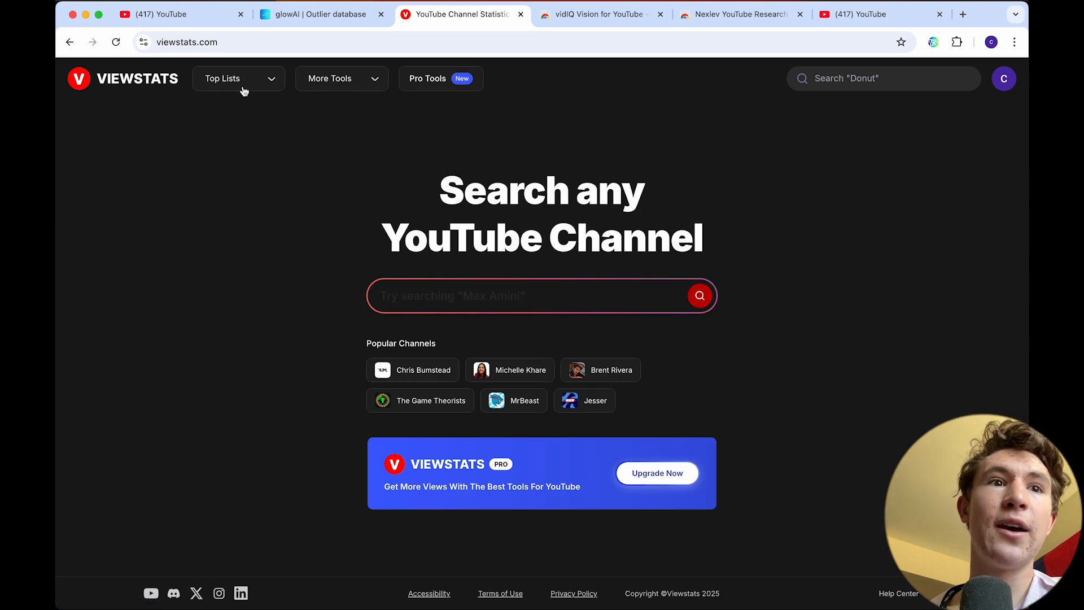
{"action": "mouse_move", "coordinate": [313, 115]}
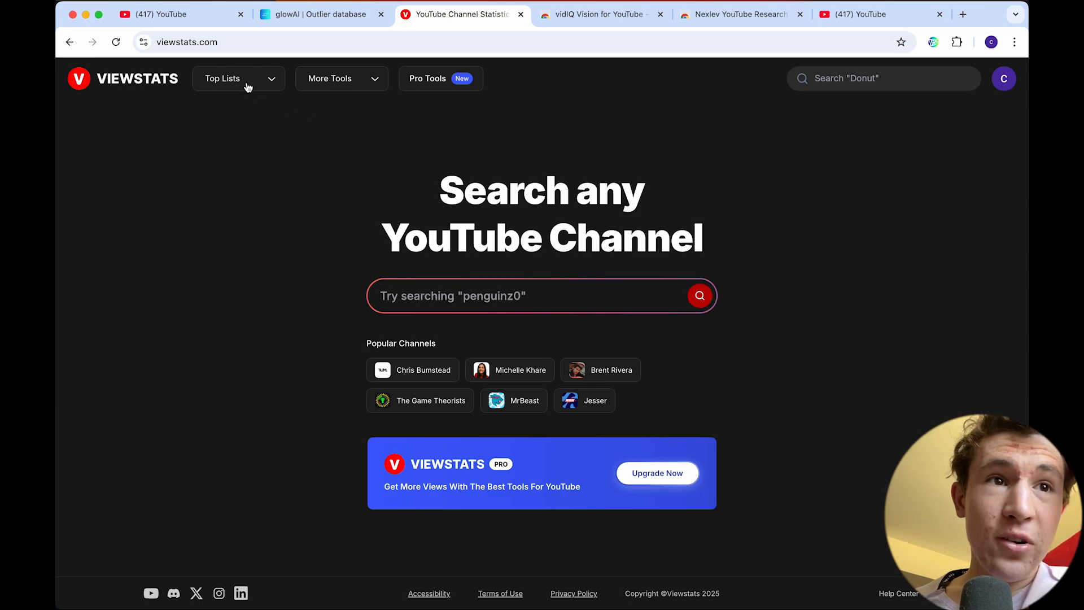
{"action": "left_click", "coordinate": [238, 77]}
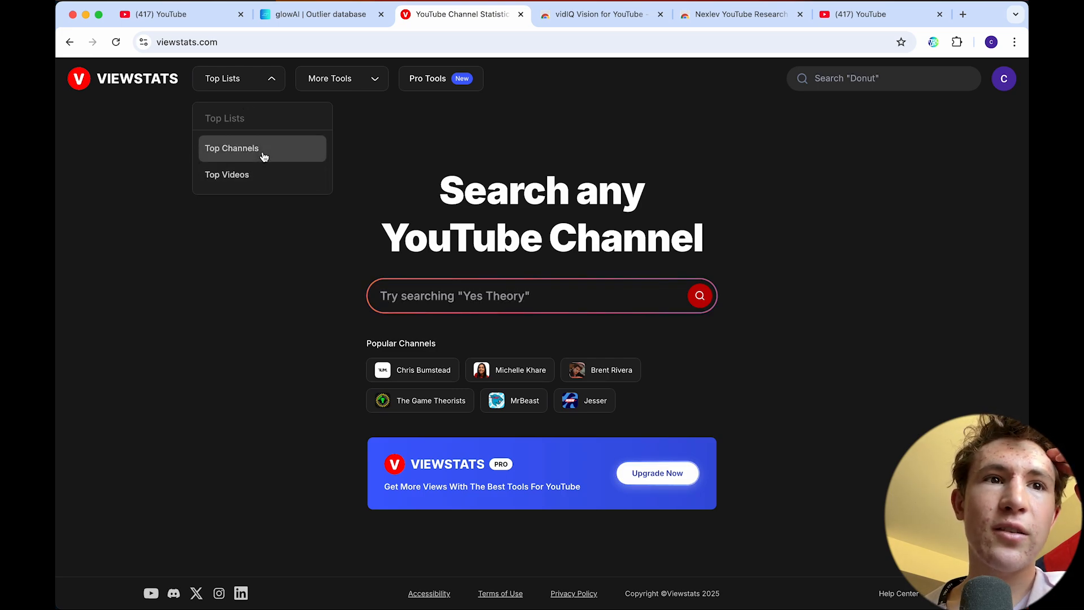
{"action": "mouse_move", "coordinate": [247, 174]}
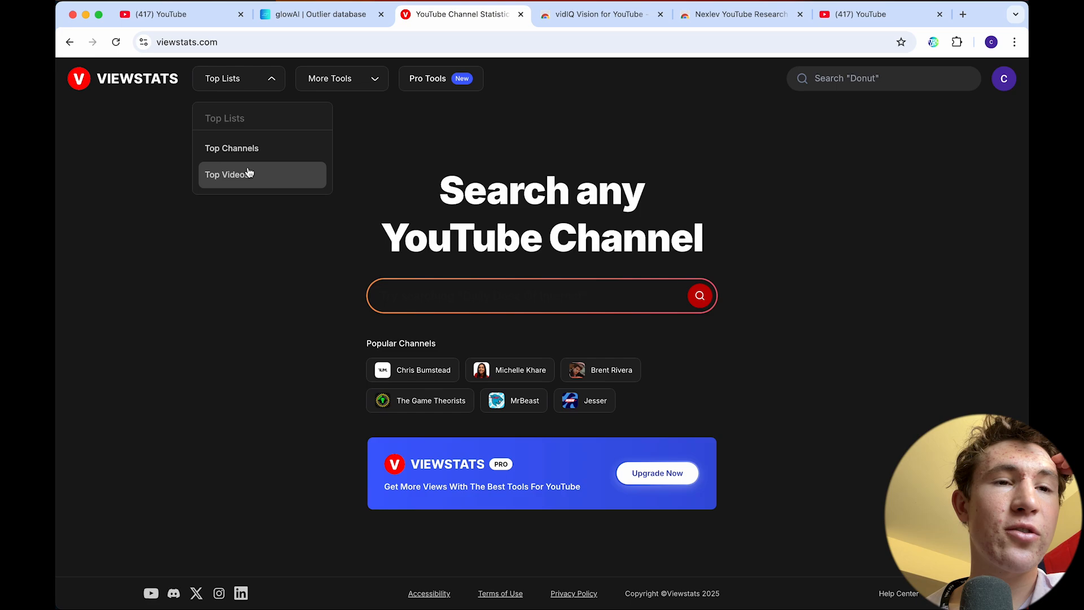
Show Top Videos ranked by Most Viewed (Last 28D) and select the '3 legs enemy confused' video.
{"action": "left_click", "coordinate": [230, 174]}
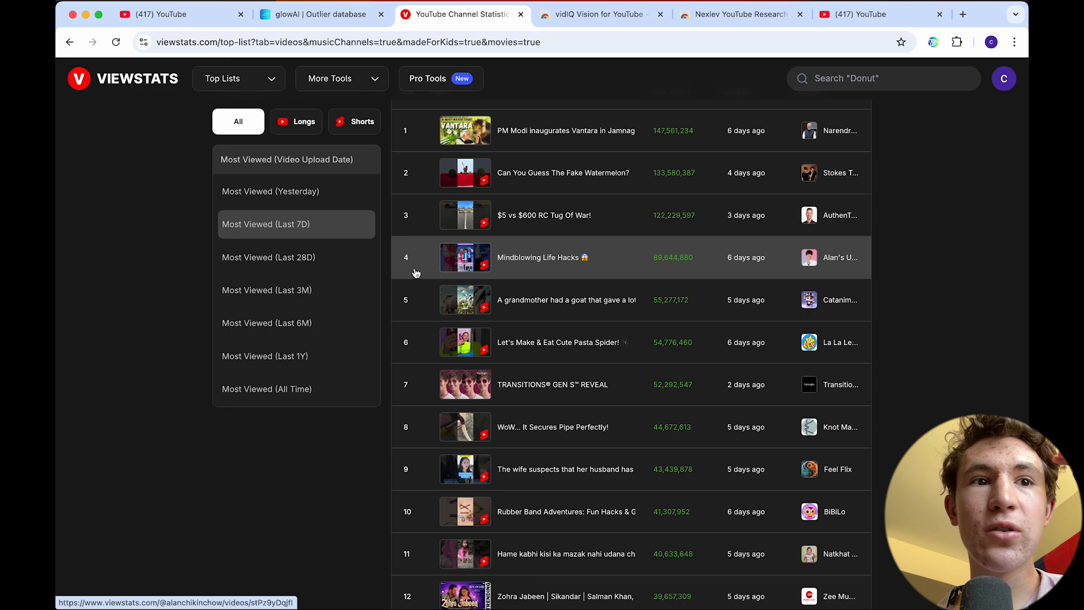
{"action": "left_click", "coordinate": [267, 290]}
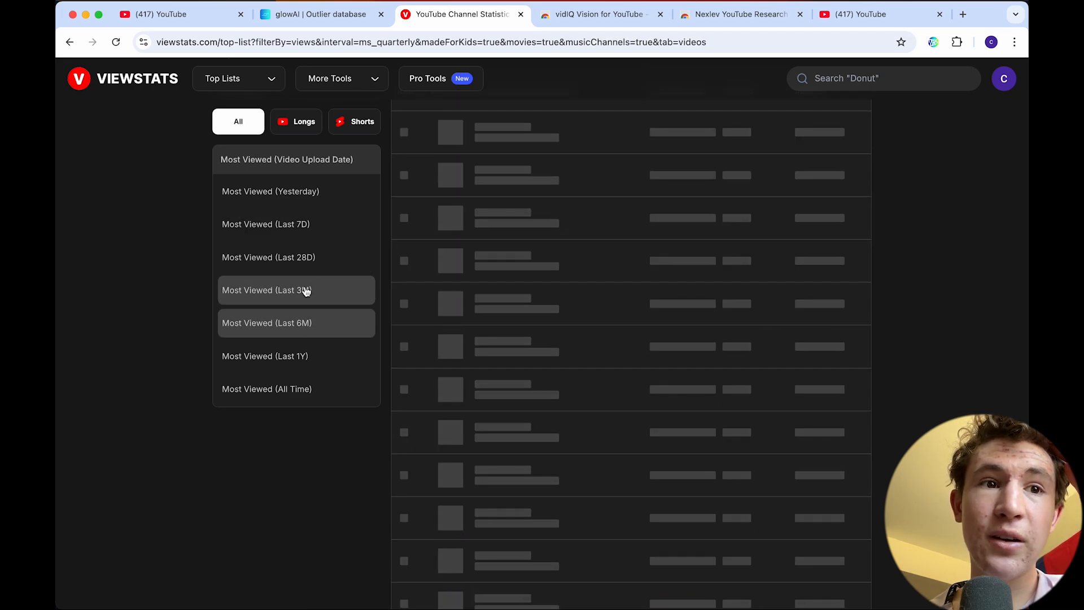
{"action": "left_click", "coordinate": [269, 257]}
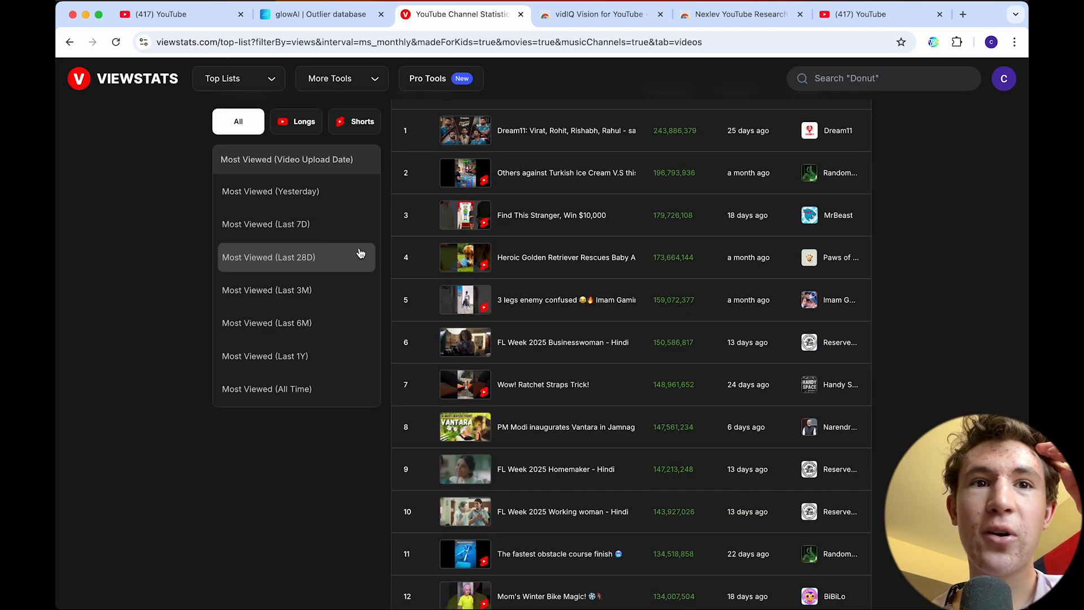
{"action": "scroll", "scroll_direction": "down", "scroll_amount": 3}
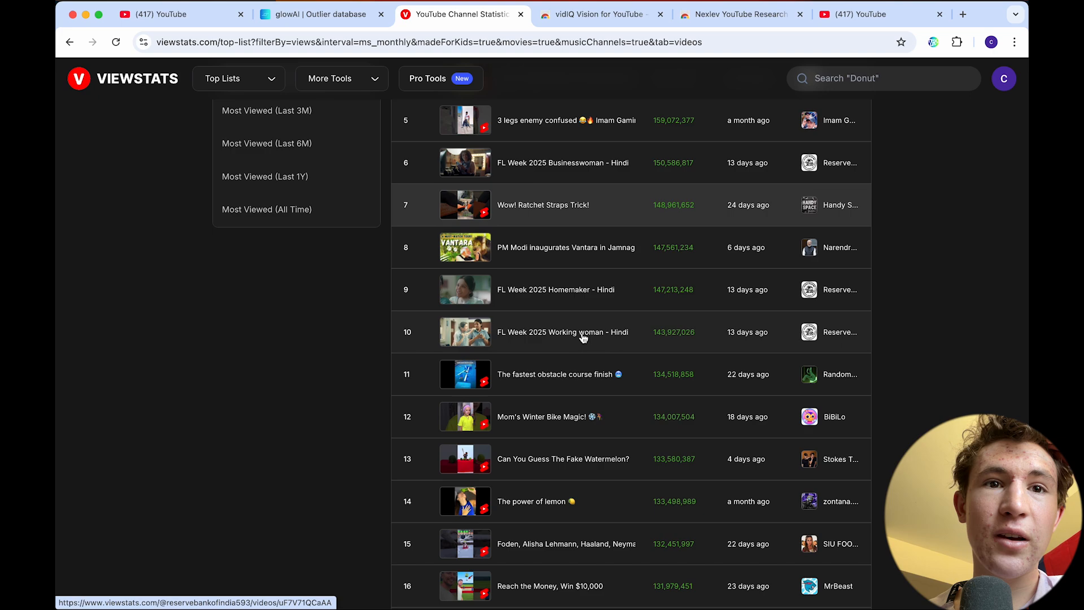
{"action": "scroll", "scroll_direction": "up", "scroll_amount": 3}
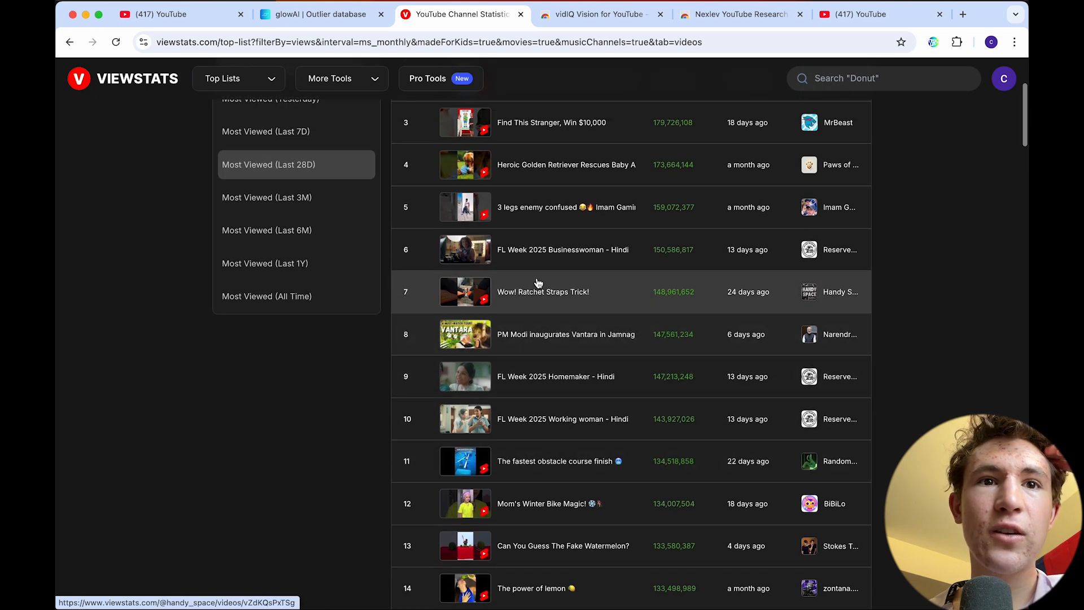
{"action": "left_click", "coordinate": [567, 207]}
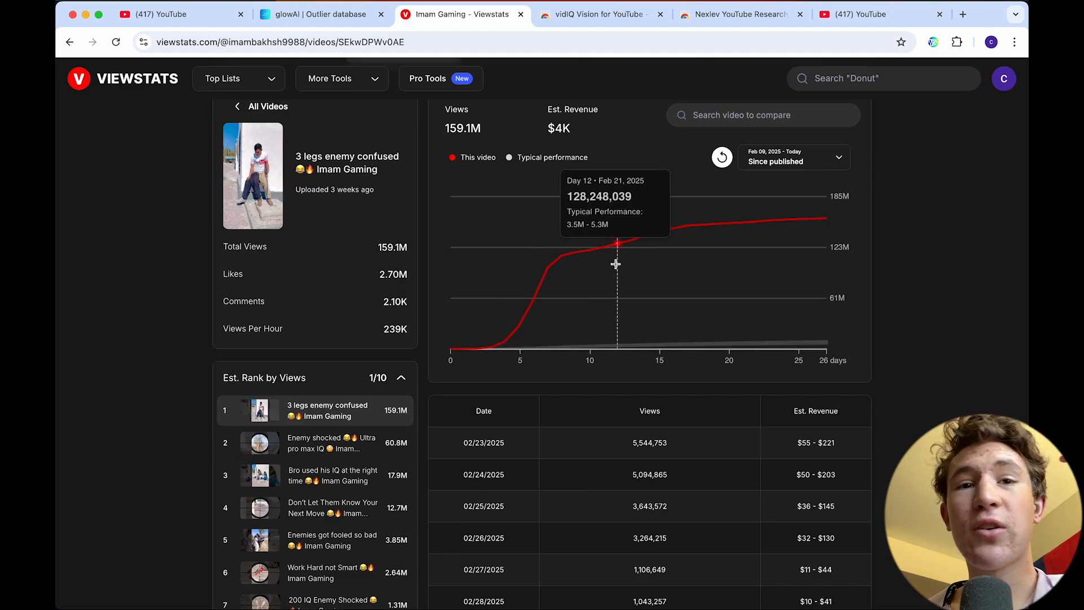
{"action": "mouse_move", "coordinate": [814, 259]}
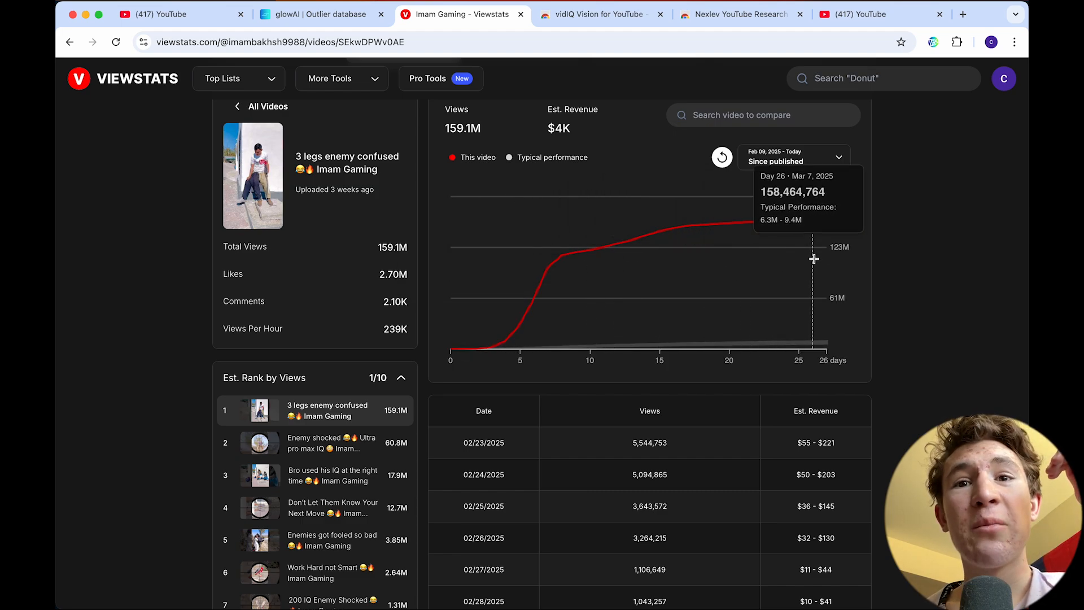
{"action": "mouse_move", "coordinate": [519, 288]}
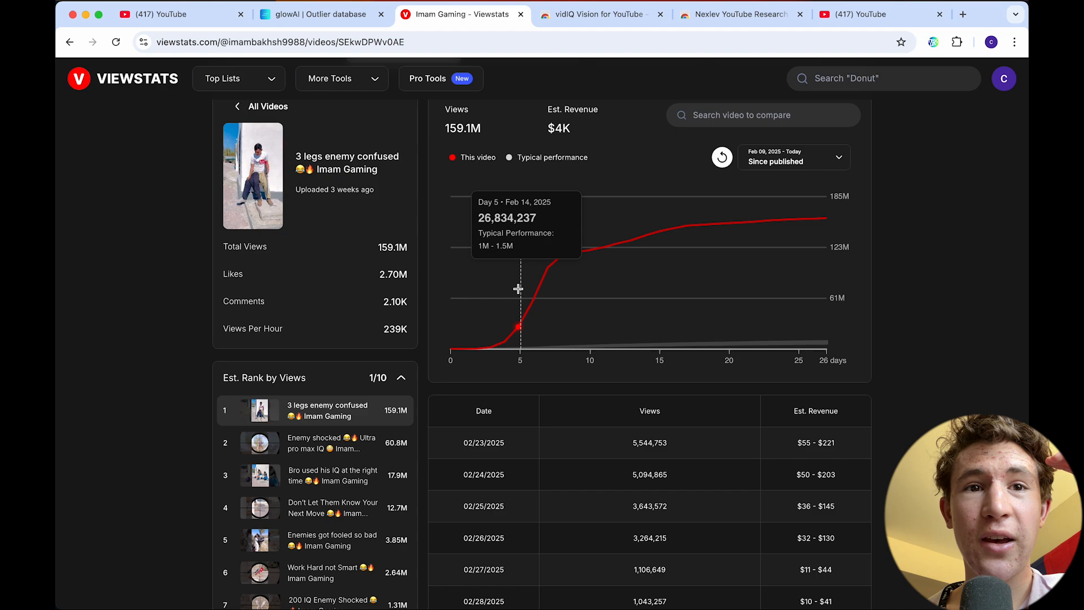
{"action": "mouse_move", "coordinate": [87, 52]}
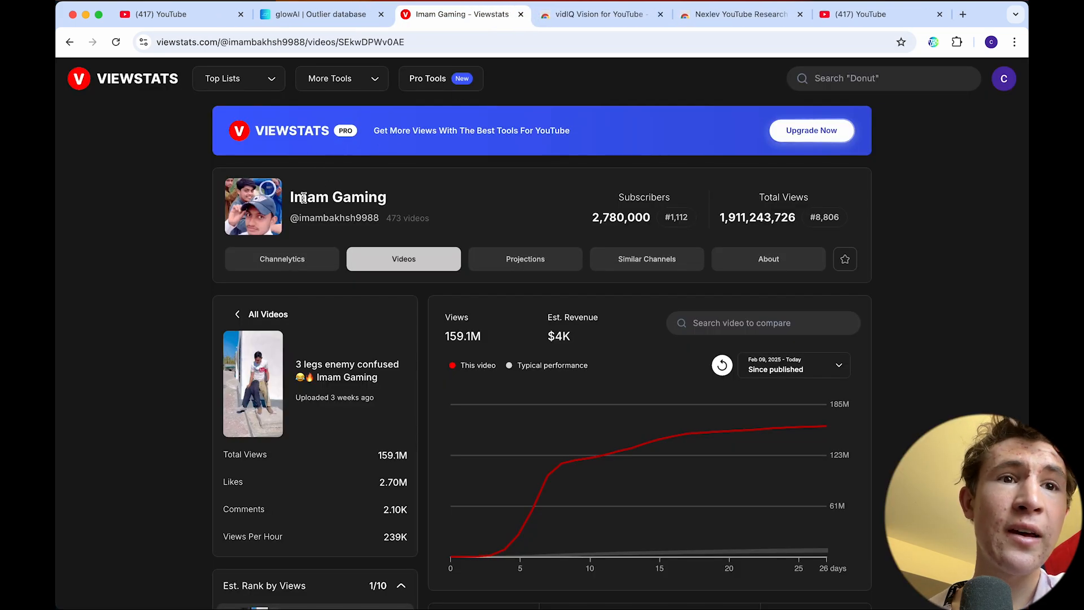
Show the channel's Channelytics video list sorted by Trending (24h).
{"action": "left_click", "coordinate": [281, 258]}
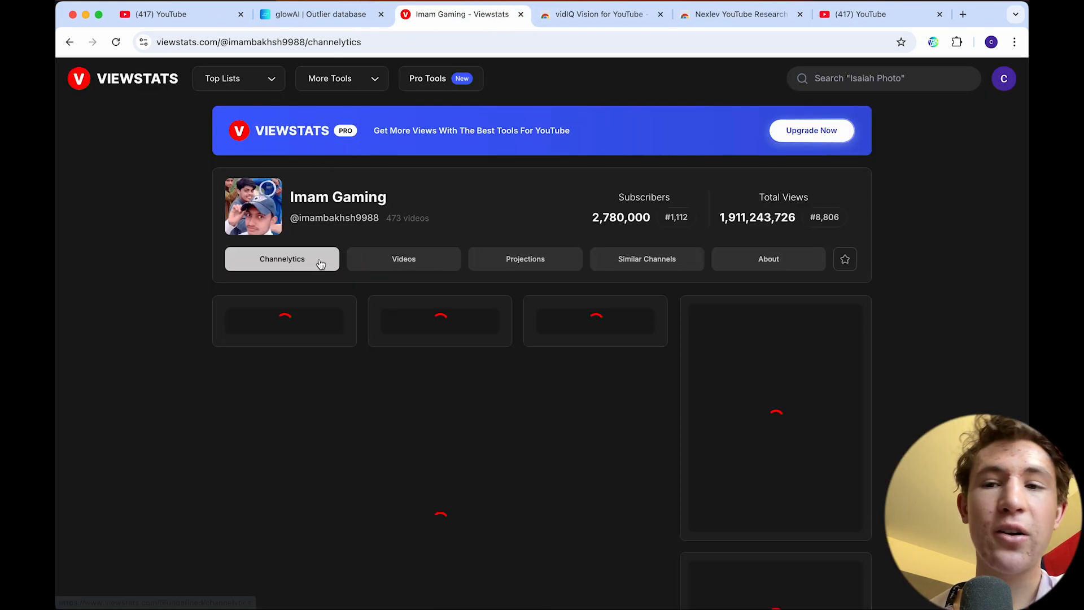
{"action": "scroll", "scroll_direction": "down", "scroll_amount": 3}
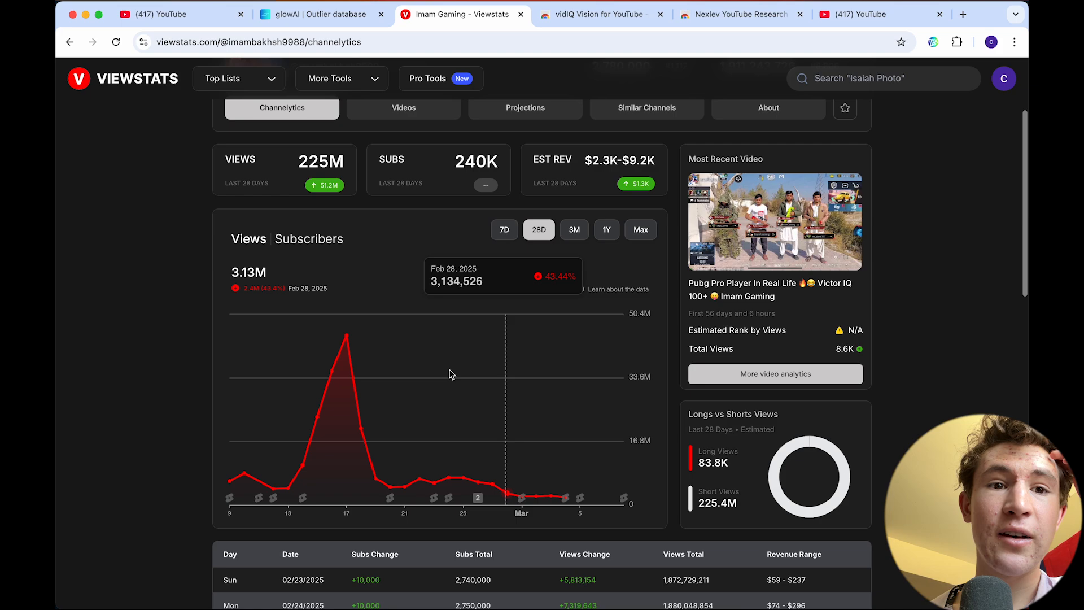
{"action": "mouse_move", "coordinate": [566, 455]}
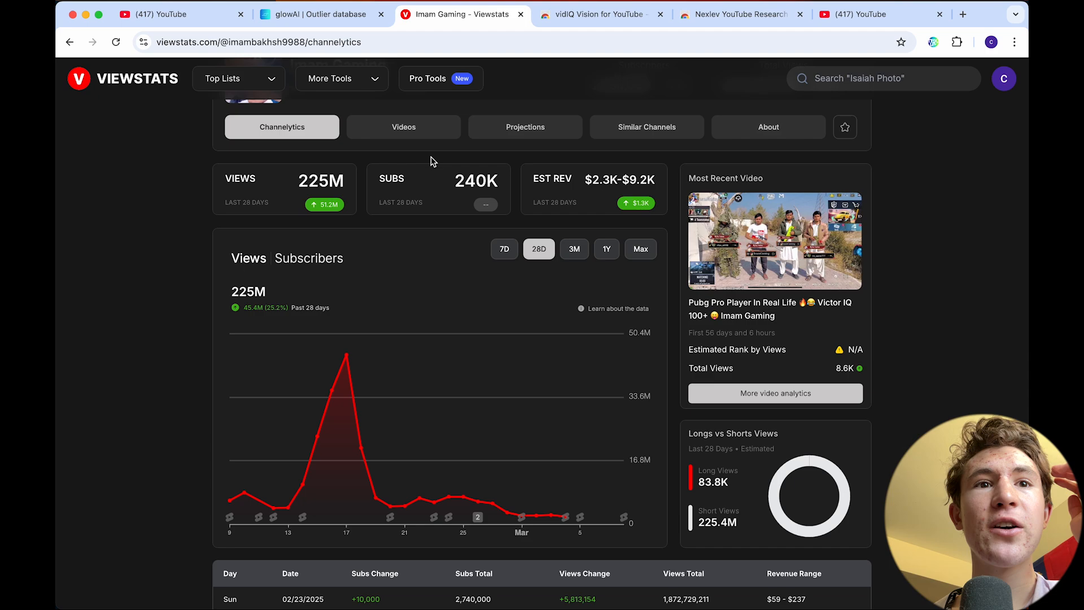
{"action": "left_click", "coordinate": [404, 127]}
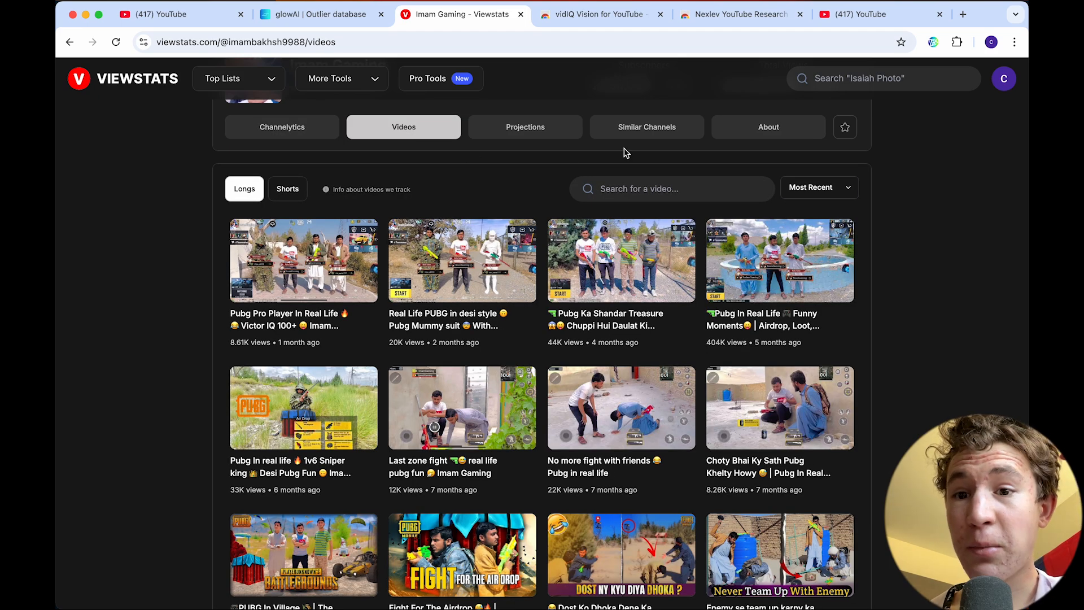
{"action": "left_click", "coordinate": [819, 186]}
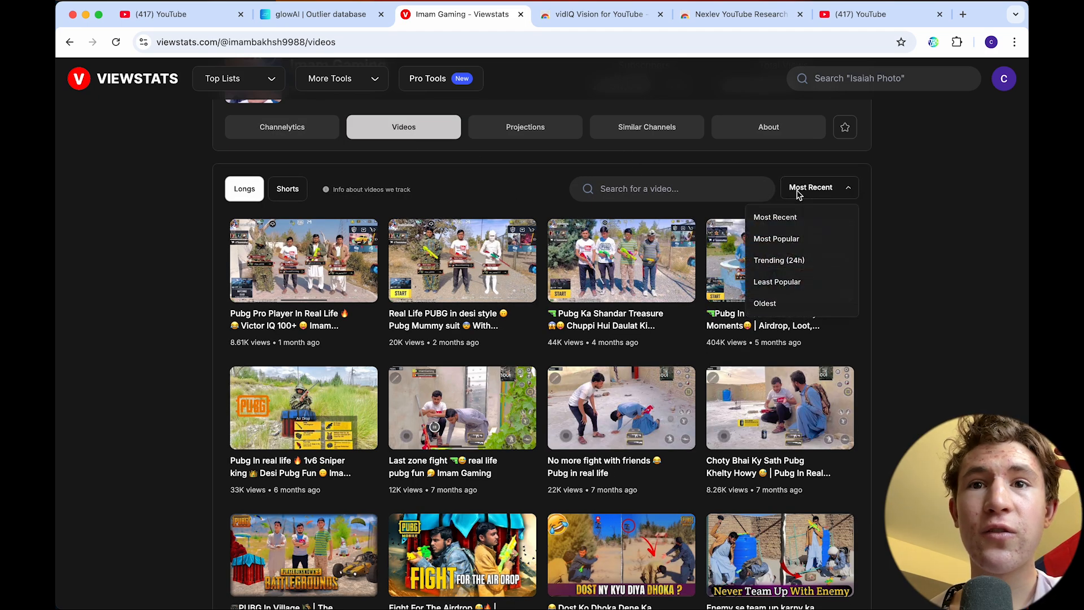
{"action": "mouse_move", "coordinate": [825, 186]}
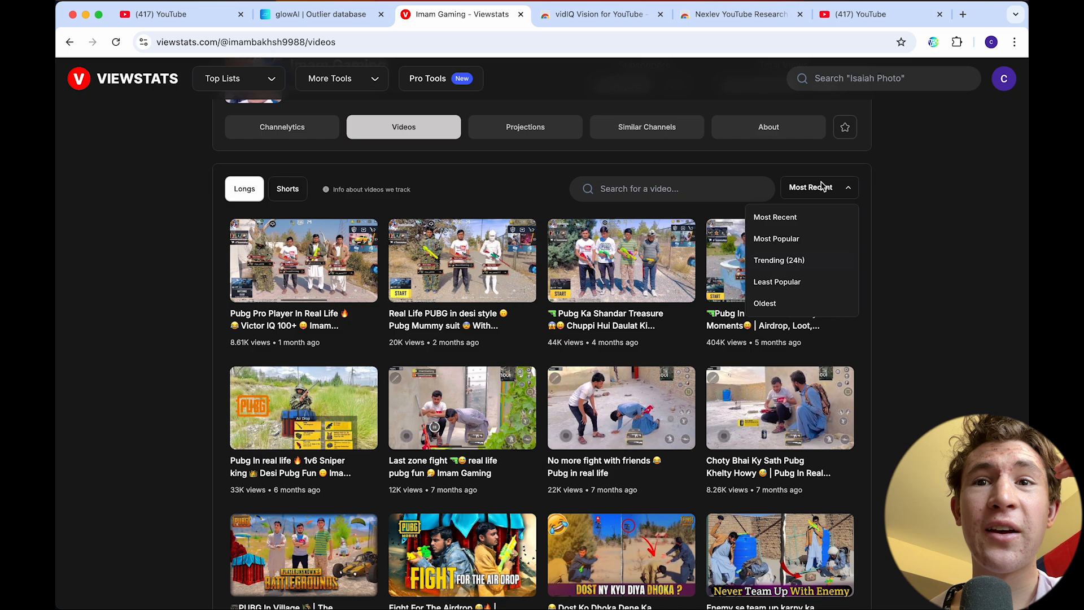
{"action": "left_click", "coordinate": [778, 260]}
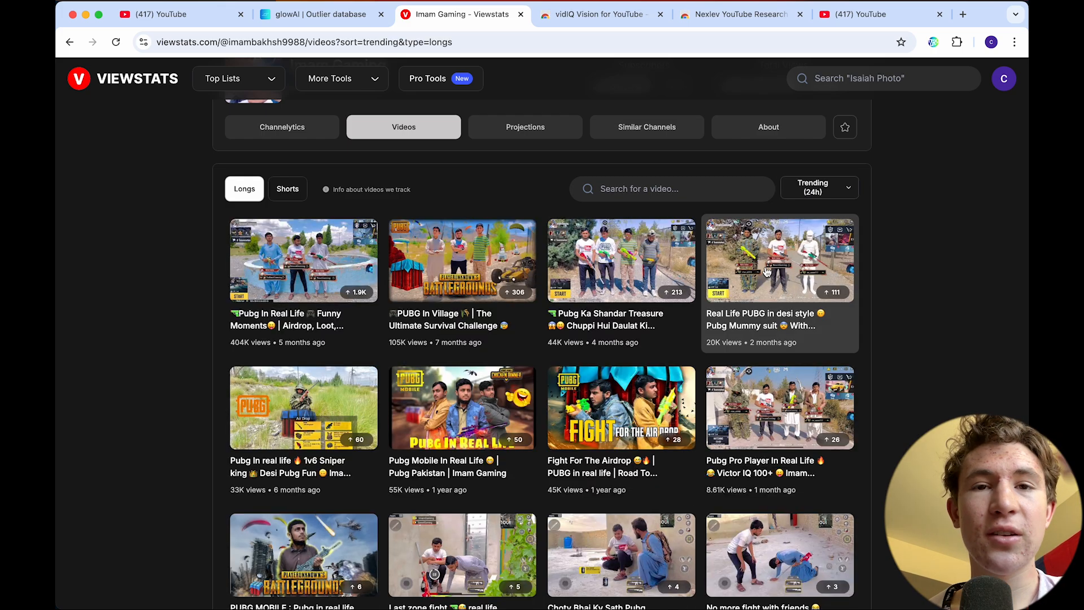
{"action": "mouse_move", "coordinate": [322, 328]}
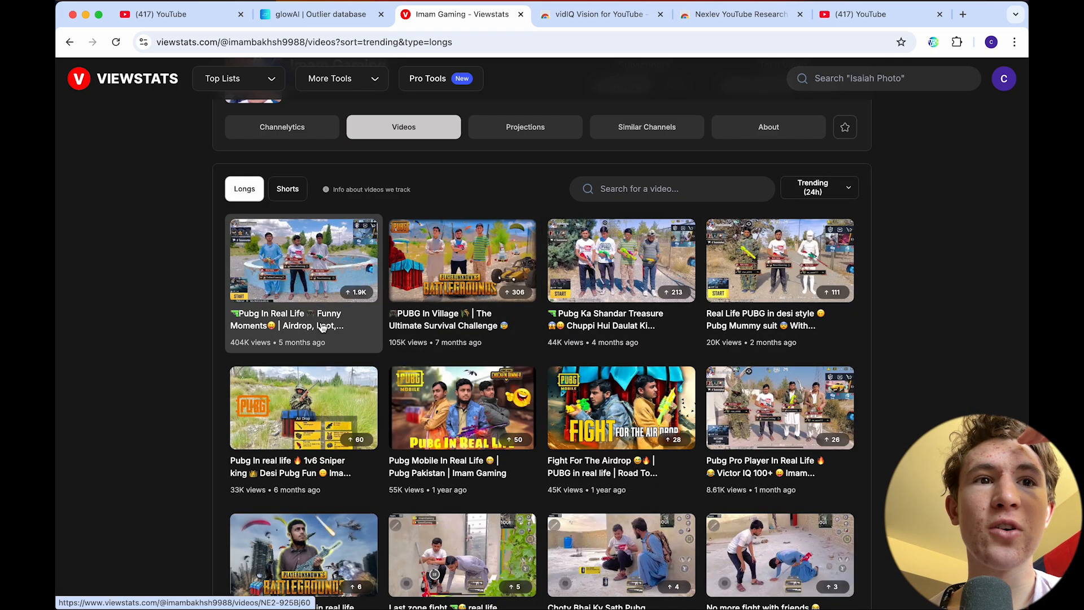
{"action": "mouse_move", "coordinate": [288, 189]}
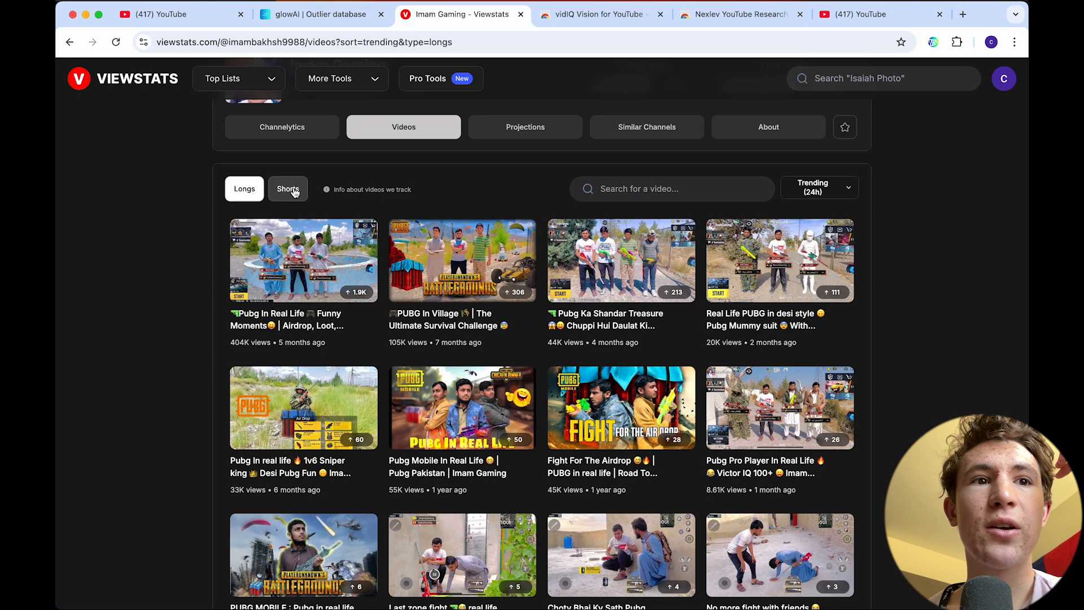
Switch to the channel's Shorts and open the 'End level camping in pubg' short.
{"action": "left_click", "coordinate": [287, 188]}
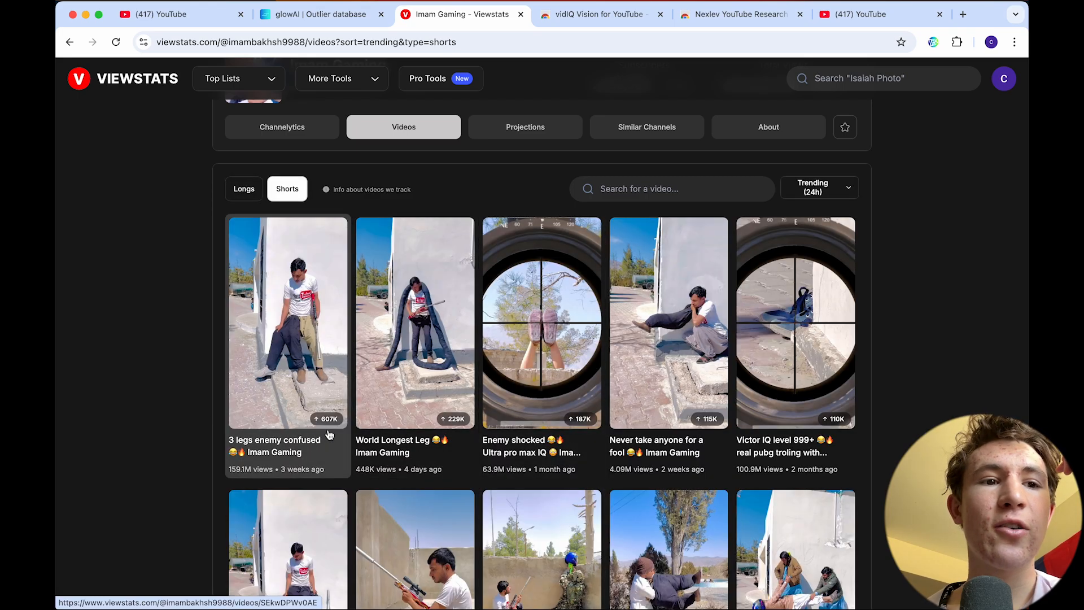
{"action": "scroll", "scroll_direction": "down", "scroll_amount": 3}
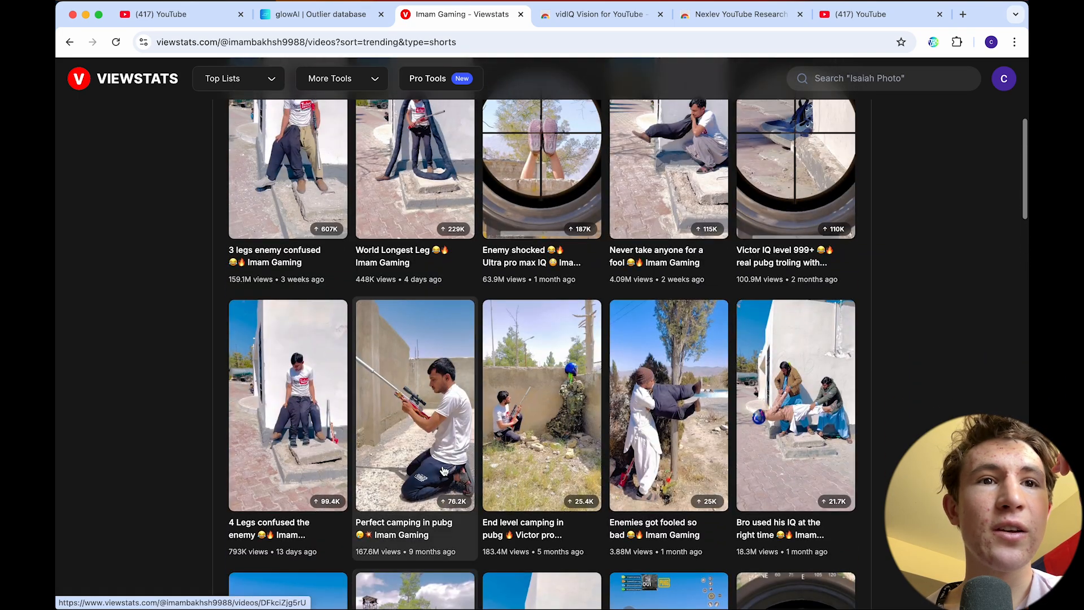
{"action": "scroll", "scroll_direction": "down", "scroll_amount": 3}
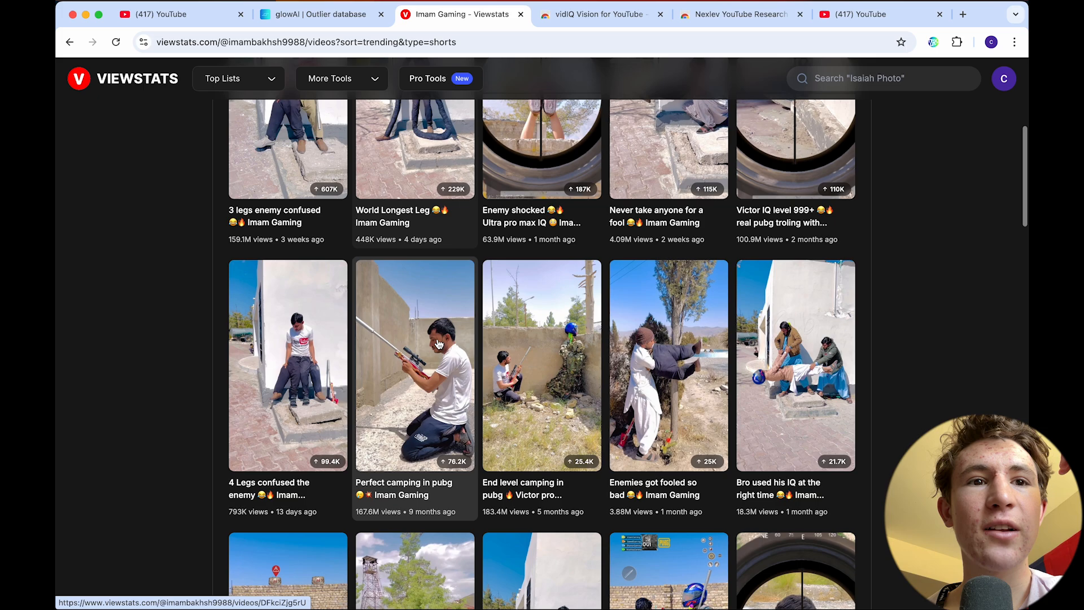
{"action": "mouse_move", "coordinate": [529, 245]}
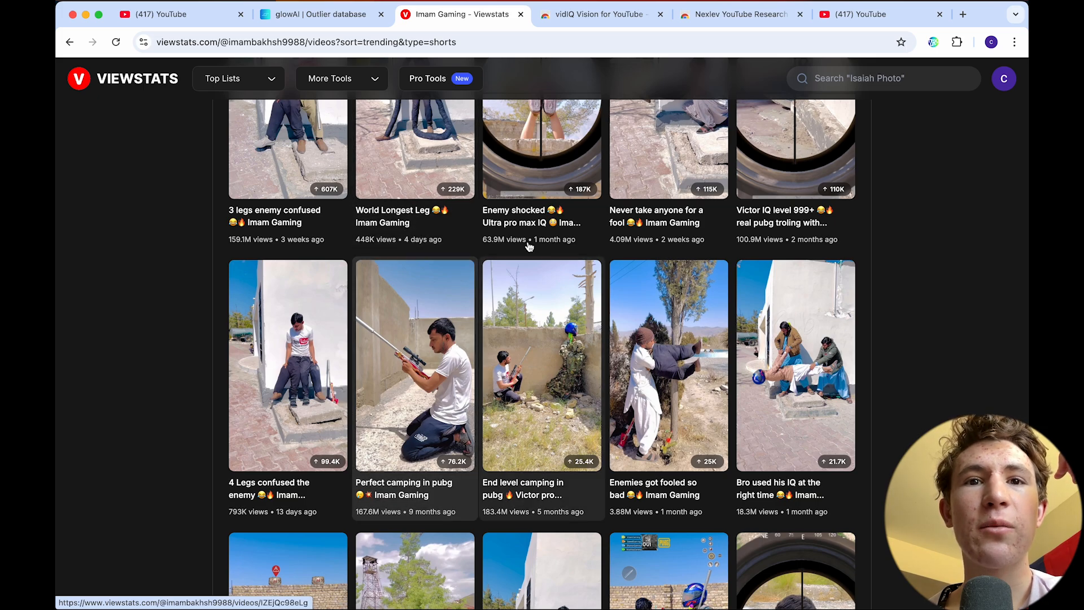
{"action": "scroll", "scroll_direction": "down", "scroll_amount": 3}
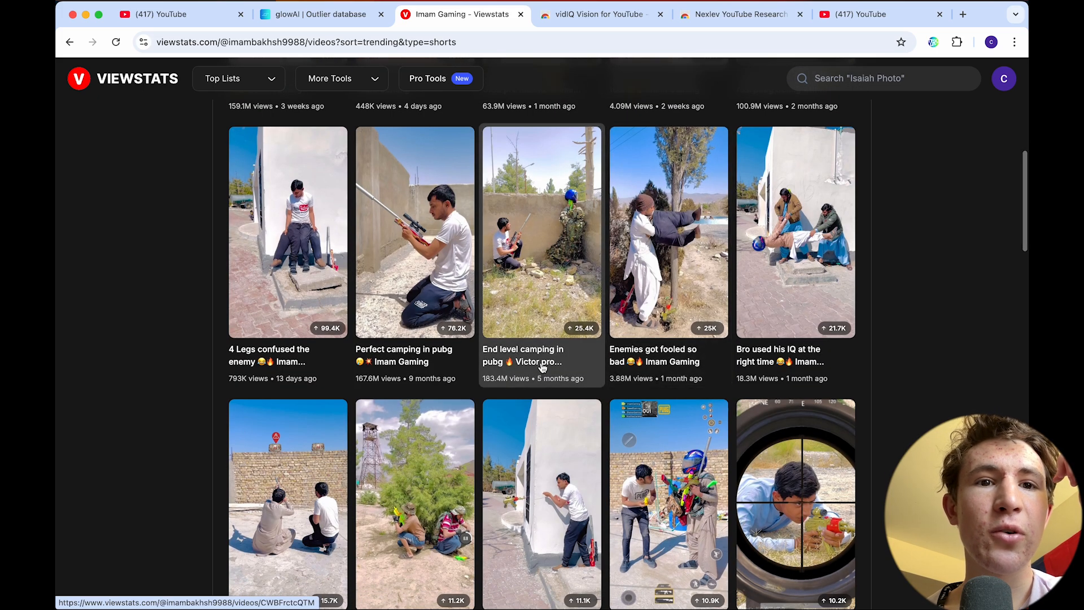
{"action": "mouse_move", "coordinate": [564, 344]}
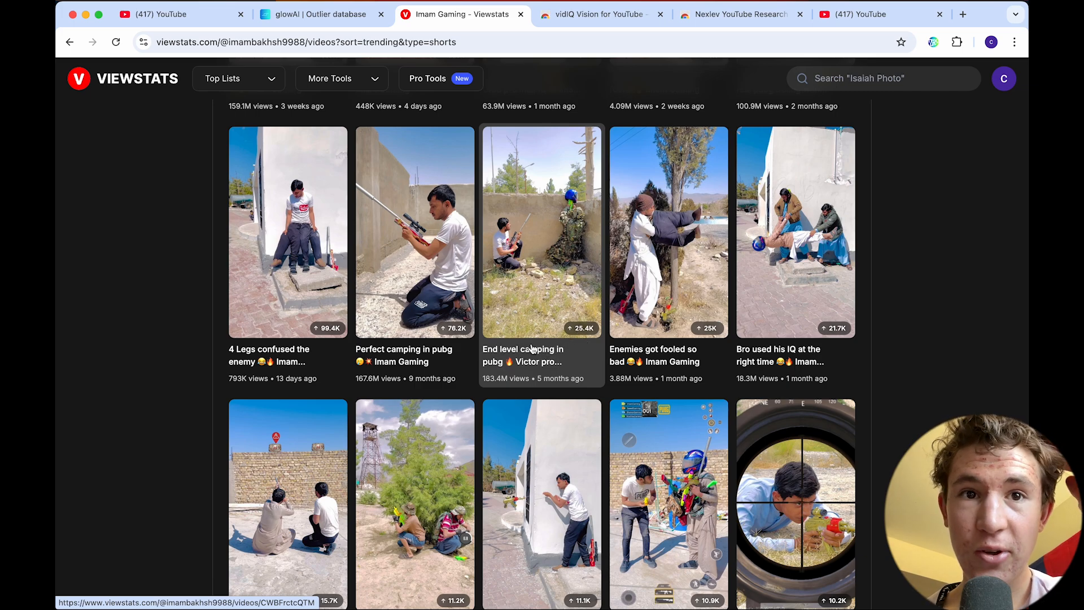
{"action": "left_click", "coordinate": [541, 231]}
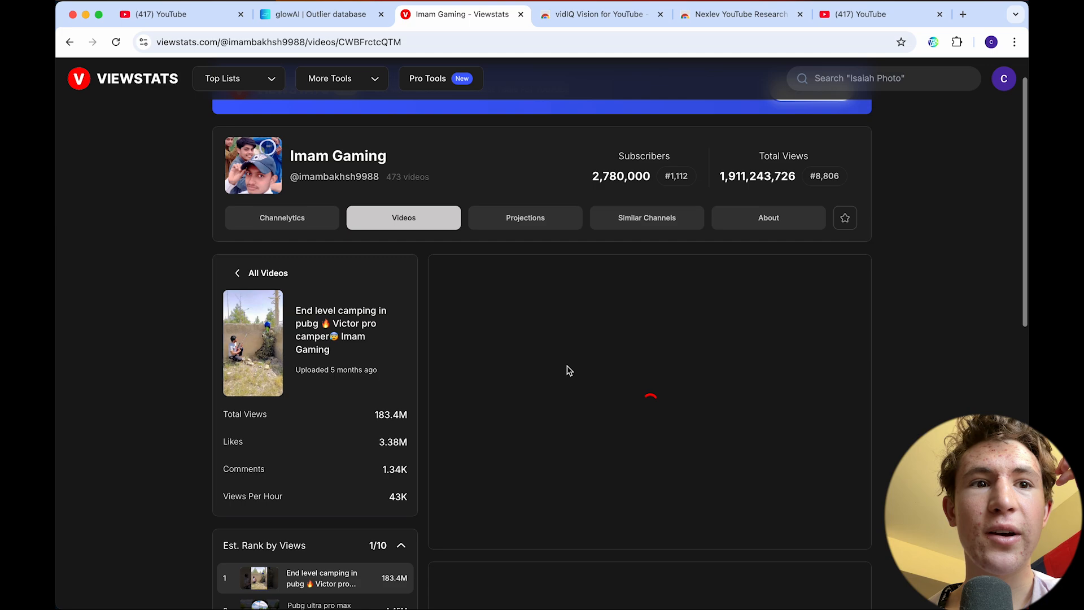
Review the short's view growth curve, $4.5K estimated revenue and daily views.
{"action": "scroll", "scroll_direction": "down", "scroll_amount": 3}
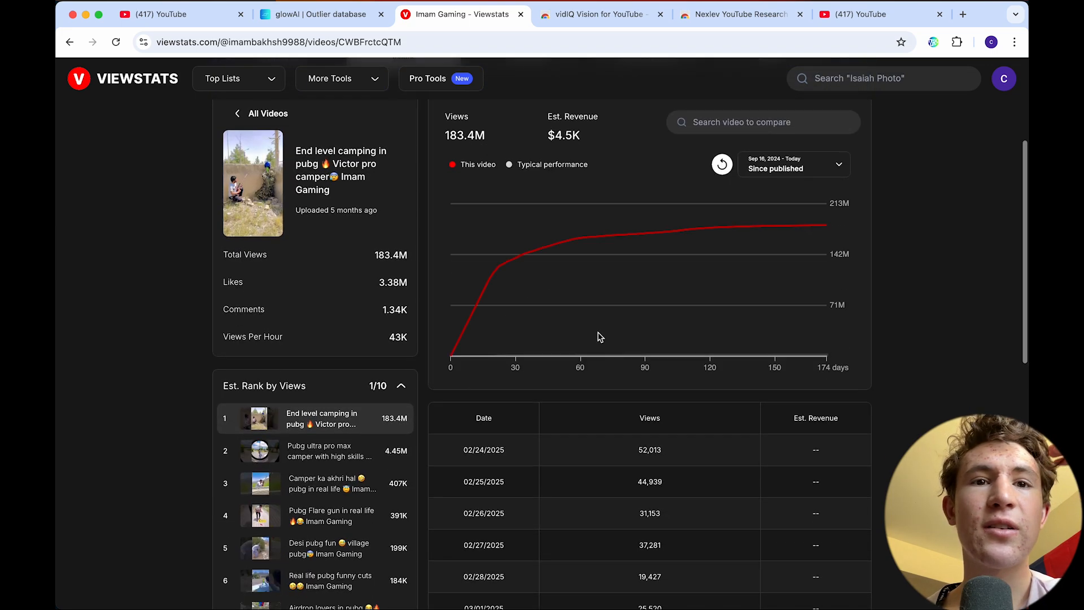
{"action": "mouse_move", "coordinate": [752, 257]}
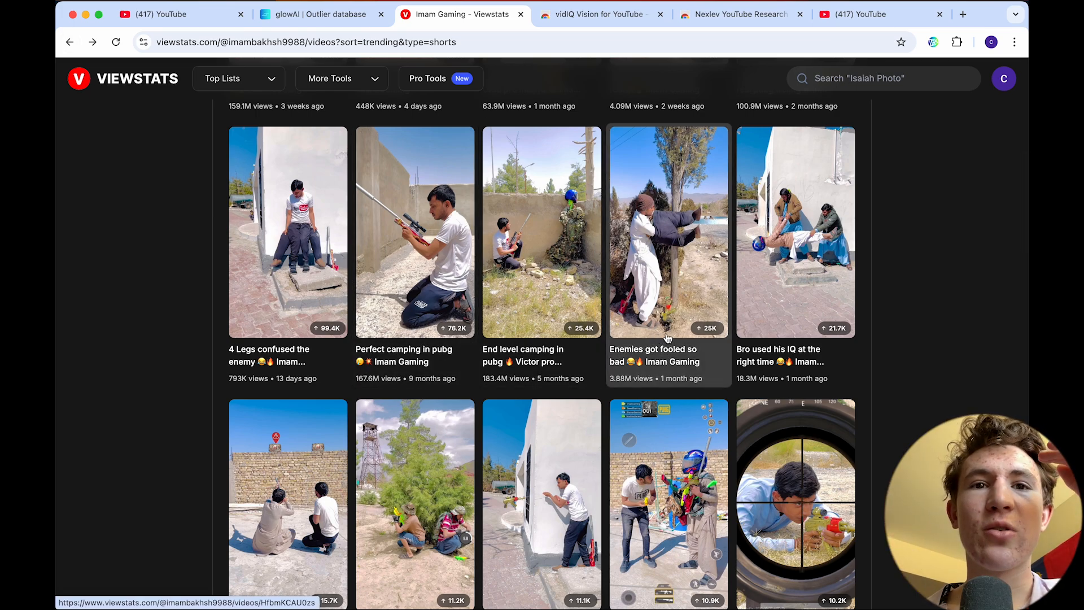
Show Vinton Euler's Shorts sorted by Trending (24h), led by 'I Tried Mewing Gum'.
{"action": "scroll", "scroll_direction": "up", "scroll_amount": 3}
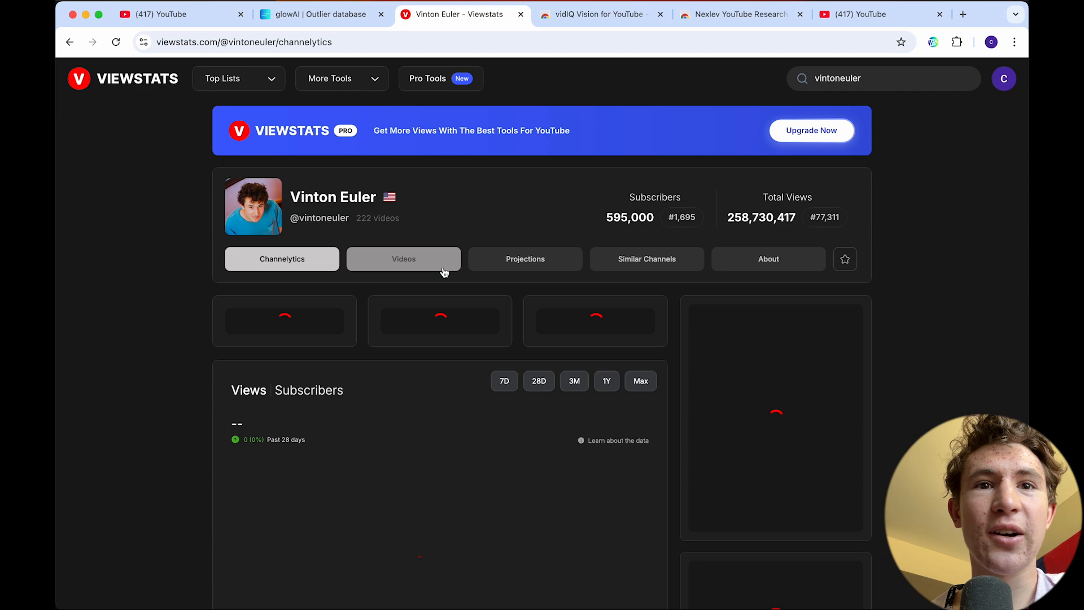
{"action": "scroll", "scroll_direction": "down", "scroll_amount": 3}
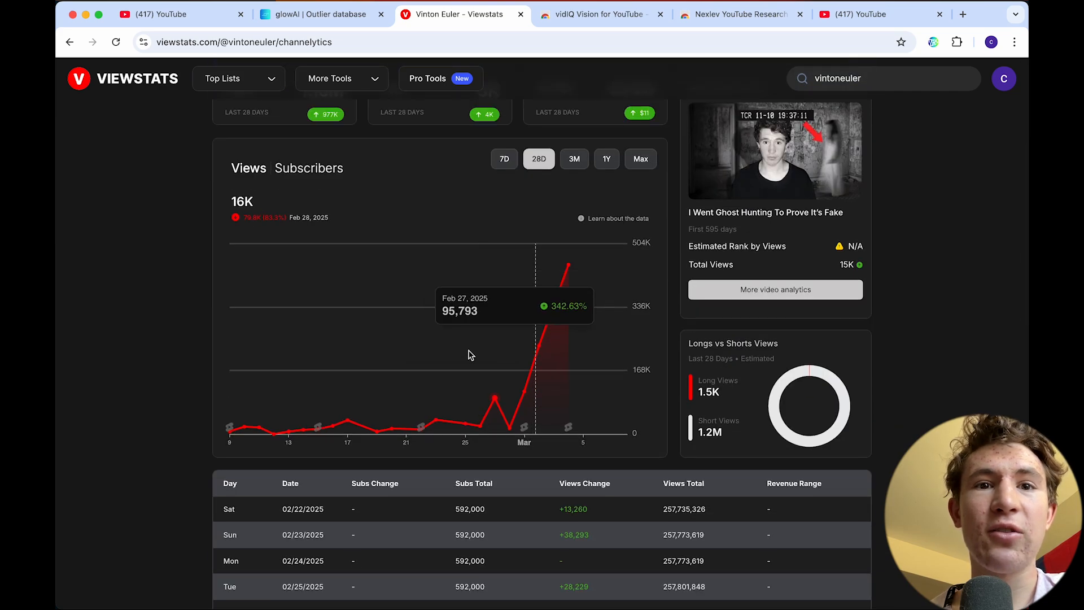
{"action": "left_click", "coordinate": [403, 259]}
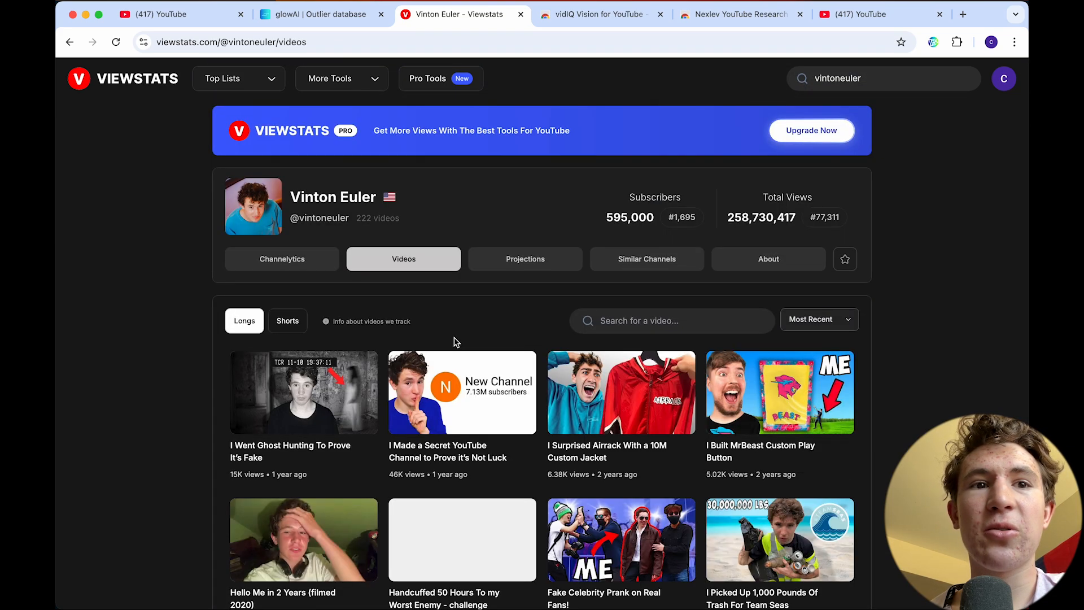
{"action": "left_click", "coordinate": [819, 319]}
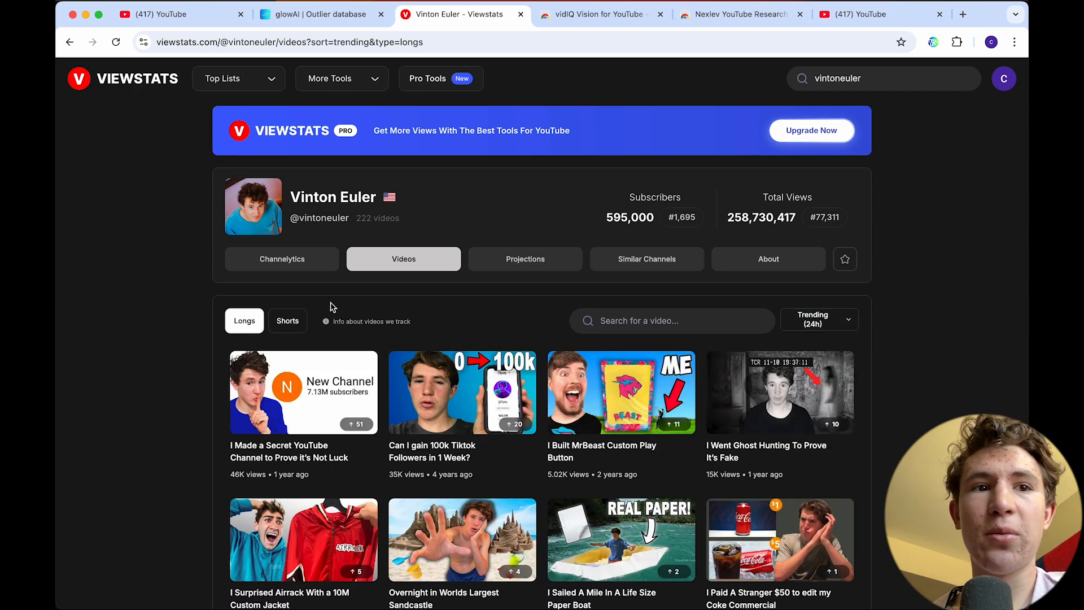
{"action": "left_click", "coordinate": [287, 319]}
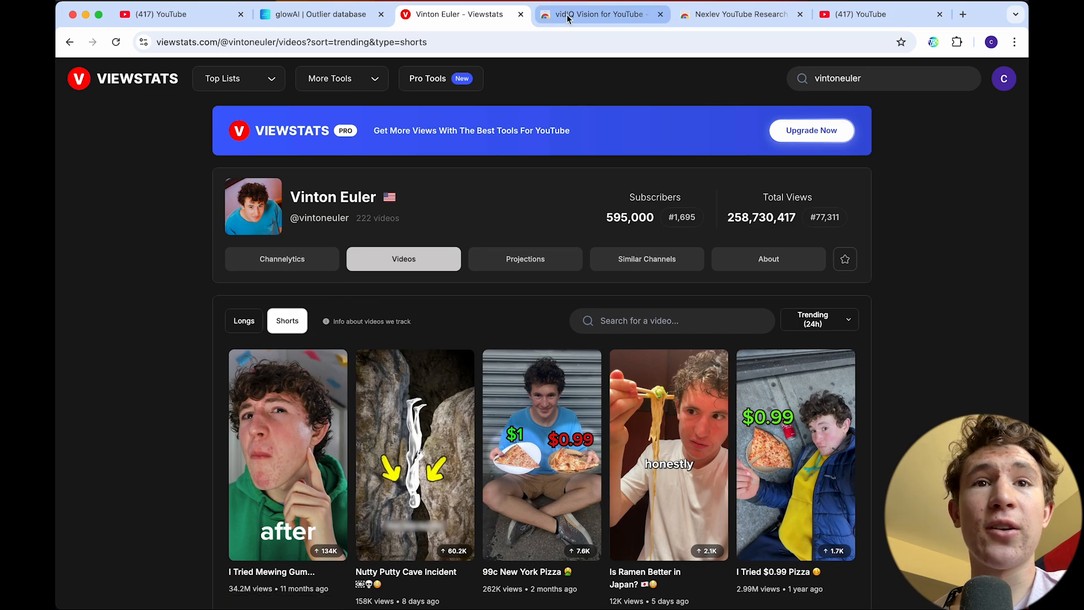
View the vidIQ Vision Chrome Web Store listing, then move to the YouTube home feed.
{"action": "left_click", "coordinate": [600, 13]}
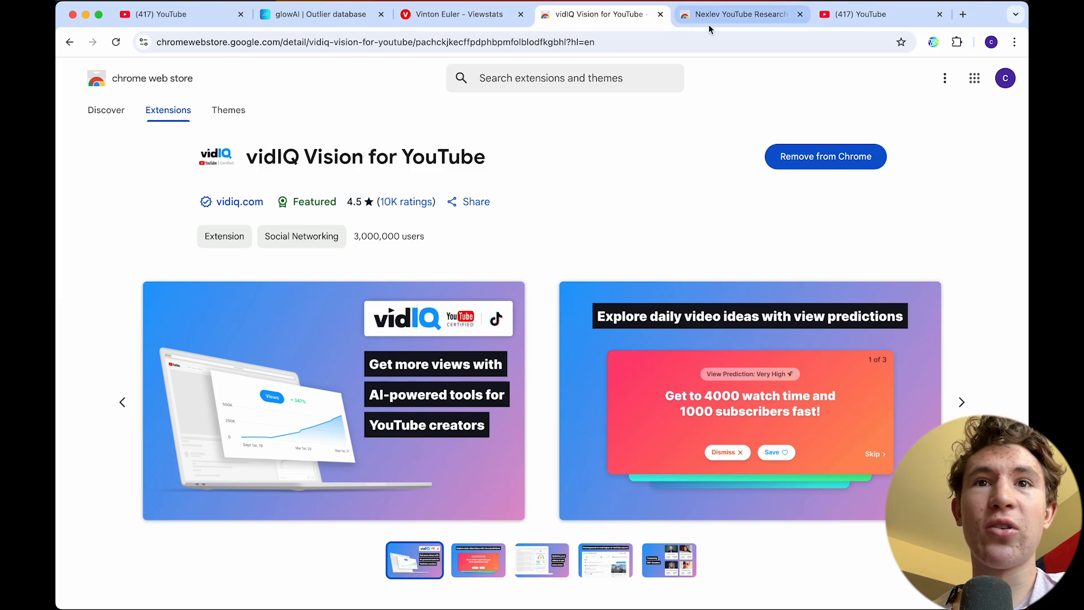
{"action": "left_click", "coordinate": [882, 13]}
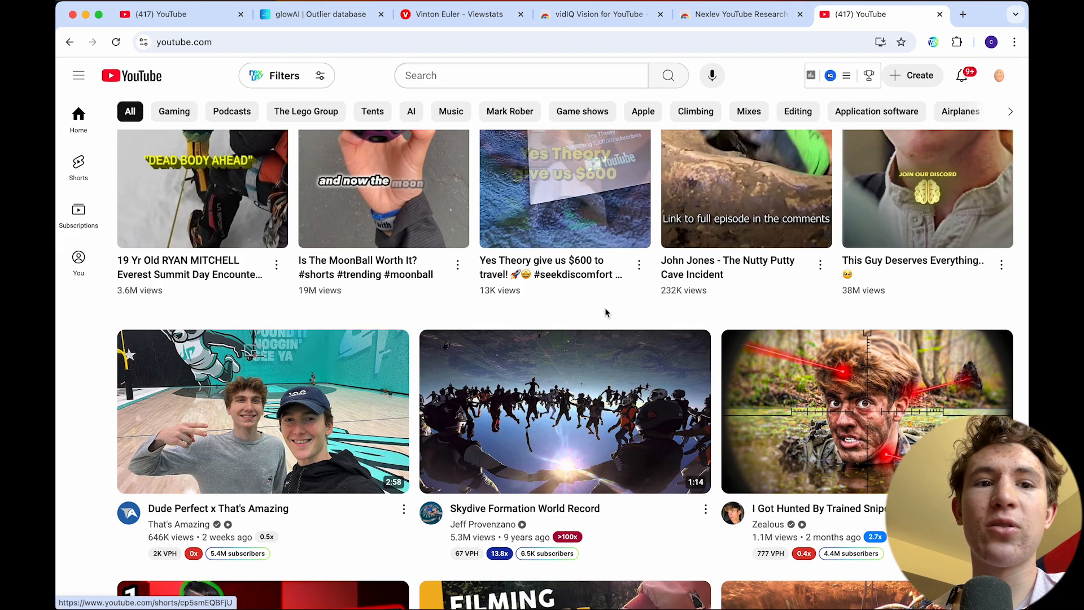
Scroll the YouTube feed past vidIQ outlier badges and Playables, then show recent search history.
{"action": "scroll", "scroll_direction": "down", "scroll_amount": 3}
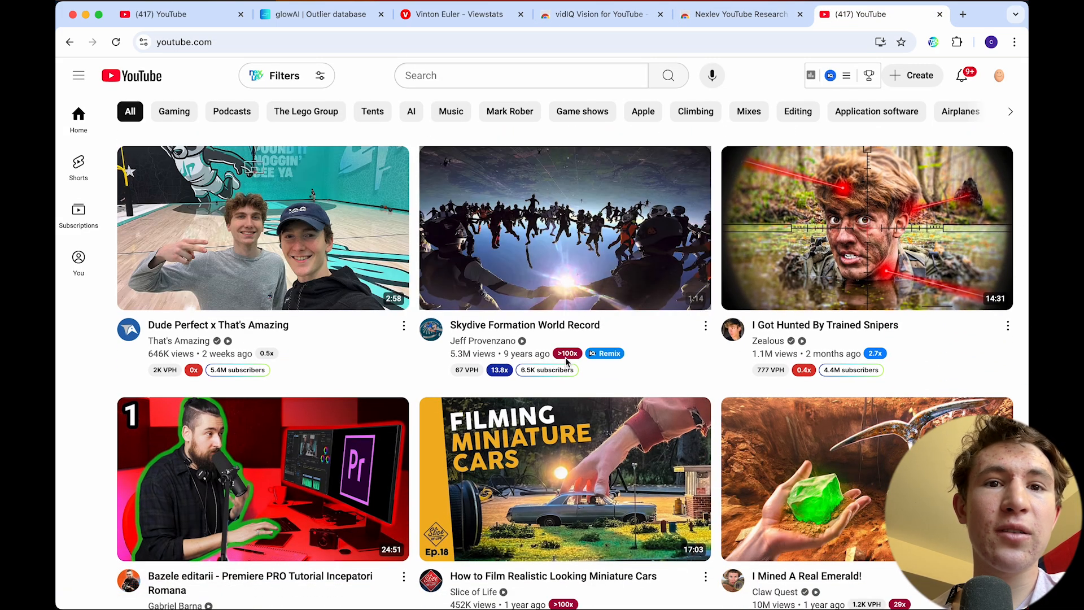
{"action": "mouse_move", "coordinate": [567, 354]}
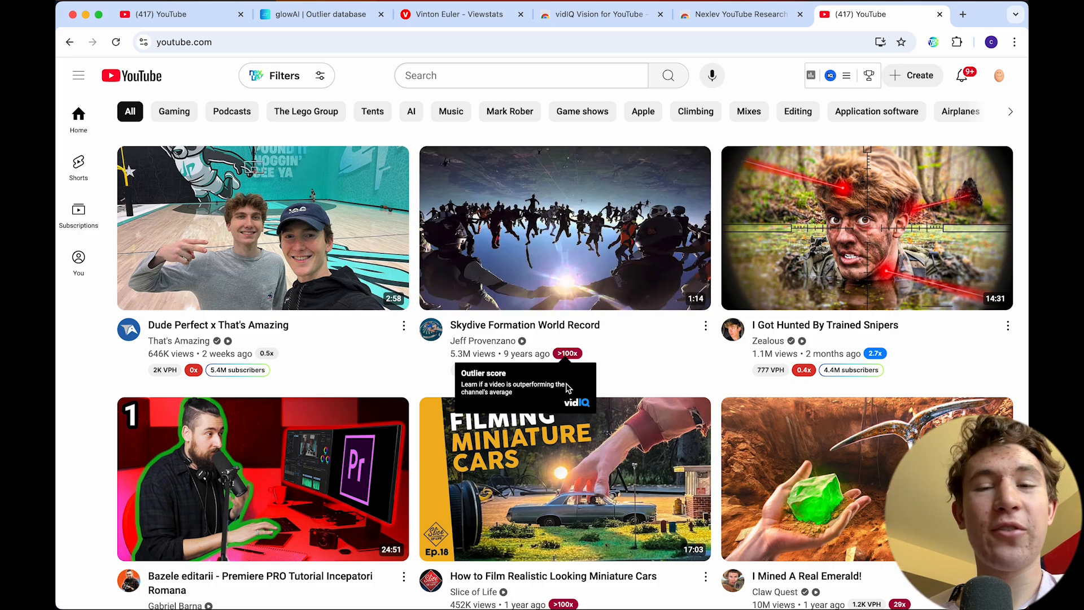
{"action": "scroll", "scroll_direction": "down", "scroll_amount": 3}
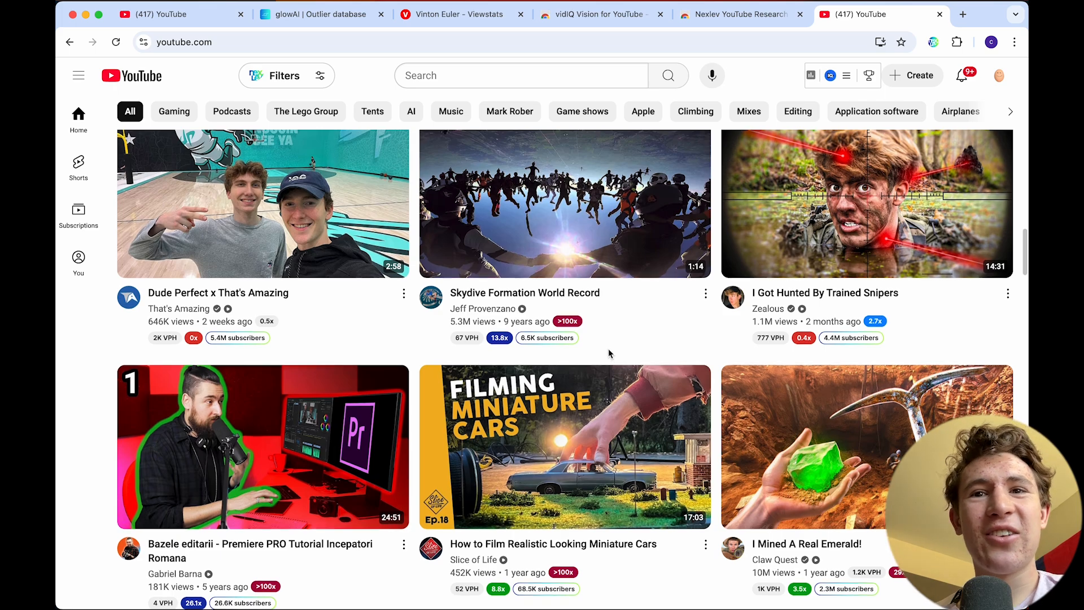
{"action": "scroll", "scroll_direction": "down", "scroll_amount": 3}
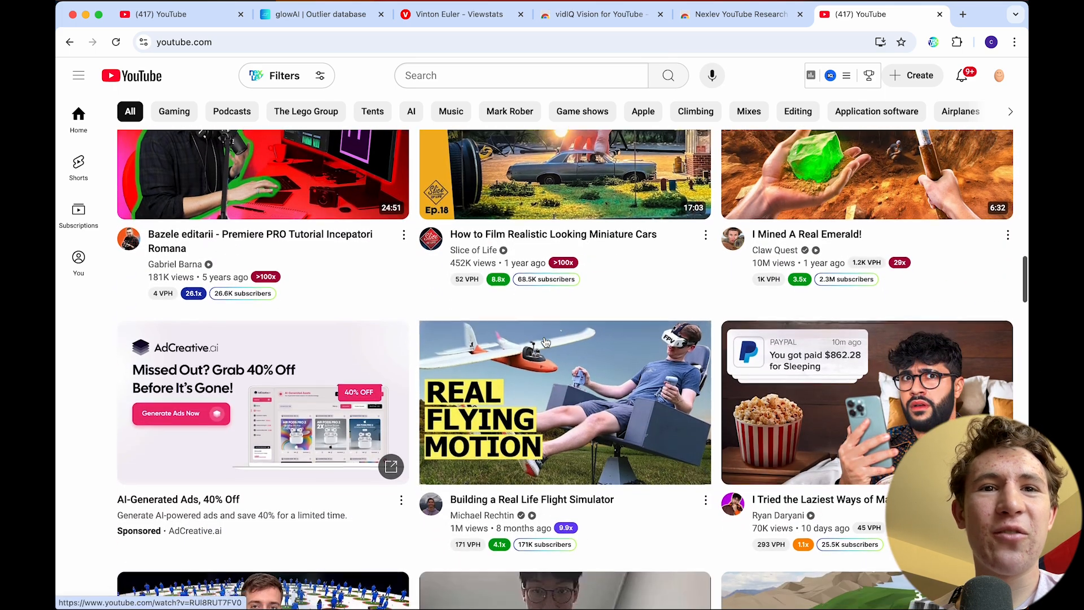
{"action": "scroll", "scroll_direction": "down", "scroll_amount": 3}
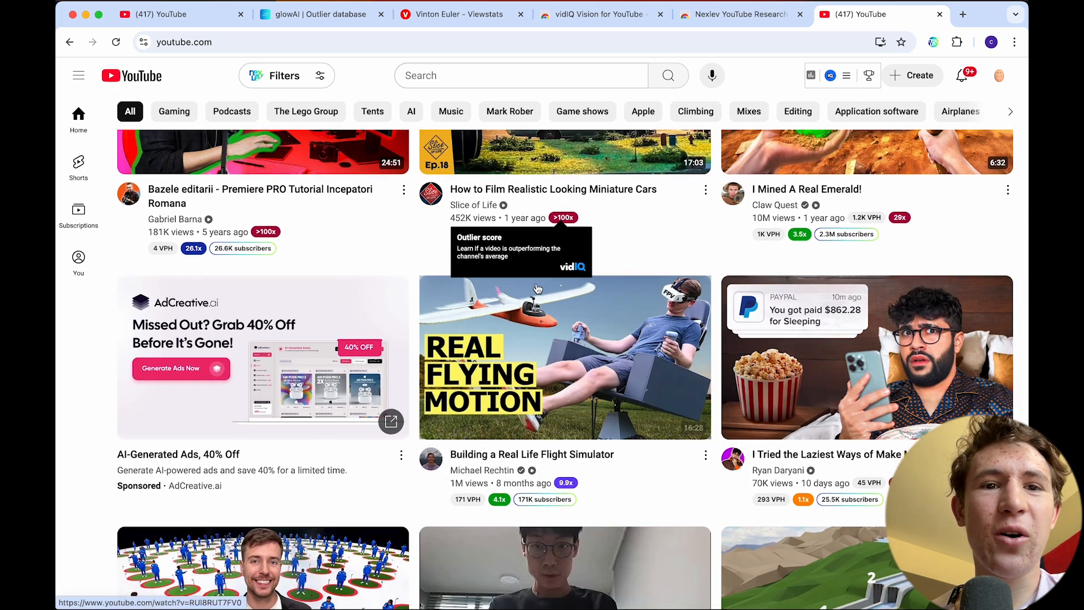
{"action": "scroll", "scroll_direction": "down", "scroll_amount": 3}
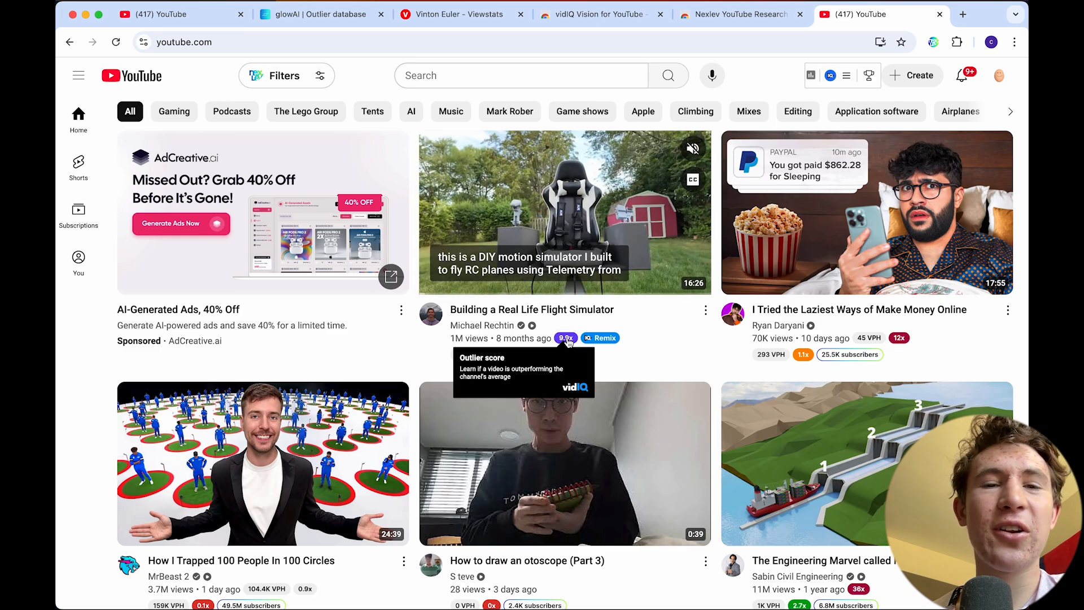
{"action": "mouse_move", "coordinate": [605, 374]}
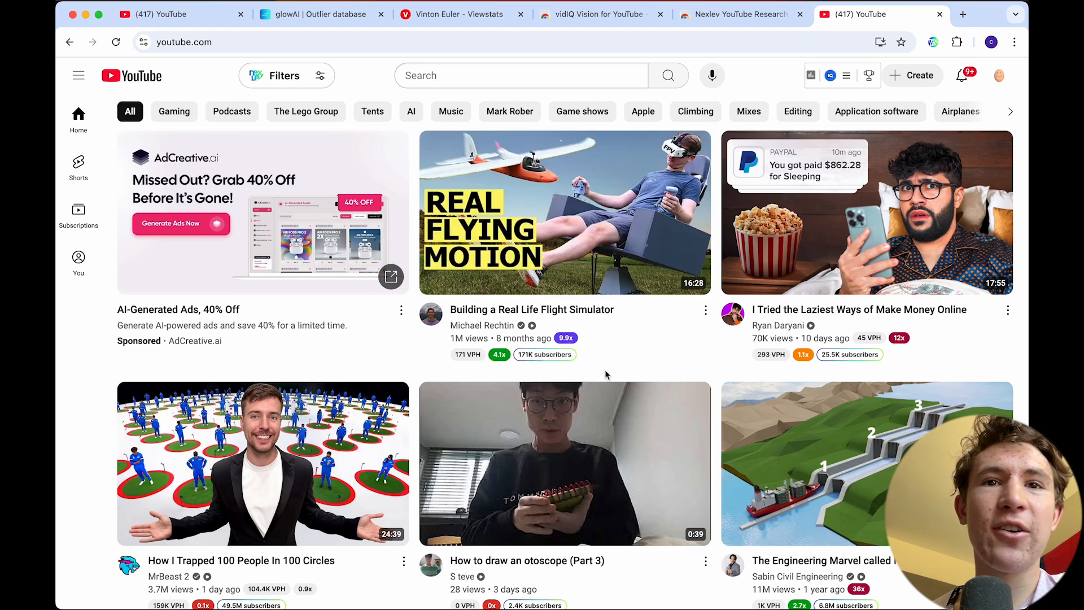
{"action": "scroll", "scroll_direction": "down", "scroll_amount": 3}
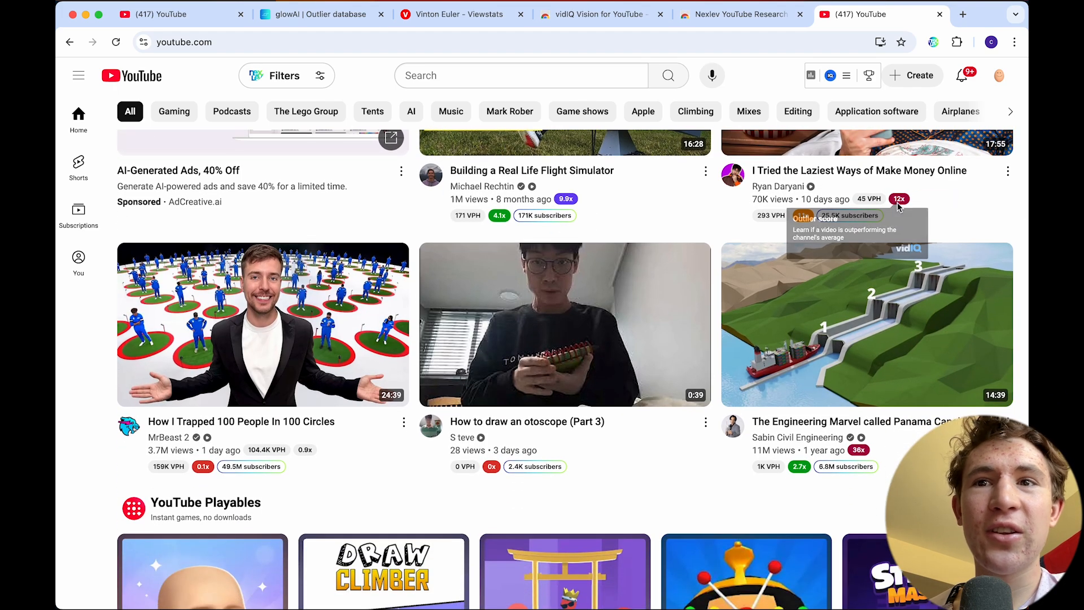
{"action": "scroll", "scroll_direction": "down", "scroll_amount": 3}
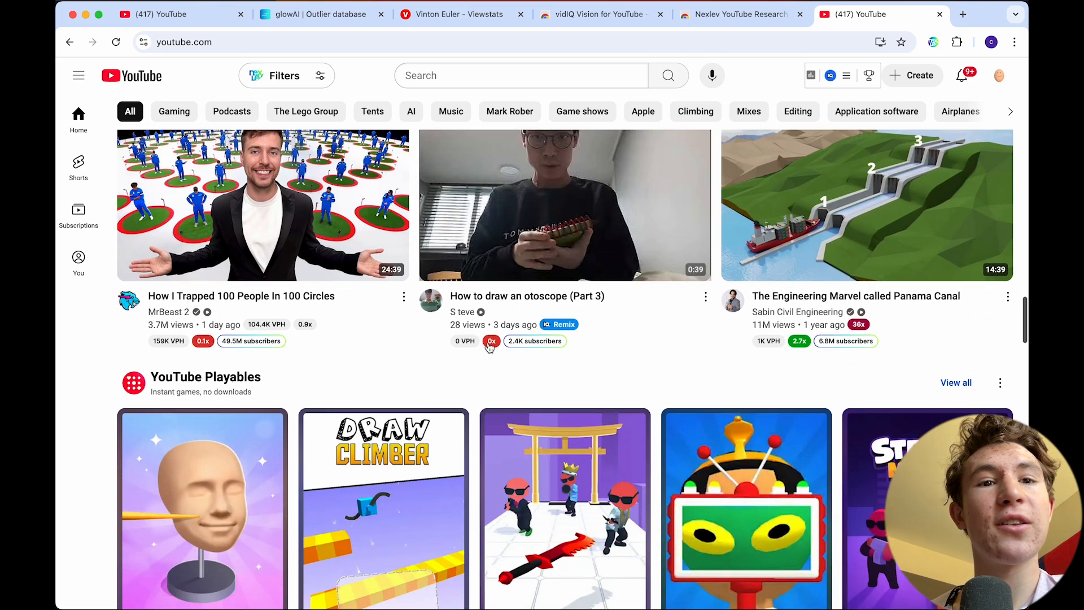
{"action": "mouse_move", "coordinate": [565, 204]}
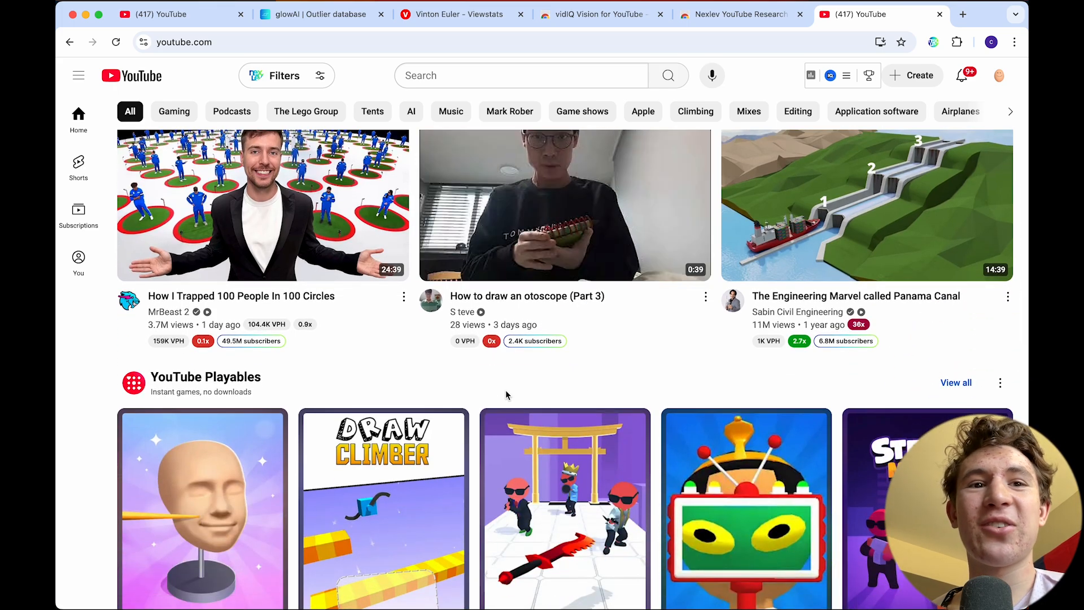
{"action": "scroll", "scroll_direction": "down", "scroll_amount": 3}
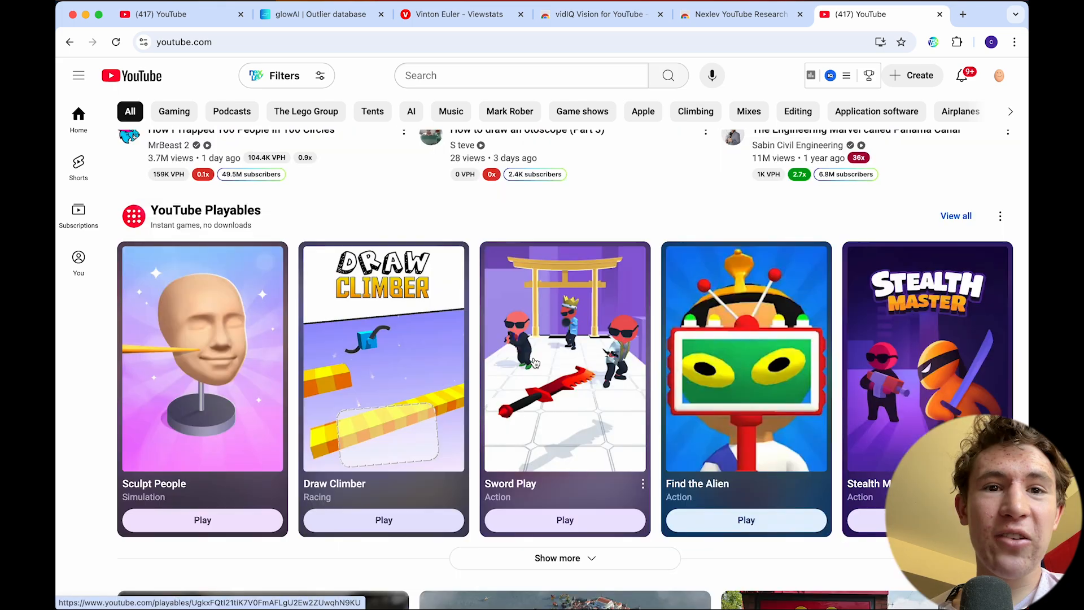
{"action": "left_click", "coordinate": [511, 76]}
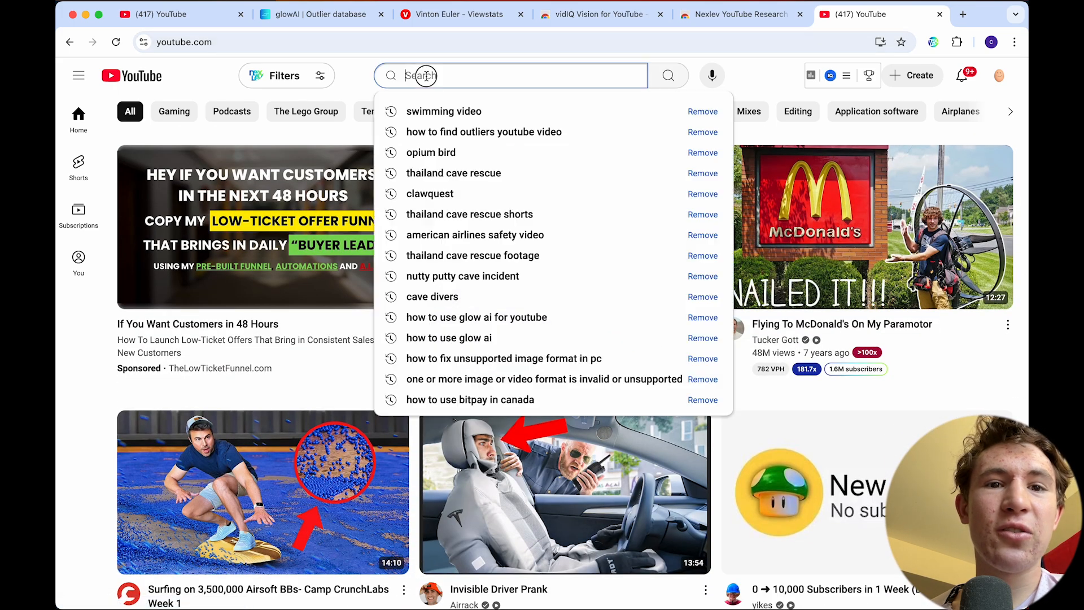
Rerun the 'swimming video' search and browse the results with vidIQ's search score and keyword panel.
{"action": "left_click", "coordinate": [444, 111]}
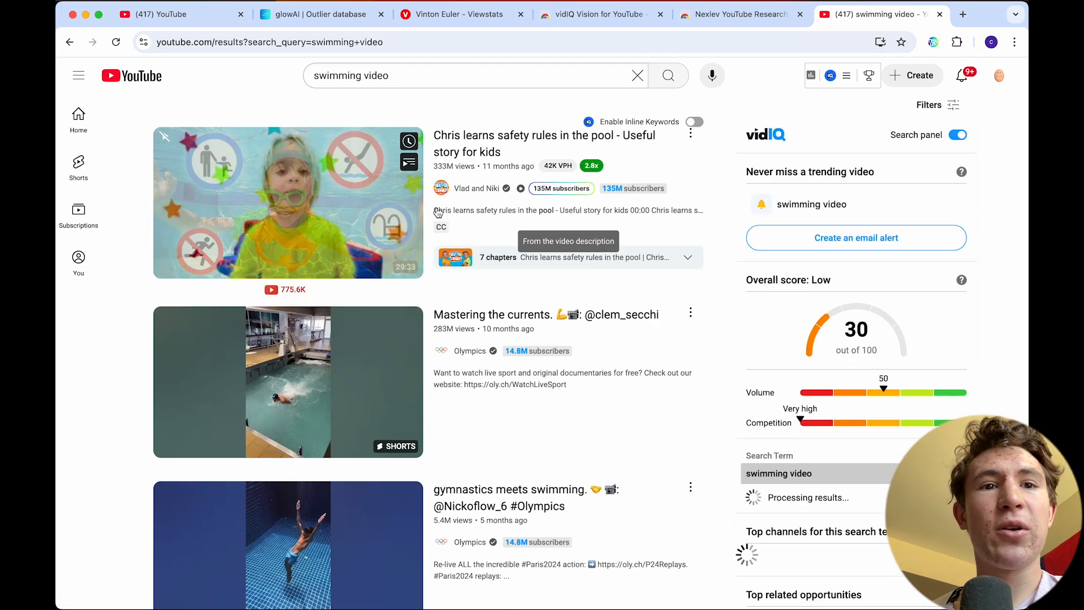
{"action": "scroll", "scroll_direction": "down", "scroll_amount": 3}
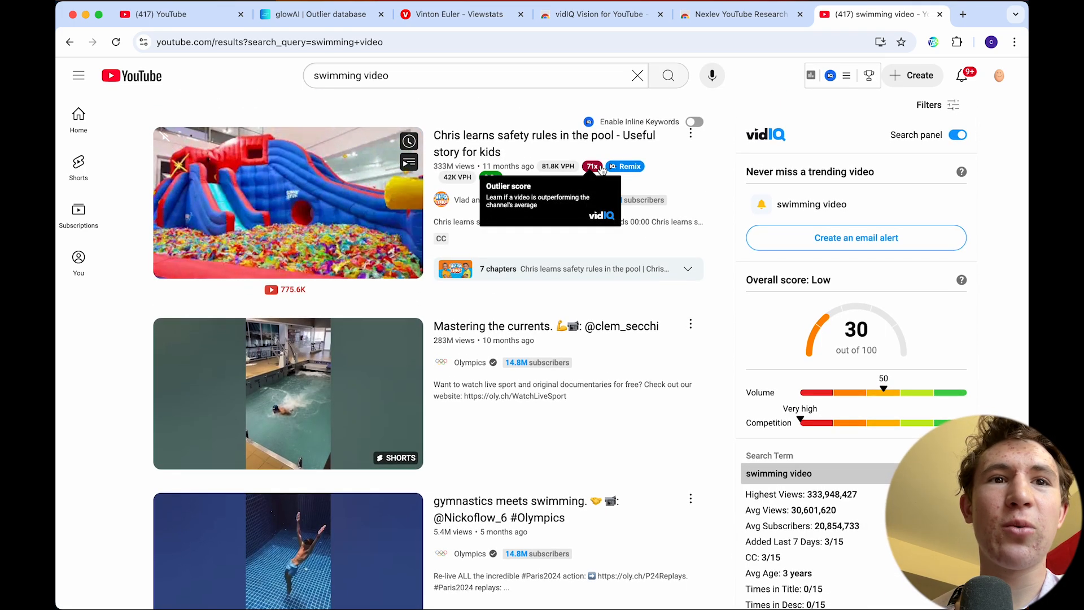
{"action": "mouse_move", "coordinate": [557, 166]}
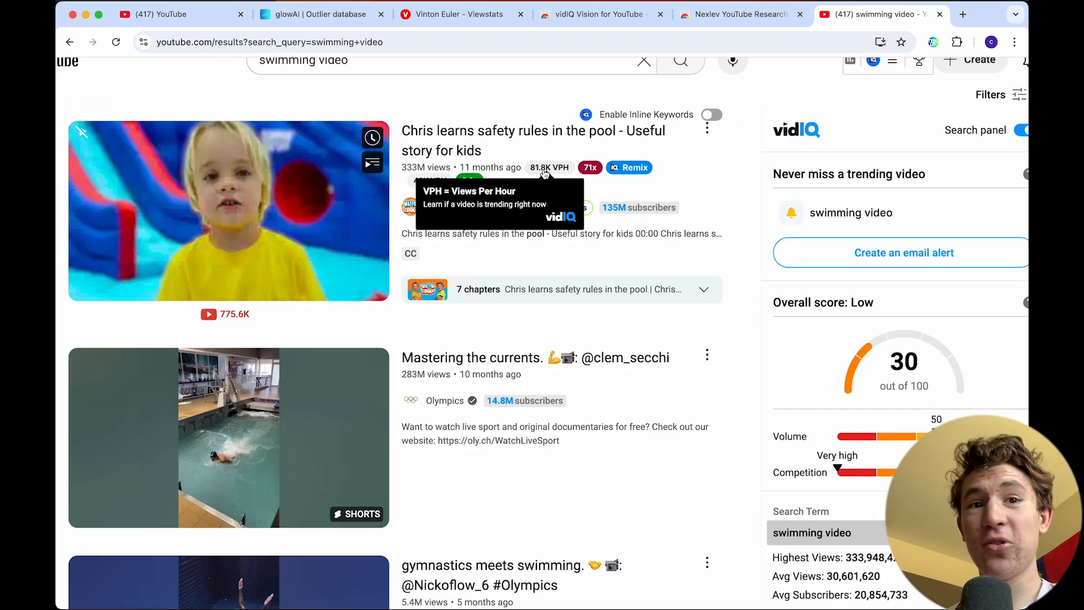
{"action": "scroll", "scroll_direction": "down", "scroll_amount": 3}
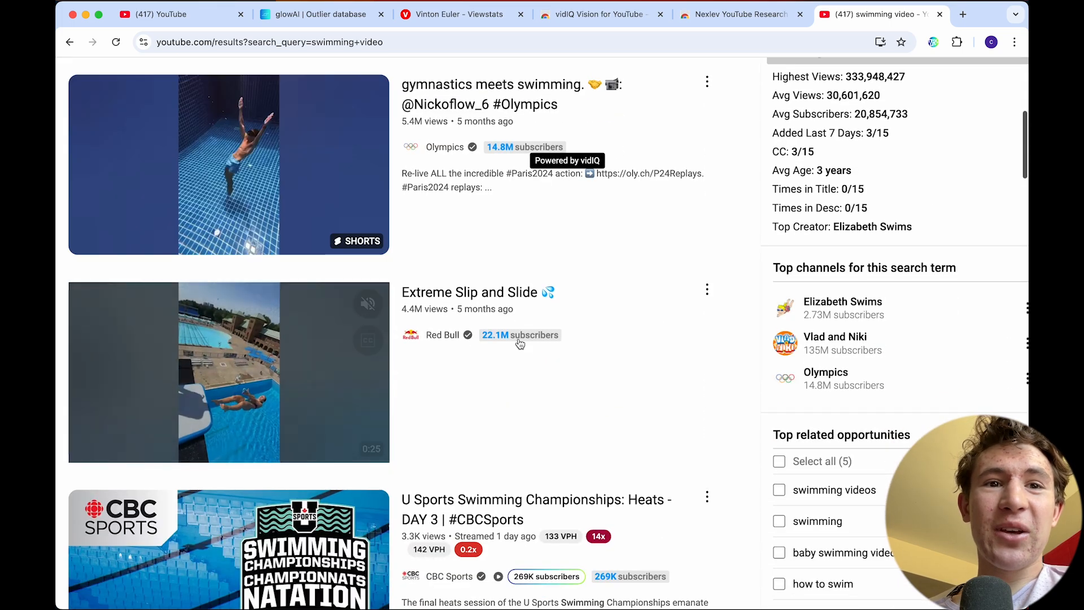
{"action": "scroll", "scroll_direction": "down", "scroll_amount": 3}
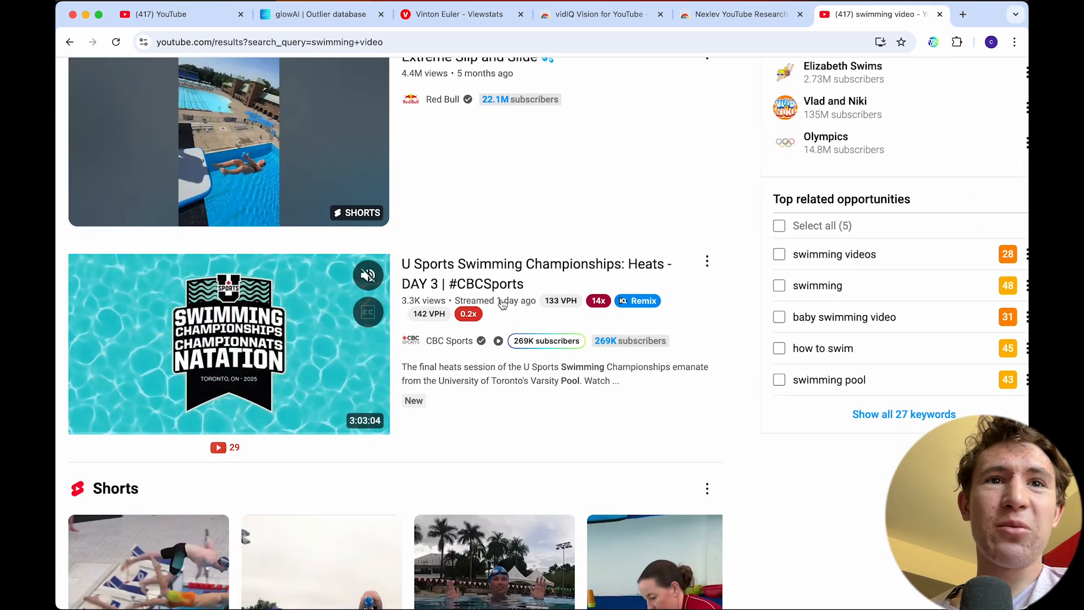
{"action": "scroll", "scroll_direction": "up", "scroll_amount": 3}
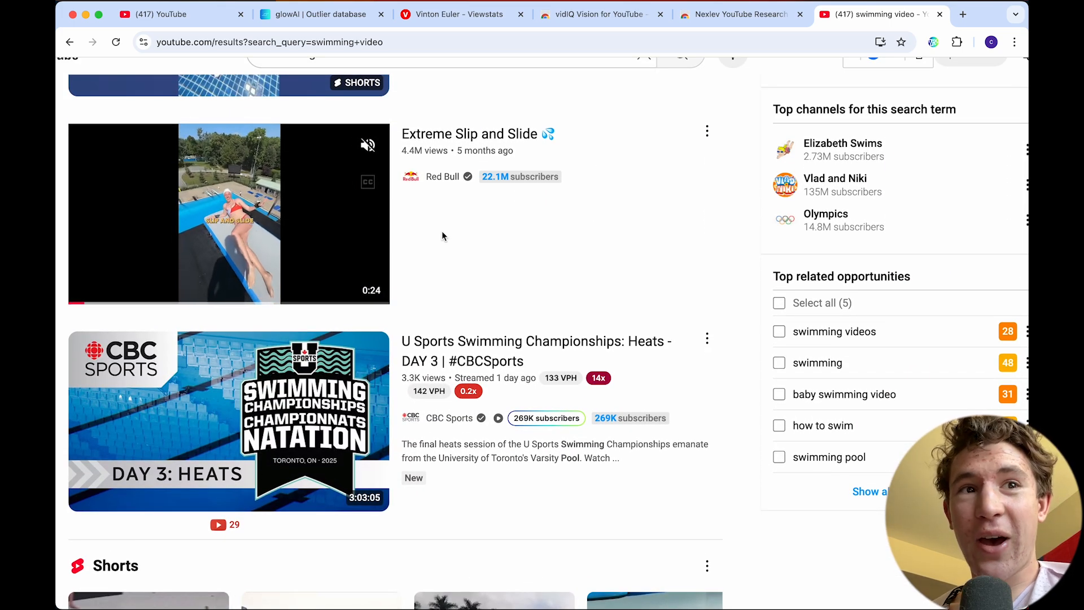
Play the Extreme Slip and Slide short to see its view-growth stats.
{"action": "left_click", "coordinate": [228, 213]}
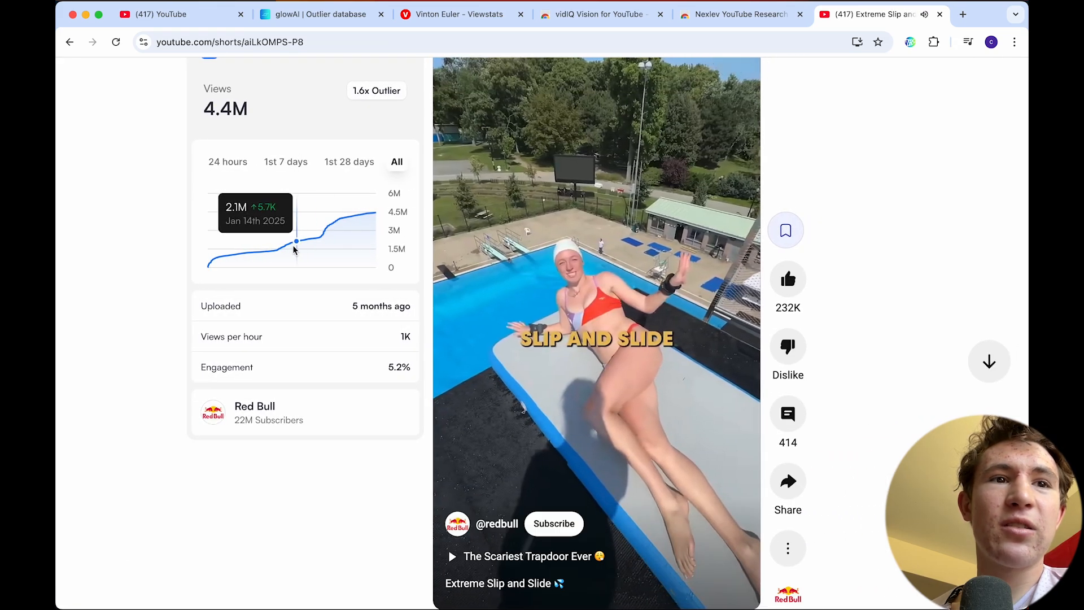
{"action": "mouse_move", "coordinate": [304, 239]}
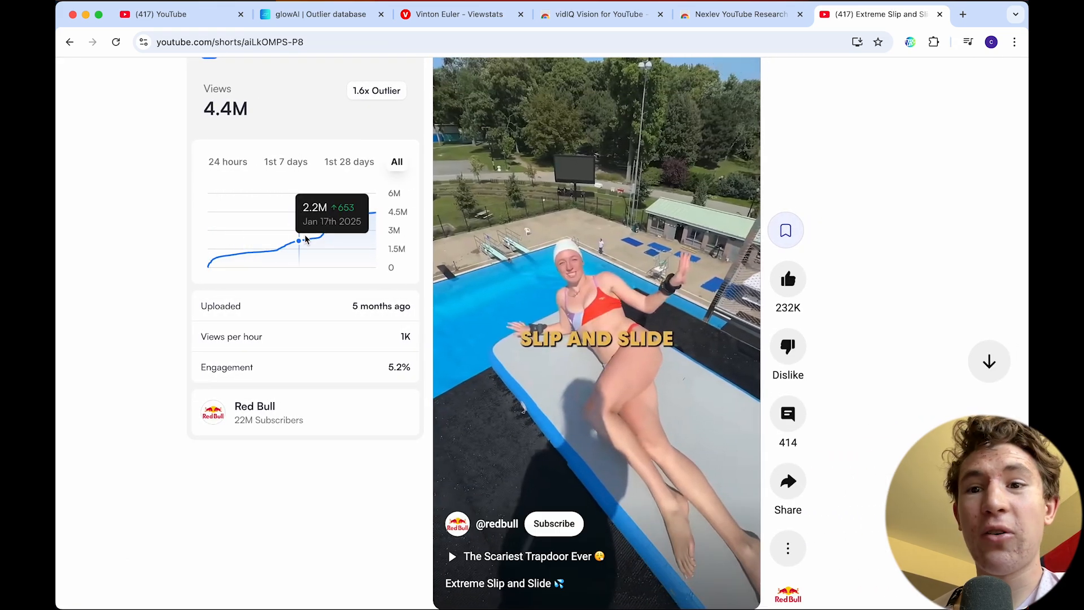
{"action": "mouse_move", "coordinate": [338, 218]}
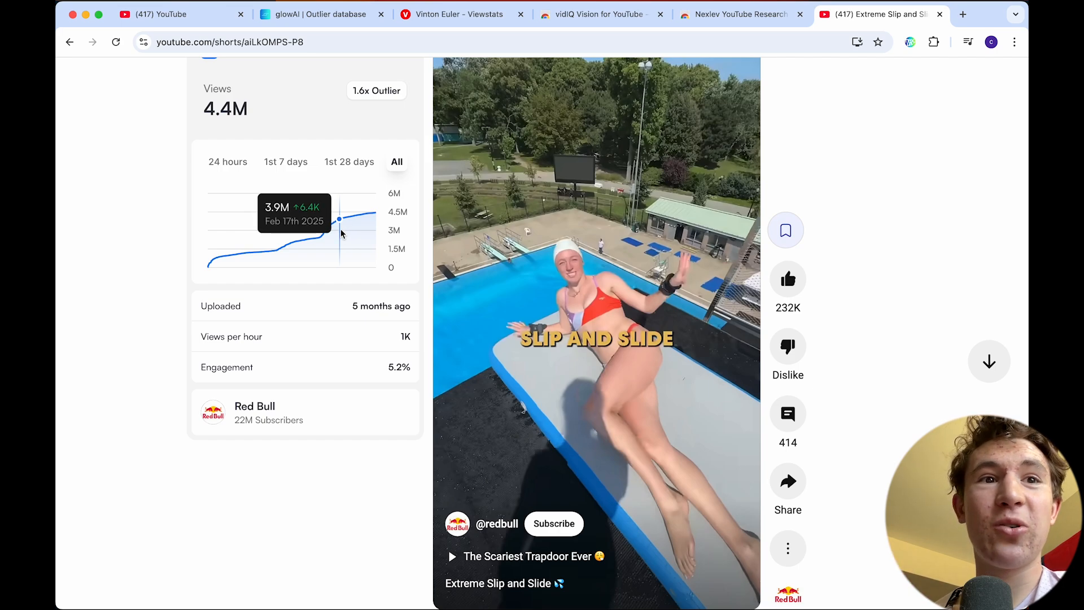
{"action": "mouse_move", "coordinate": [368, 212]}
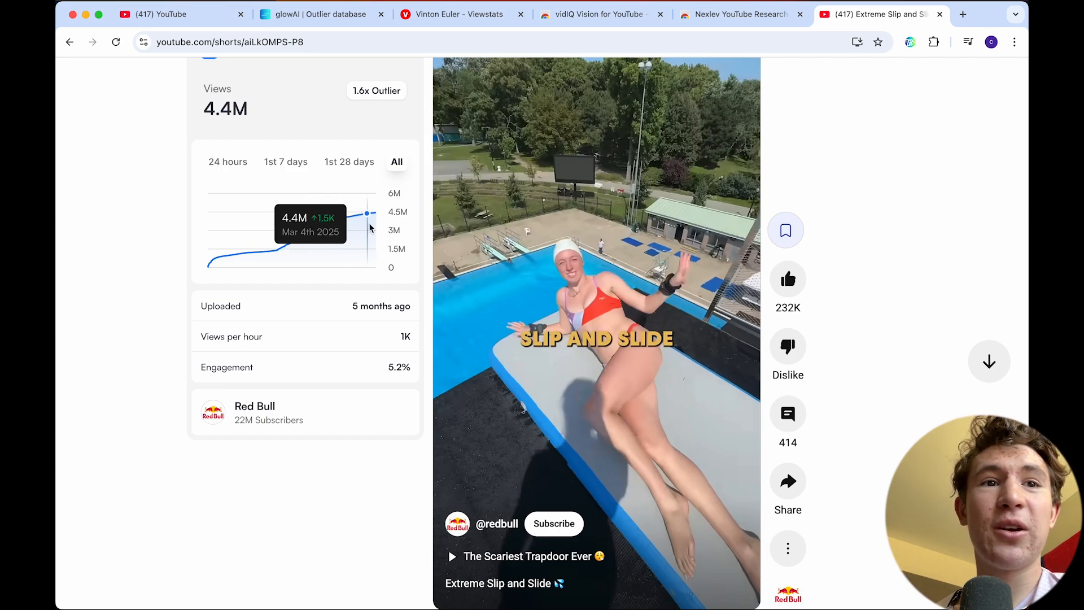
{"action": "mouse_move", "coordinate": [561, 68]}
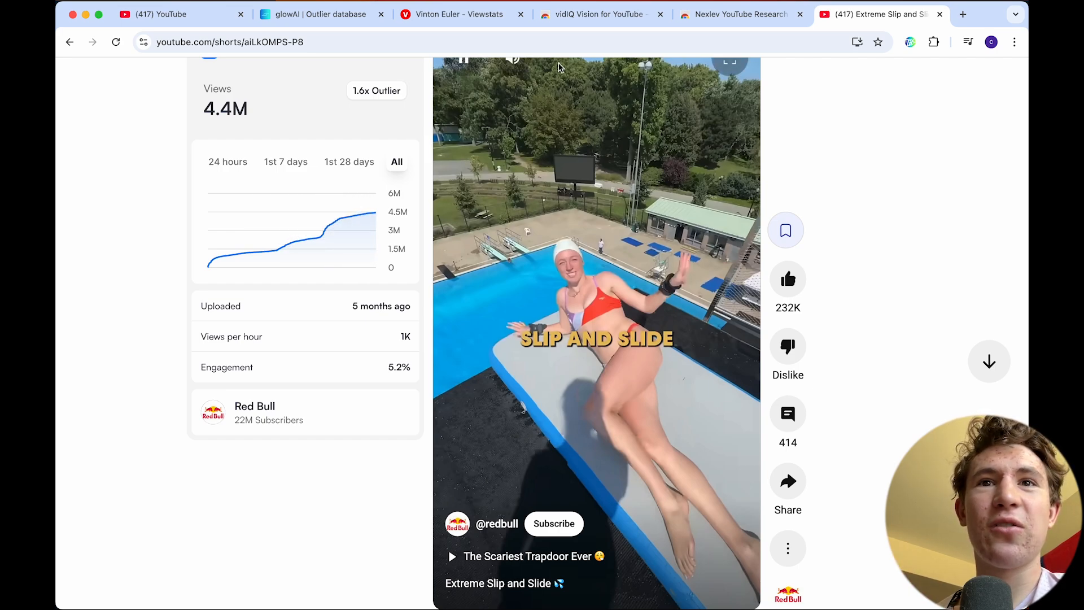
View the installed Nexlev Research & Analytics store listing, then return to the YouTube home feed.
{"action": "left_click", "coordinate": [738, 13]}
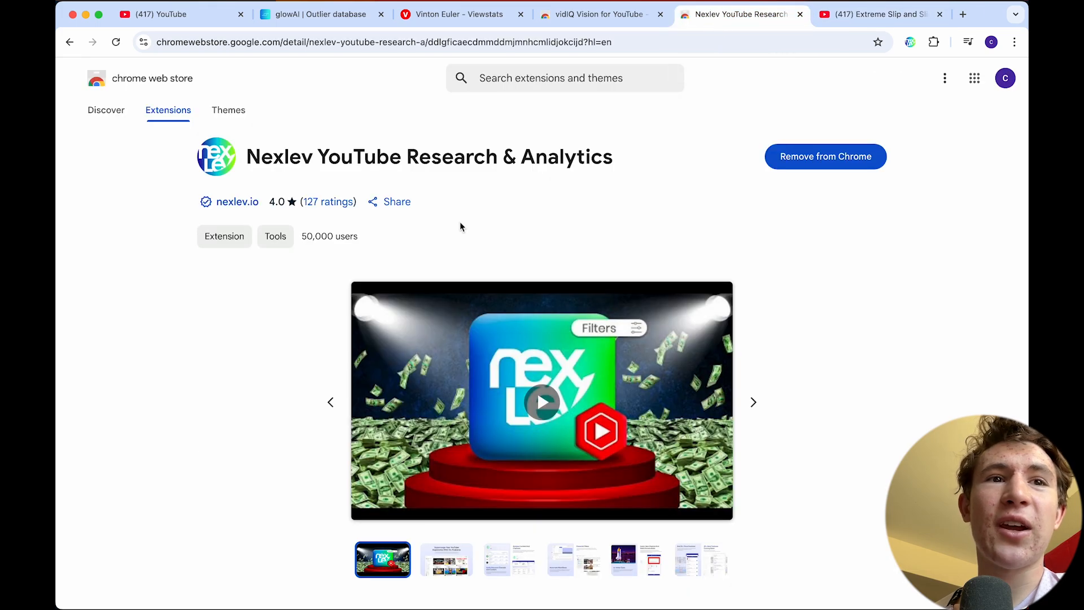
{"action": "double_click", "coordinate": [279, 156]}
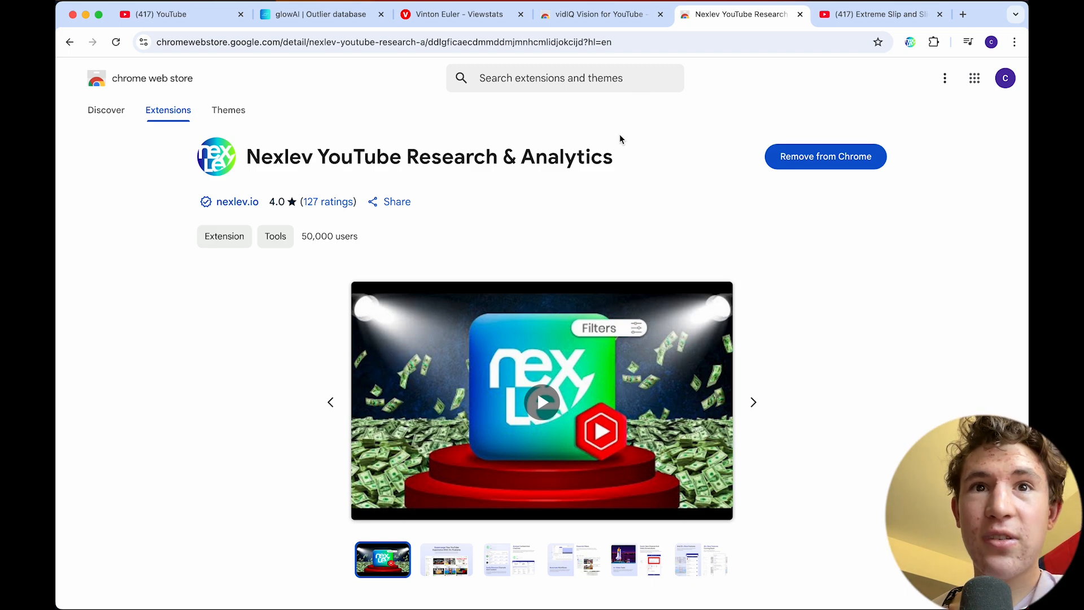
{"action": "left_click", "coordinate": [595, 14]}
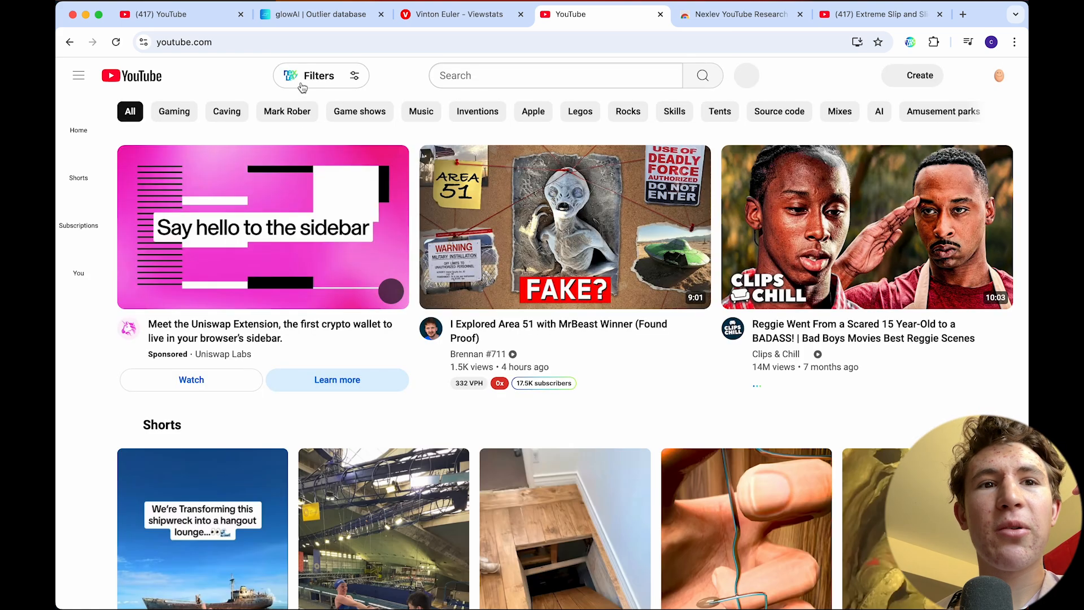
Bring up Nexlev's Homepage Filter with subscribers 1,000–116,000 and views 942,500–2,000,000.
{"action": "left_click", "coordinate": [320, 75]}
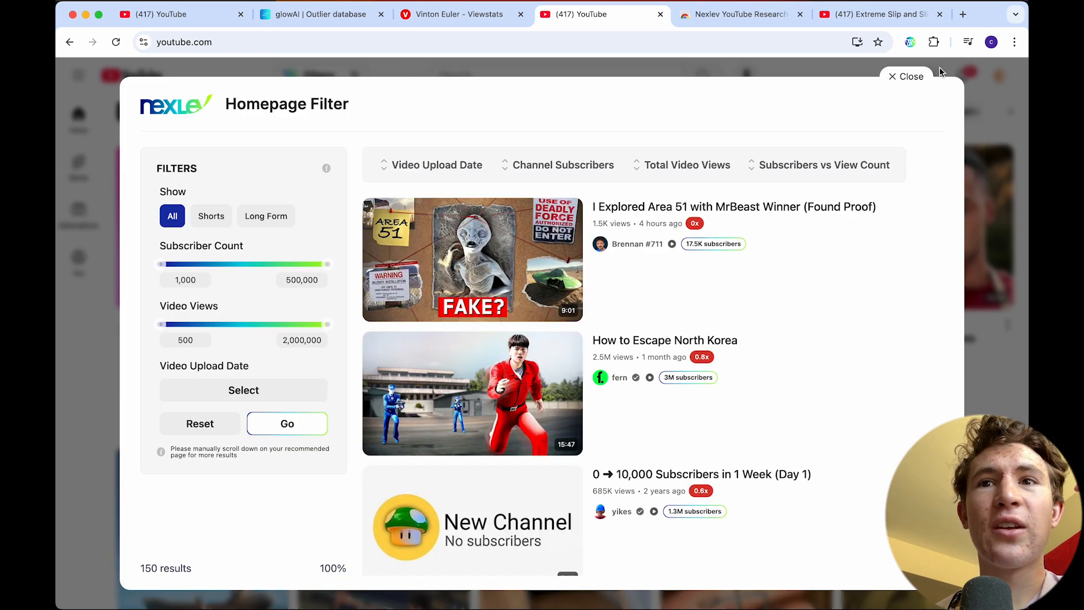
{"action": "left_click", "coordinate": [907, 75]}
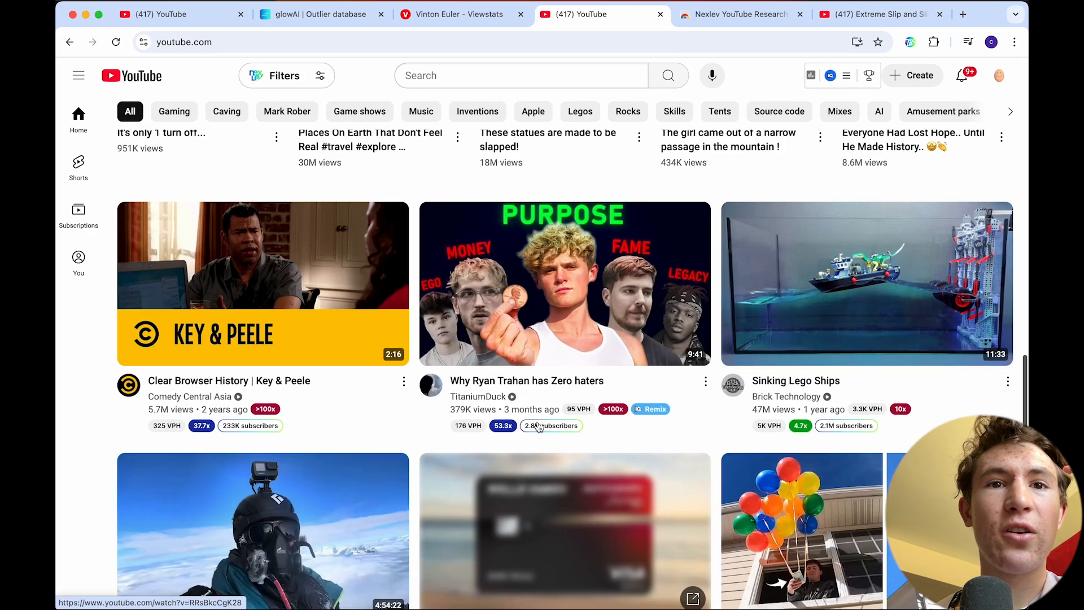
{"action": "scroll", "scroll_direction": "down", "scroll_amount": 3}
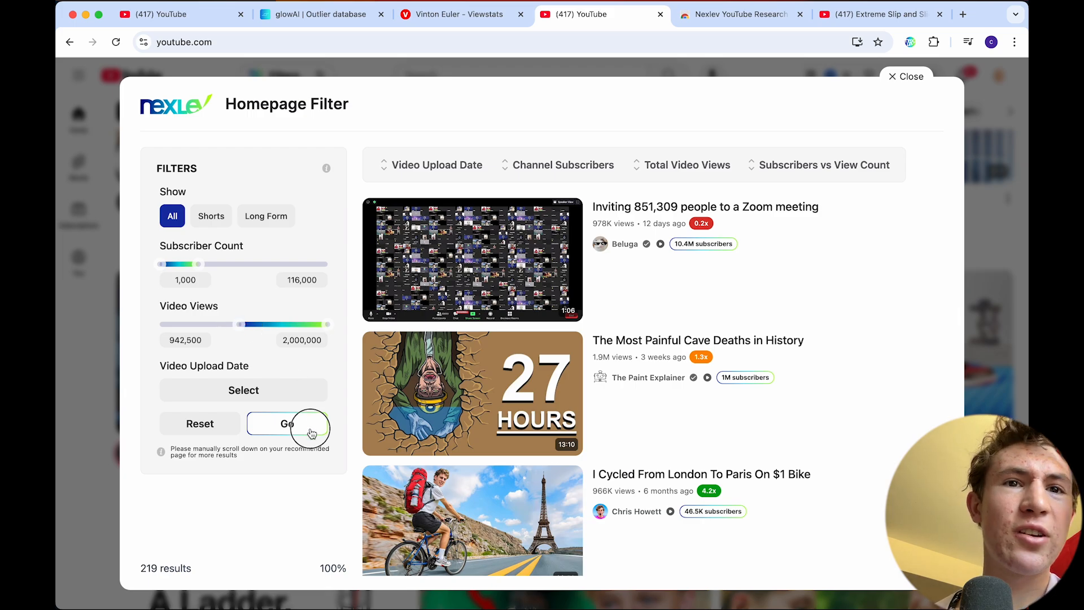
Apply the subscriber and view ranges and browse the resulting homepage outliers.
{"action": "left_click", "coordinate": [286, 424]}
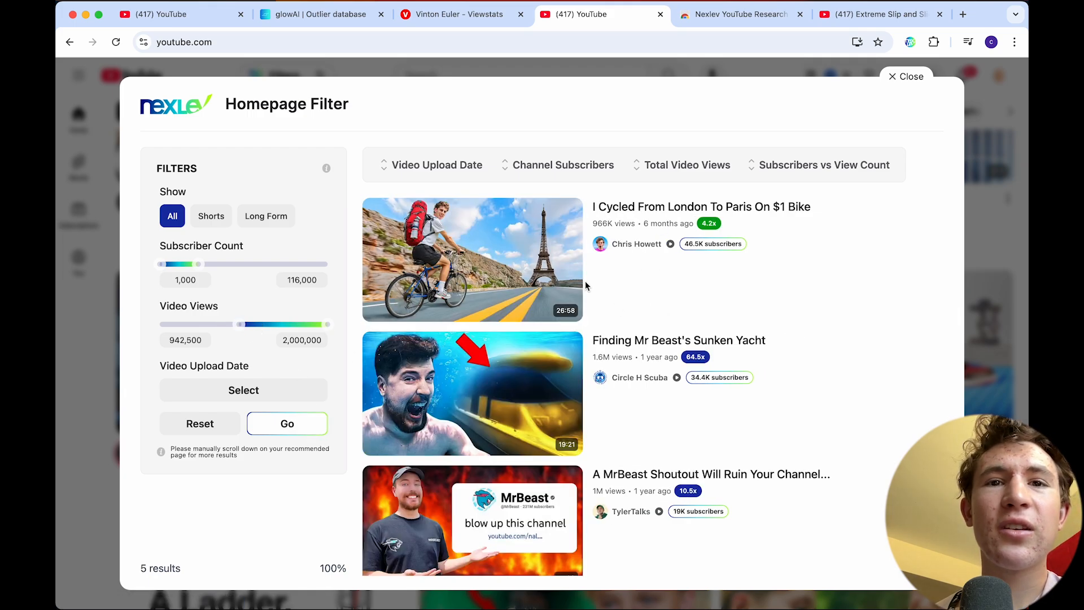
{"action": "scroll", "scroll_direction": "down", "scroll_amount": 3}
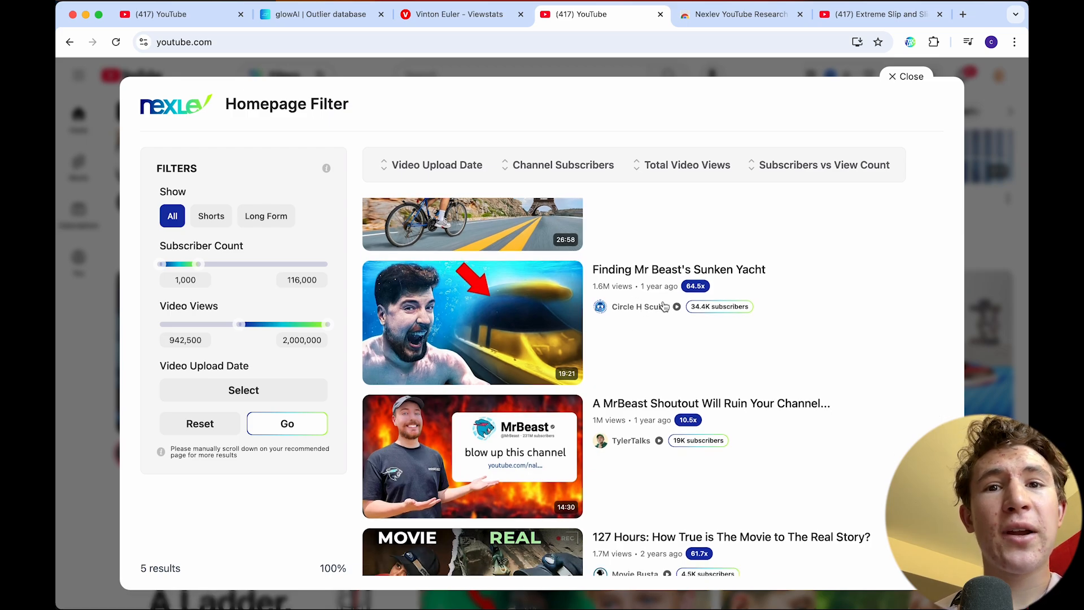
{"action": "mouse_move", "coordinate": [609, 301]}
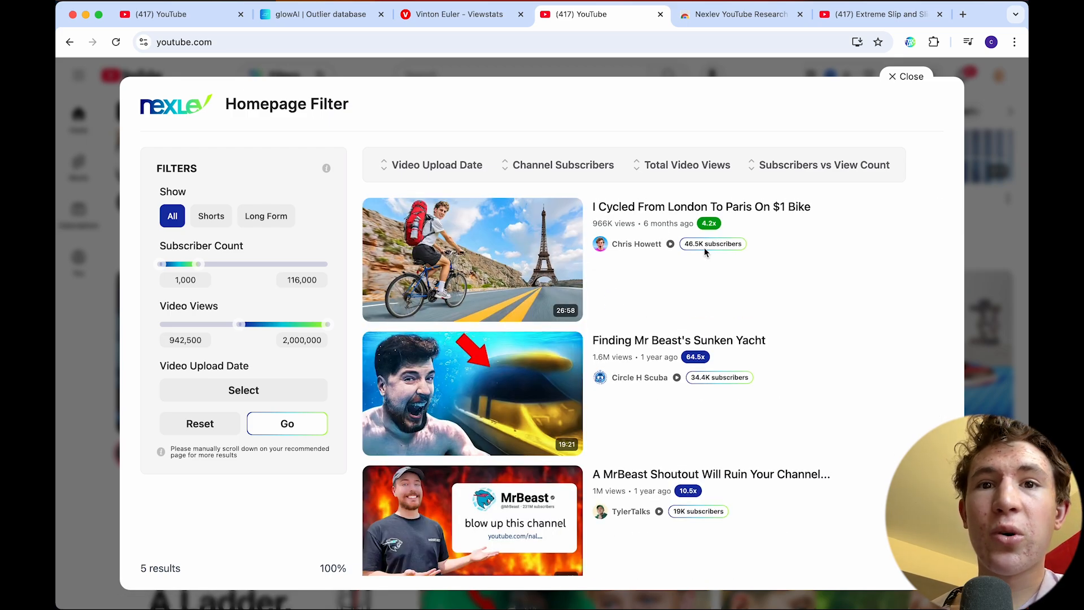
{"action": "scroll", "scroll_direction": "down", "scroll_amount": 3}
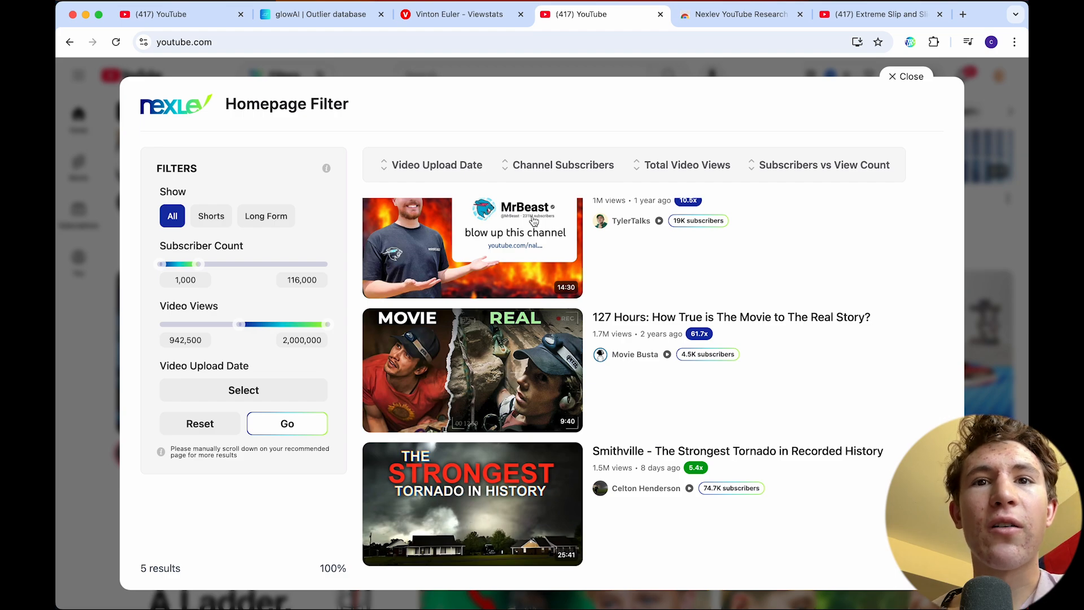
{"action": "mouse_move", "coordinate": [244, 228]}
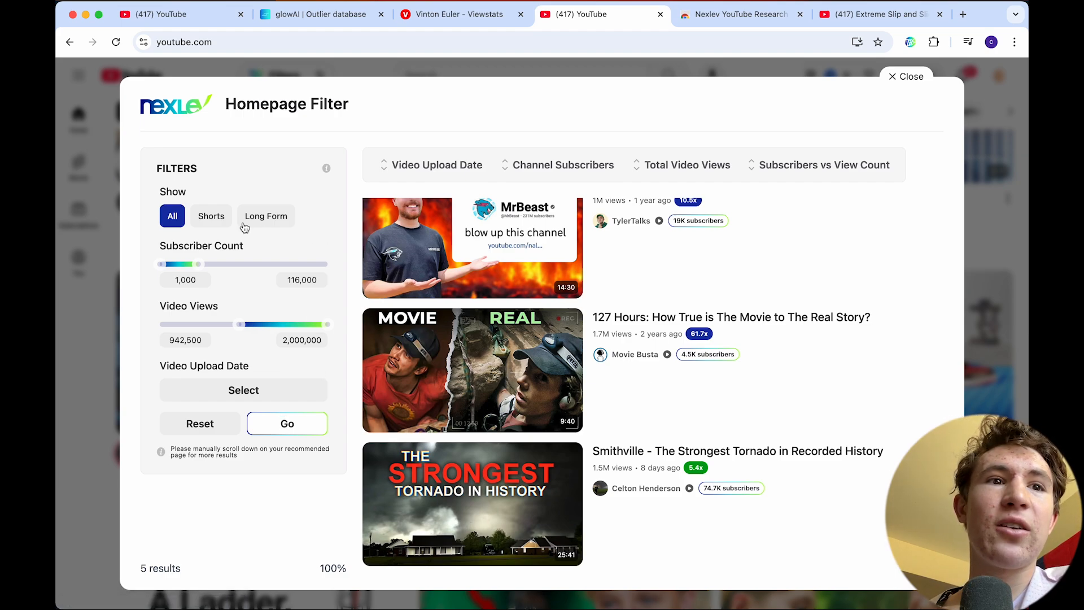
Compare Shorts-only, long-form-only and all-type outliers, then close the Homepage Filter.
{"action": "left_click", "coordinate": [211, 216]}
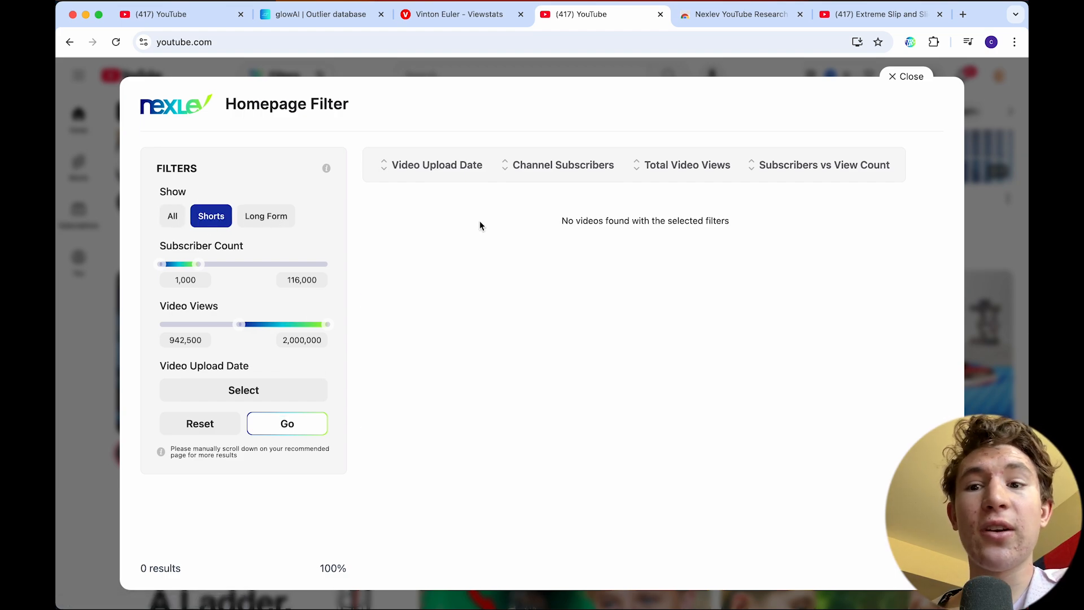
{"action": "mouse_move", "coordinate": [297, 215]}
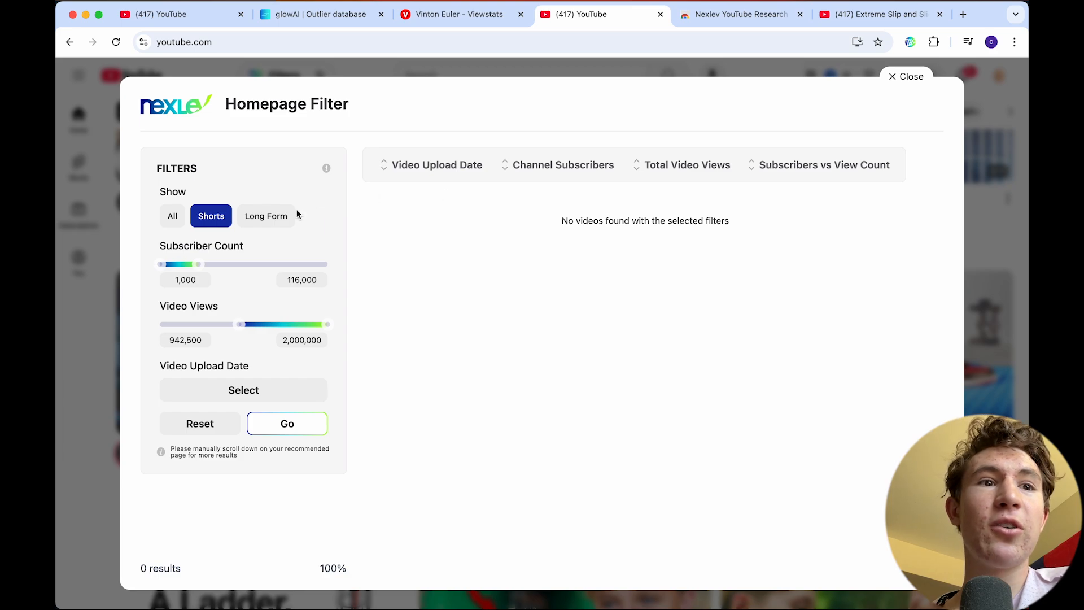
{"action": "left_click", "coordinate": [266, 215]}
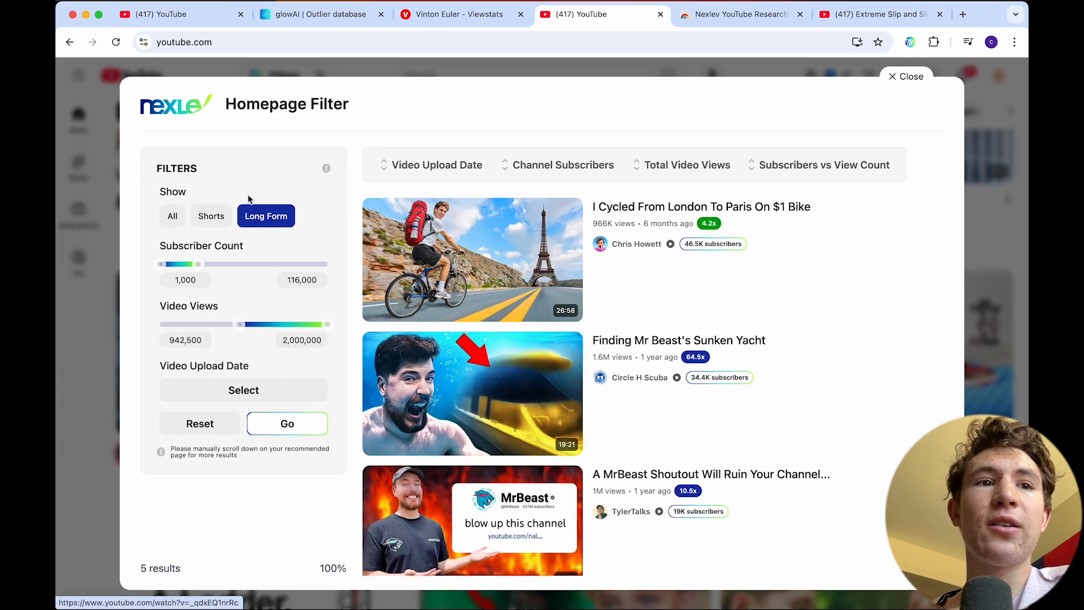
{"action": "left_click", "coordinate": [172, 216]}
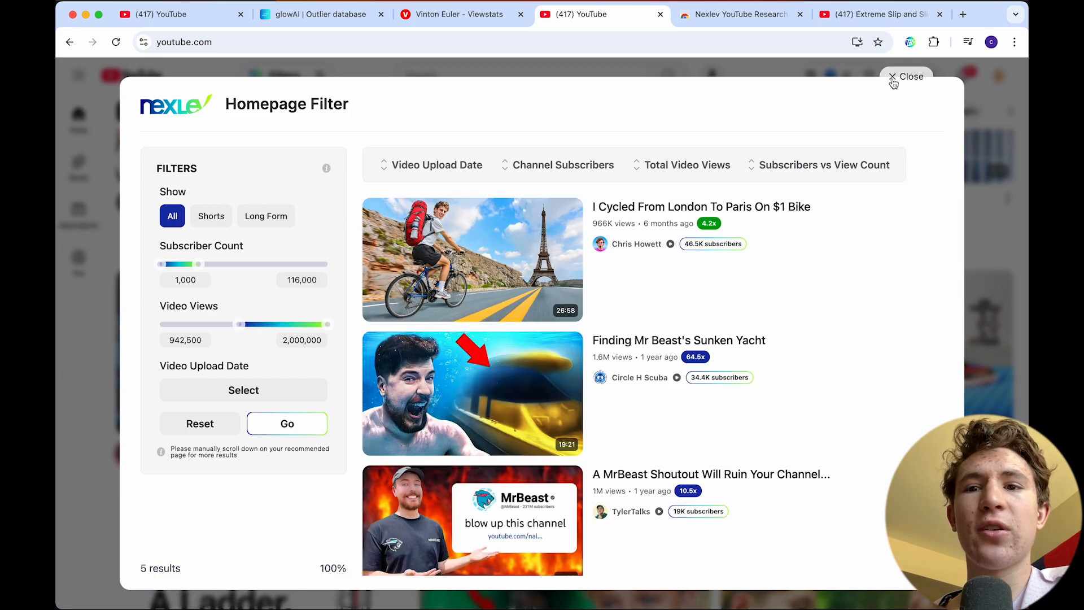
{"action": "left_click", "coordinate": [910, 76]}
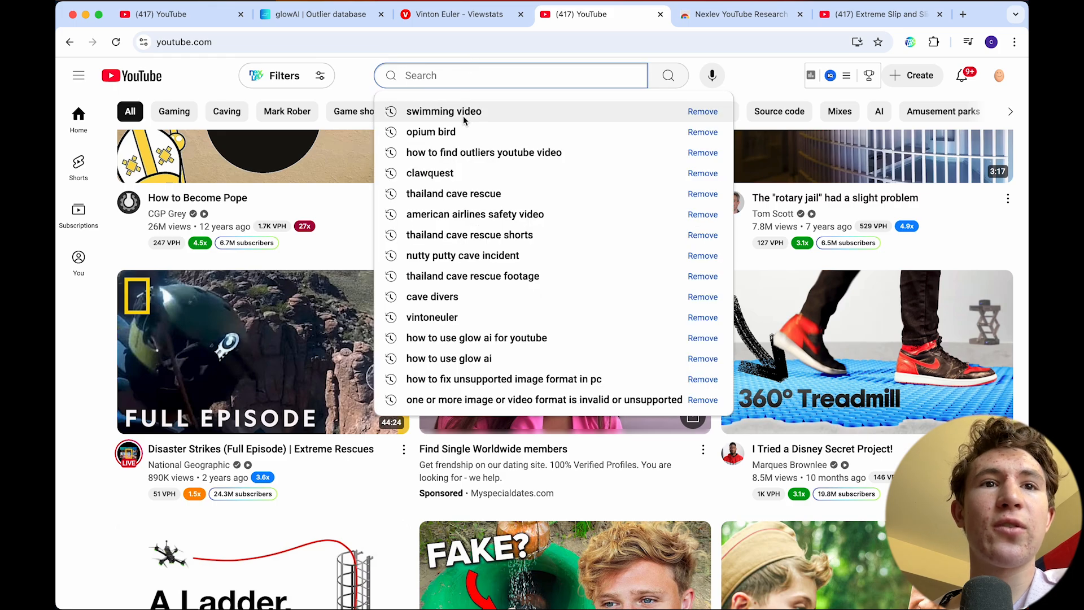
Rerun the swimming search and filter Nexlev outliers to at least 912,000 views.
{"action": "left_click", "coordinate": [443, 112]}
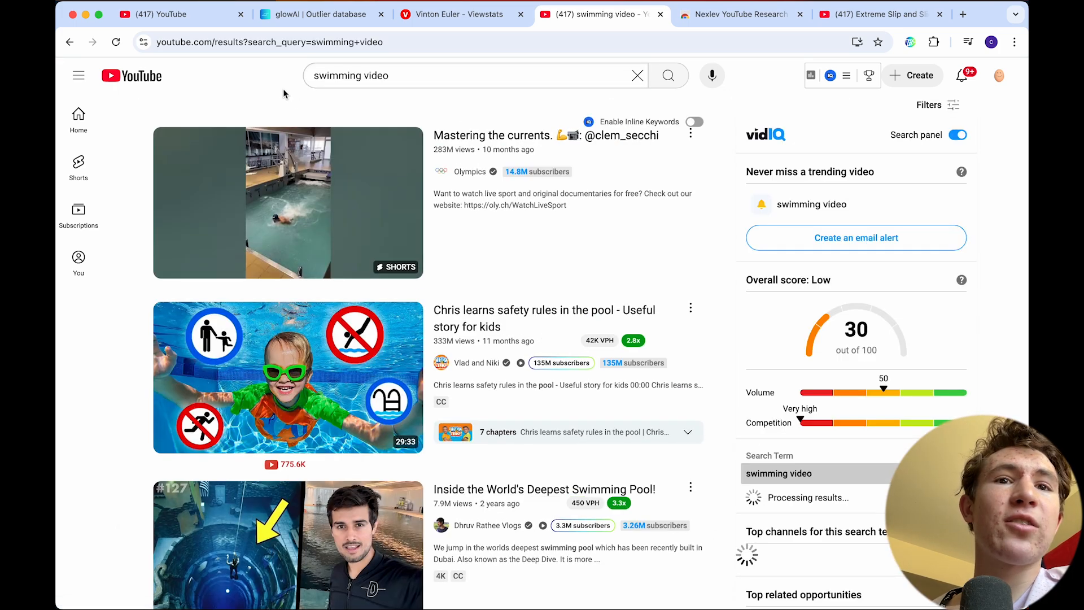
{"action": "scroll", "scroll_direction": "down", "scroll_amount": 3}
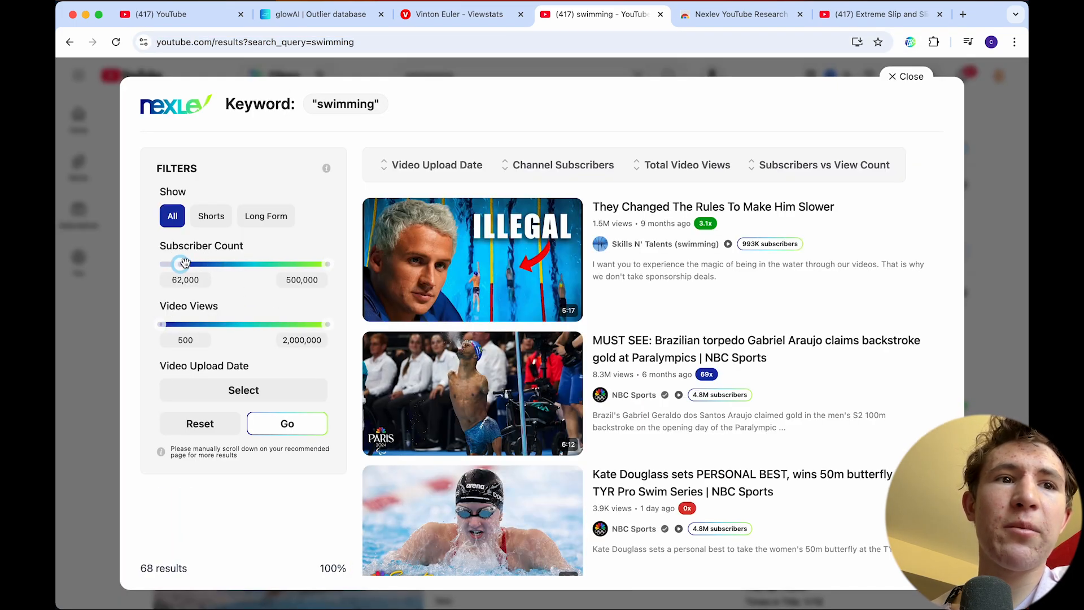
{"action": "left_click", "coordinate": [287, 423]}
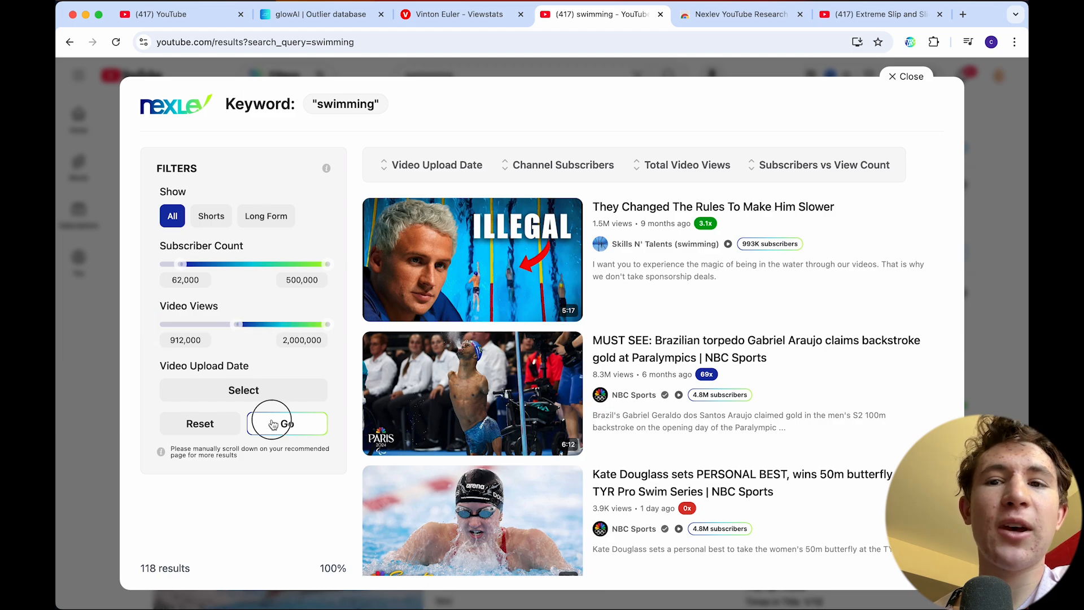
{"action": "left_click", "coordinate": [287, 423]}
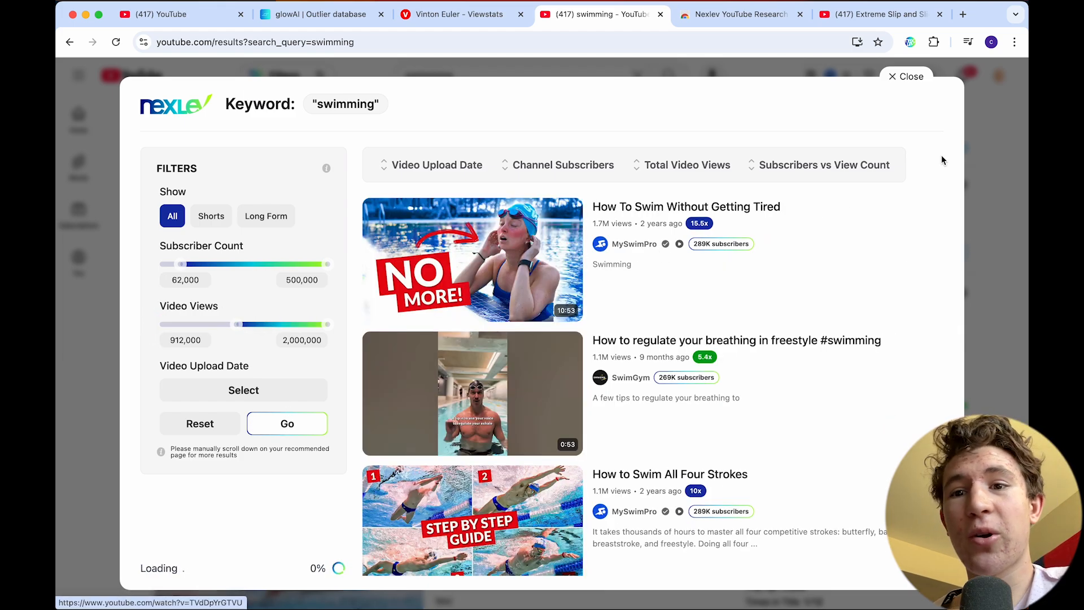
Close the keyword filter, glance at the results, and move to the glowAI outlier database.
{"action": "left_click", "coordinate": [912, 76]}
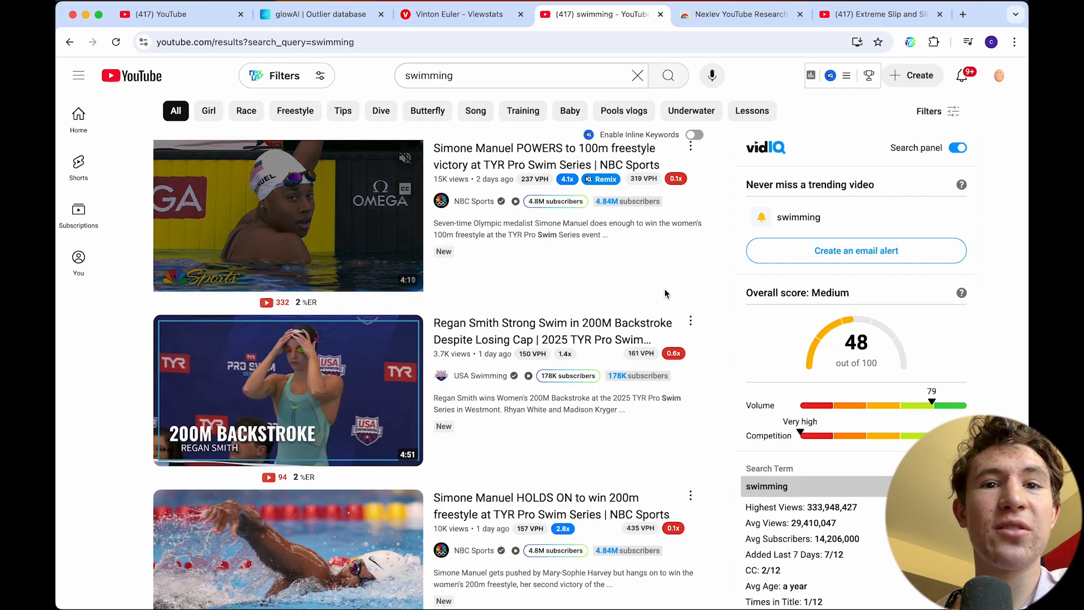
{"action": "scroll", "scroll_direction": "down", "scroll_amount": 3}
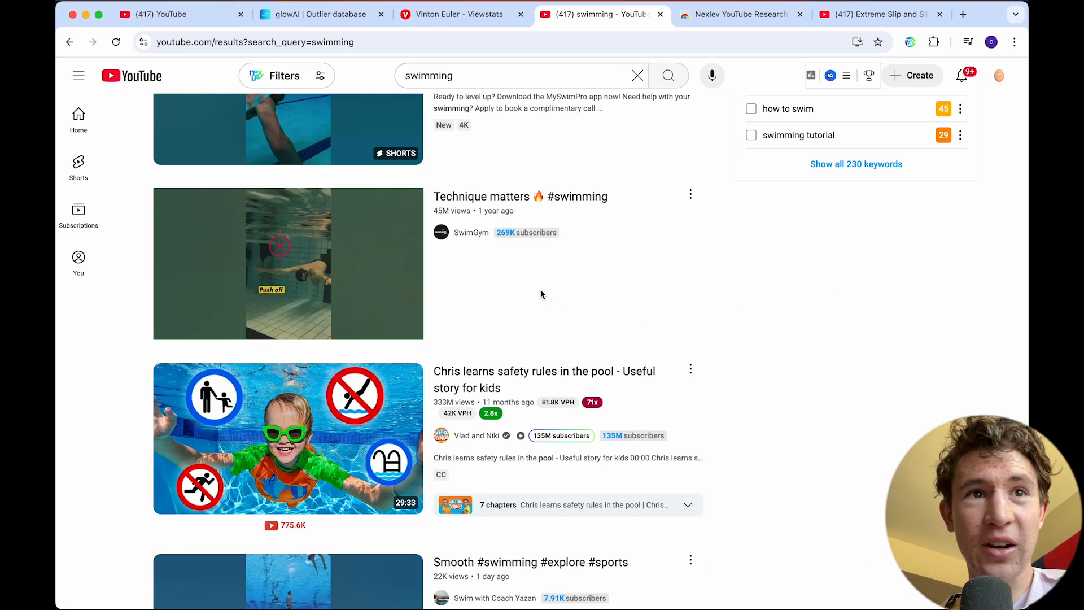
{"action": "left_click", "coordinate": [322, 13]}
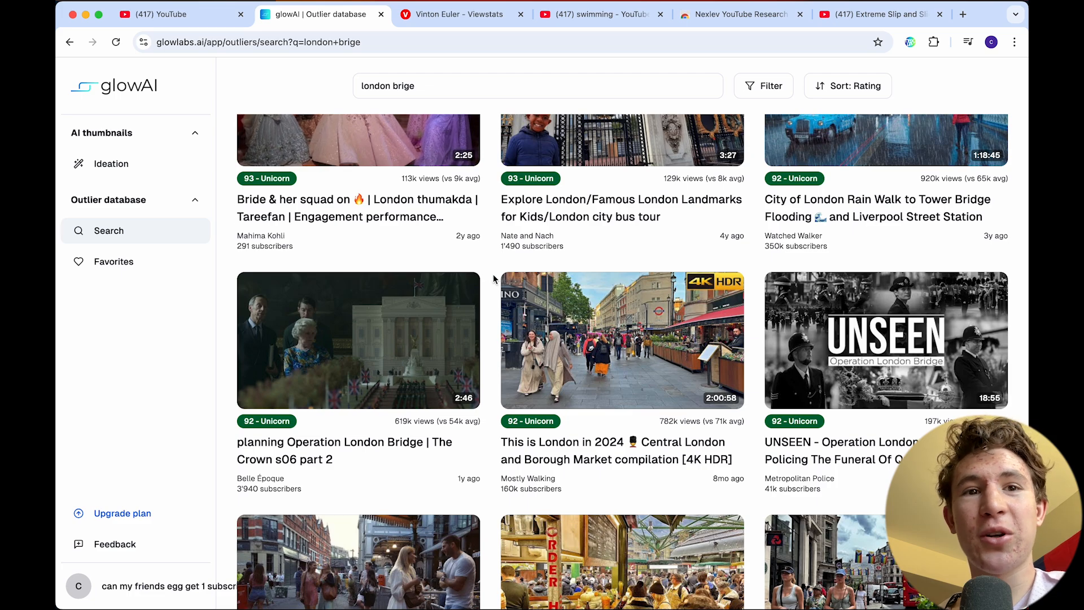
{"action": "mouse_move", "coordinate": [354, 269]}
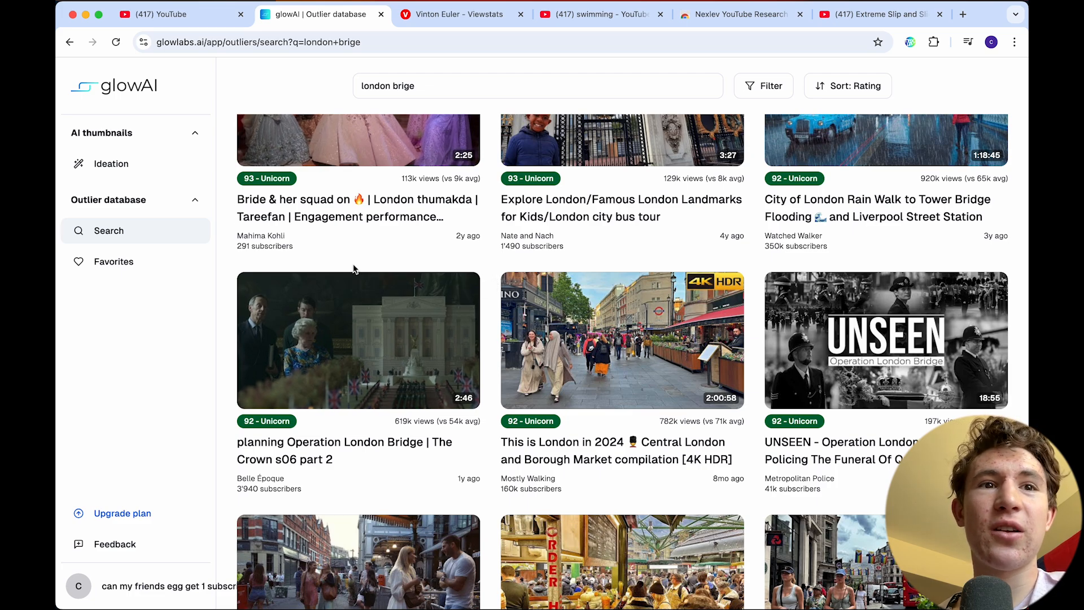
Browse further down glowAI's London Bridge outliers, then switch to the ViewStats channel page.
{"action": "scroll", "scroll_direction": "down", "scroll_amount": 3}
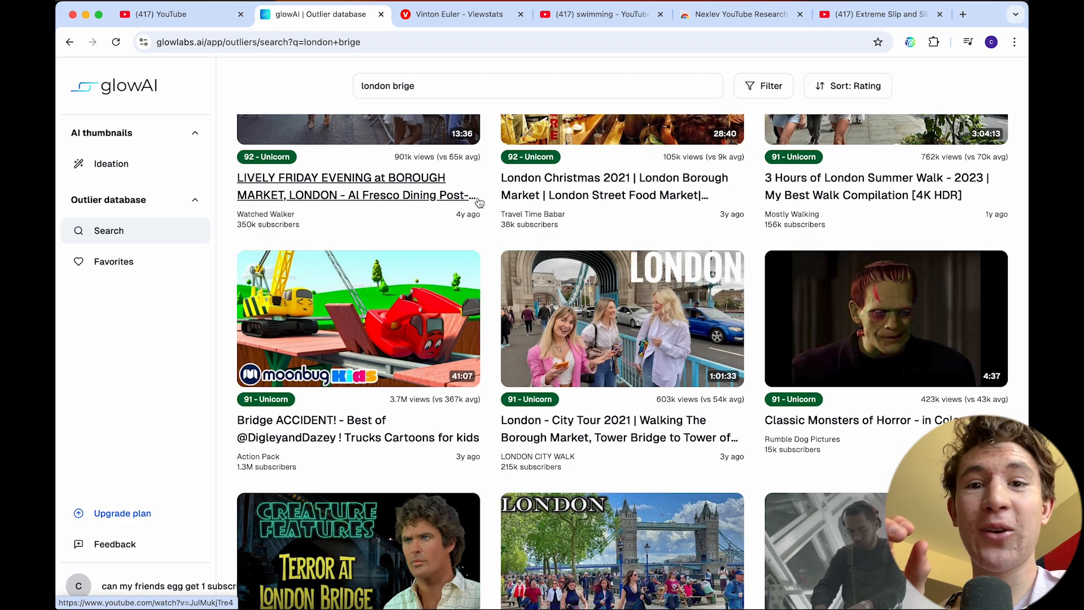
{"action": "scroll", "scroll_direction": "down", "scroll_amount": 3}
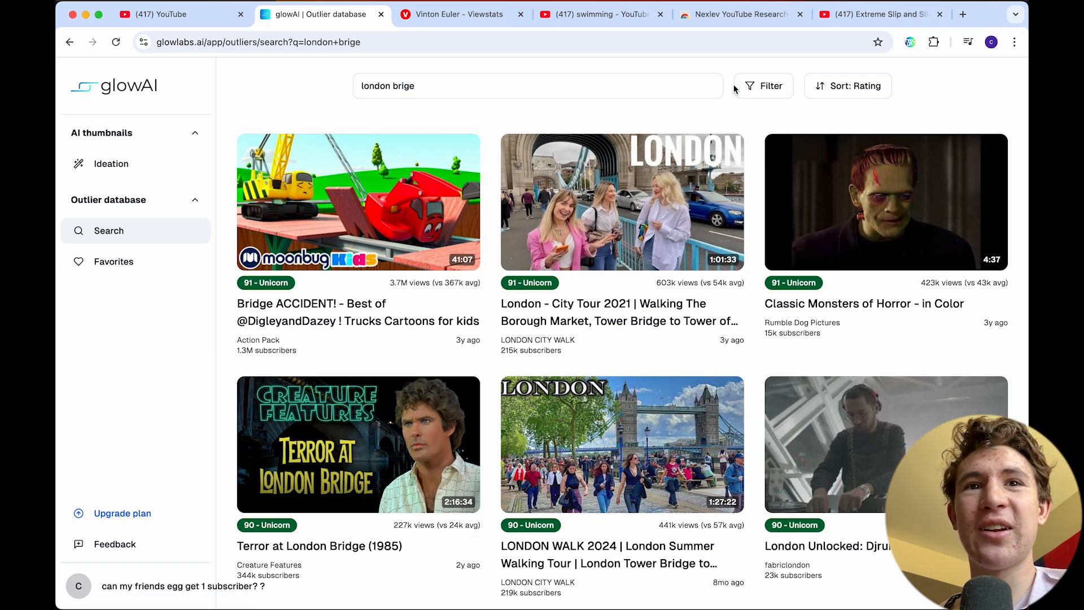
{"action": "left_click", "coordinate": [501, 86]}
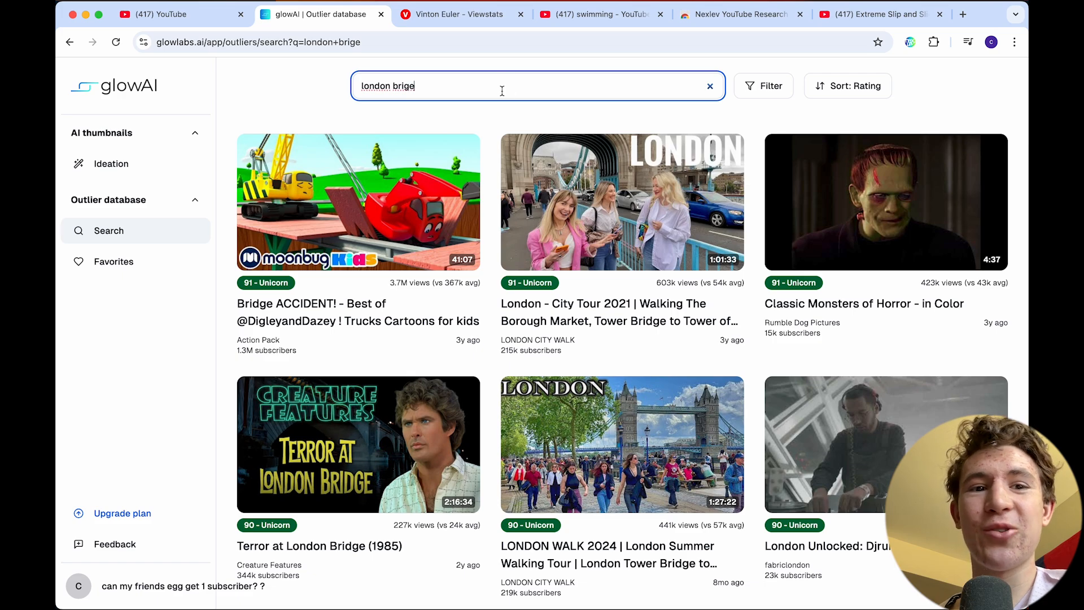
{"action": "mouse_move", "coordinate": [460, 14]}
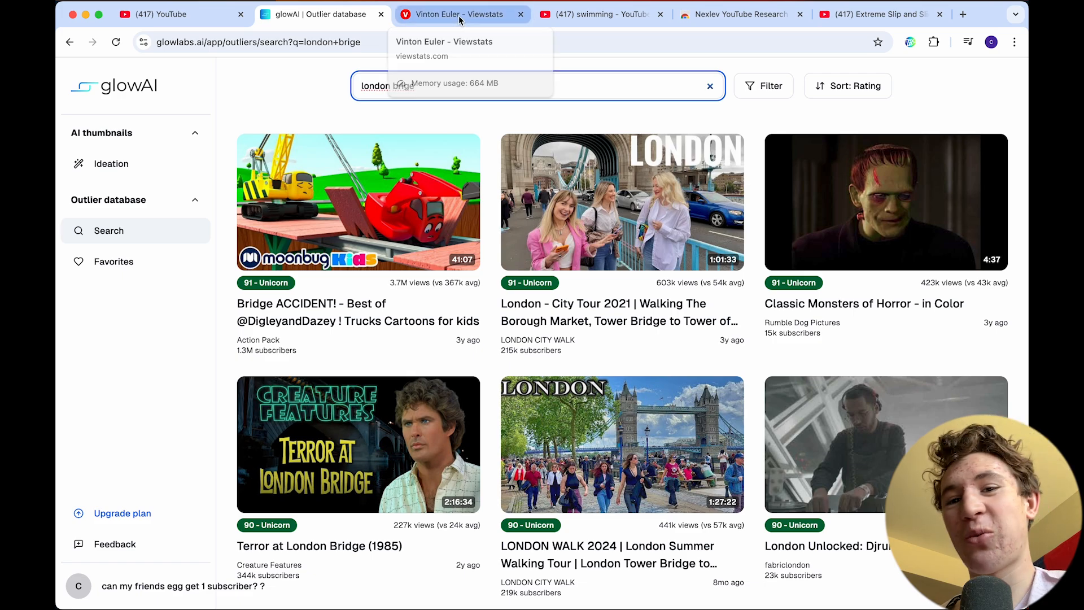
{"action": "left_click", "coordinate": [460, 13]}
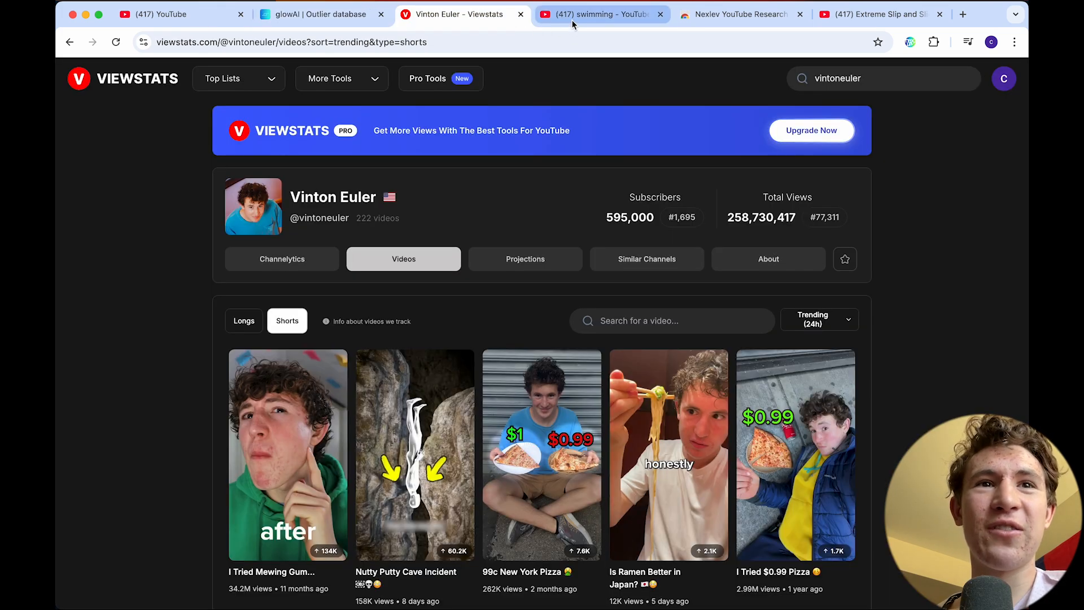
{"action": "mouse_move", "coordinate": [782, 298]}
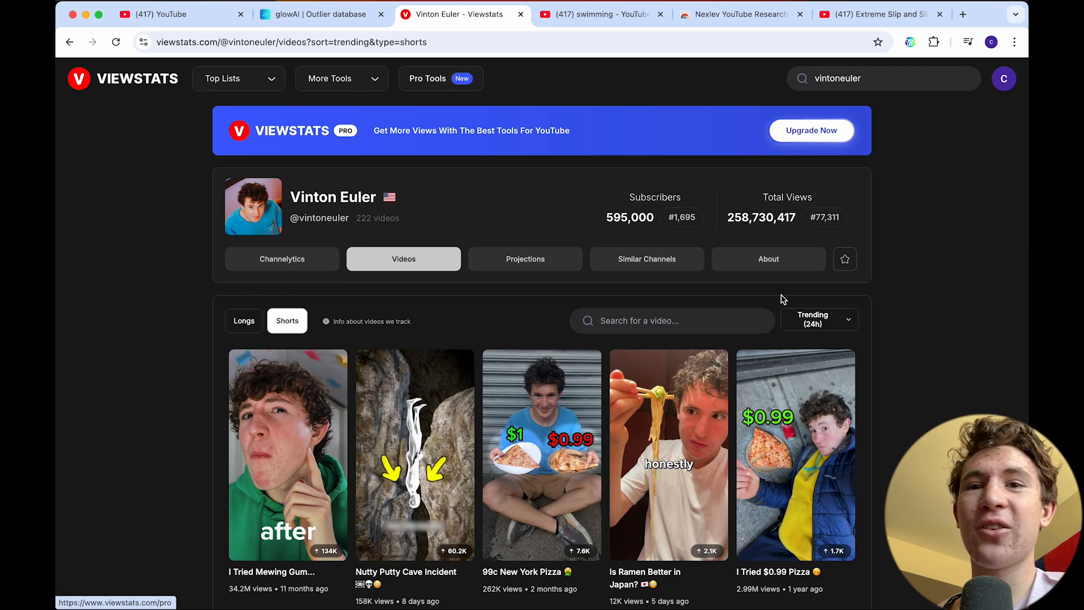
Return from ViewStats' trending Shorts to the YouTube swimming search results.
{"action": "left_click", "coordinate": [819, 318]}
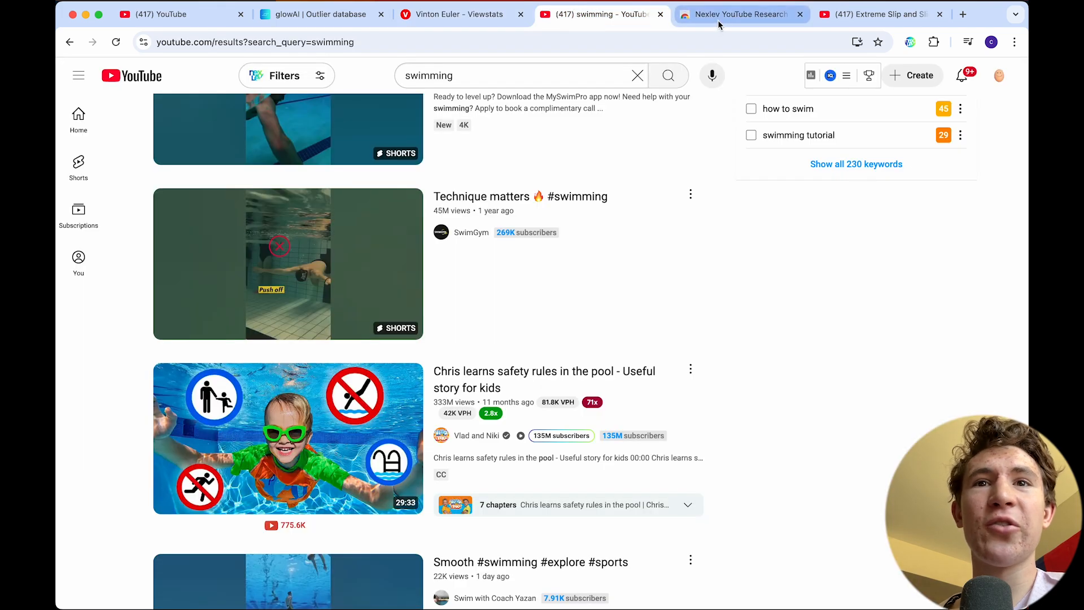
Review Nexlev's views-per-hour and outlier multipliers down the swimming results.
{"action": "left_click", "coordinate": [740, 14]}
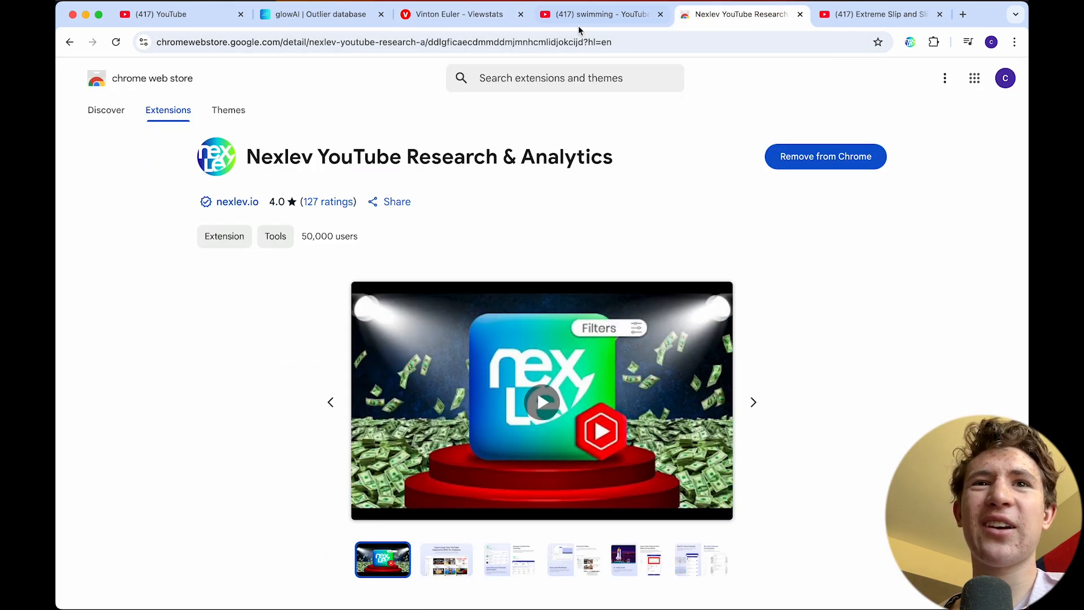
{"action": "left_click", "coordinate": [596, 14]}
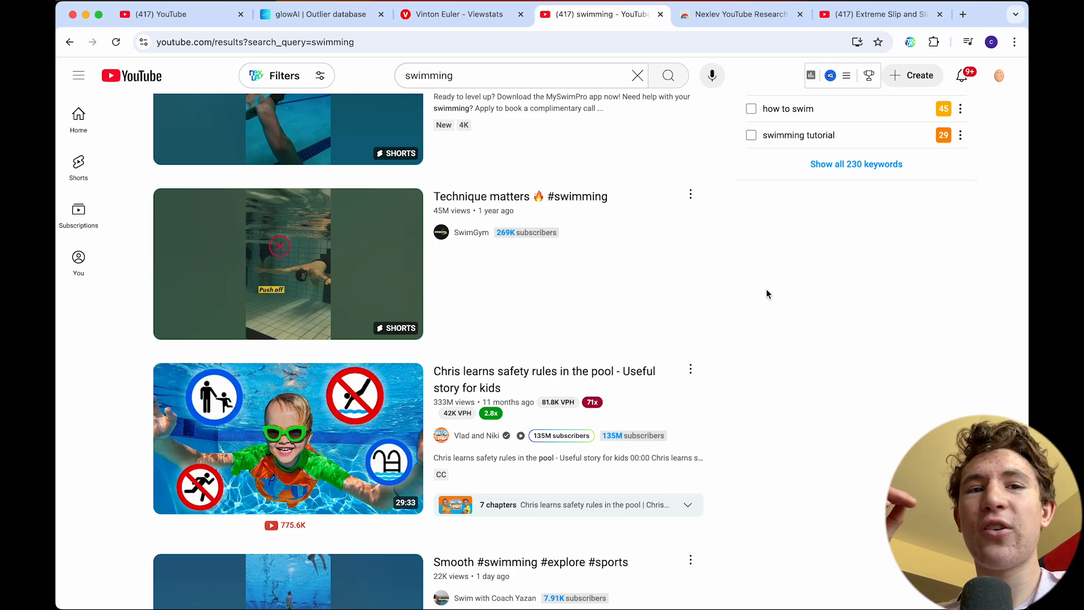
{"action": "scroll", "scroll_direction": "down", "scroll_amount": 3}
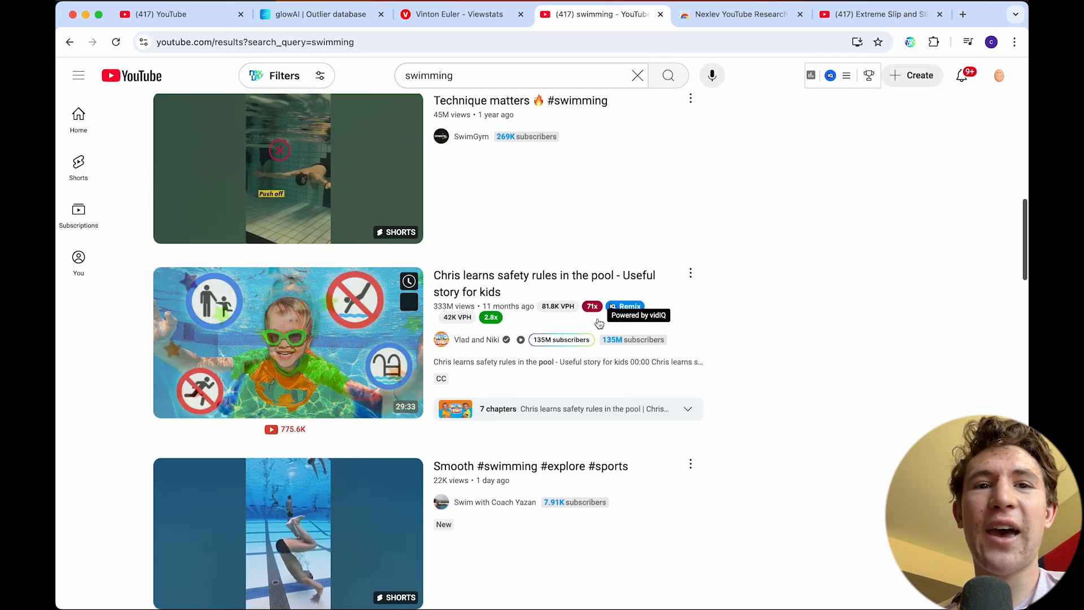
{"action": "scroll", "scroll_direction": "down", "scroll_amount": 3}
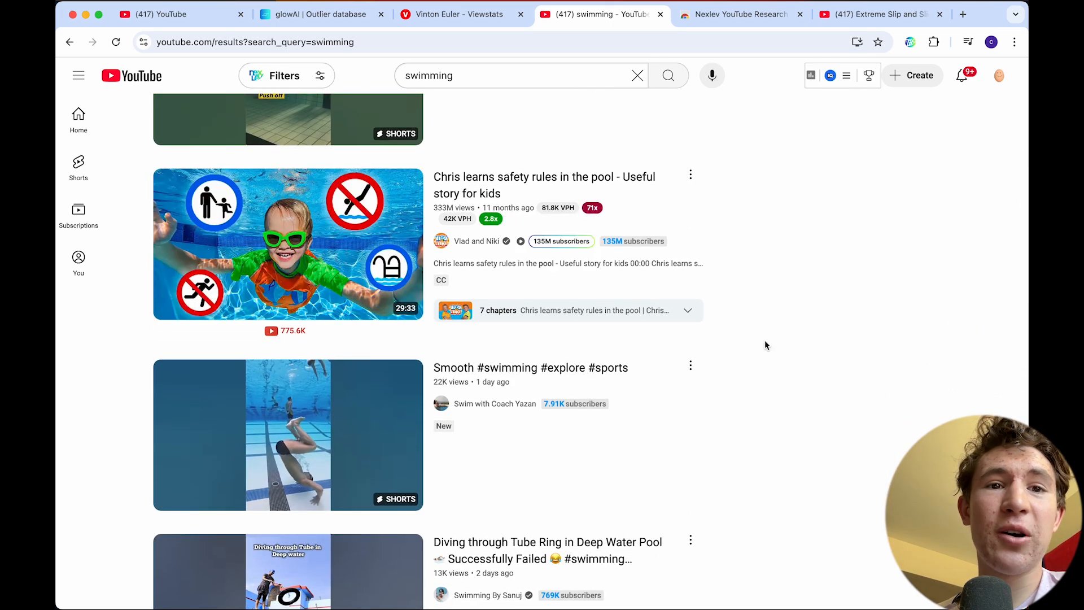
{"action": "scroll", "scroll_direction": "up", "scroll_amount": 3}
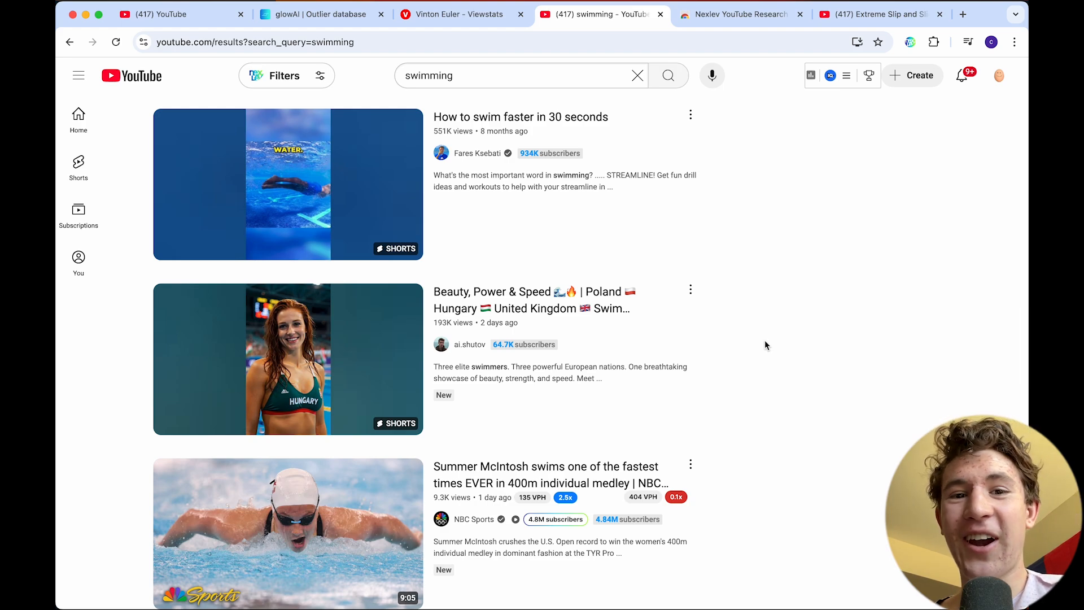
{"action": "scroll", "scroll_direction": "down", "scroll_amount": 3}
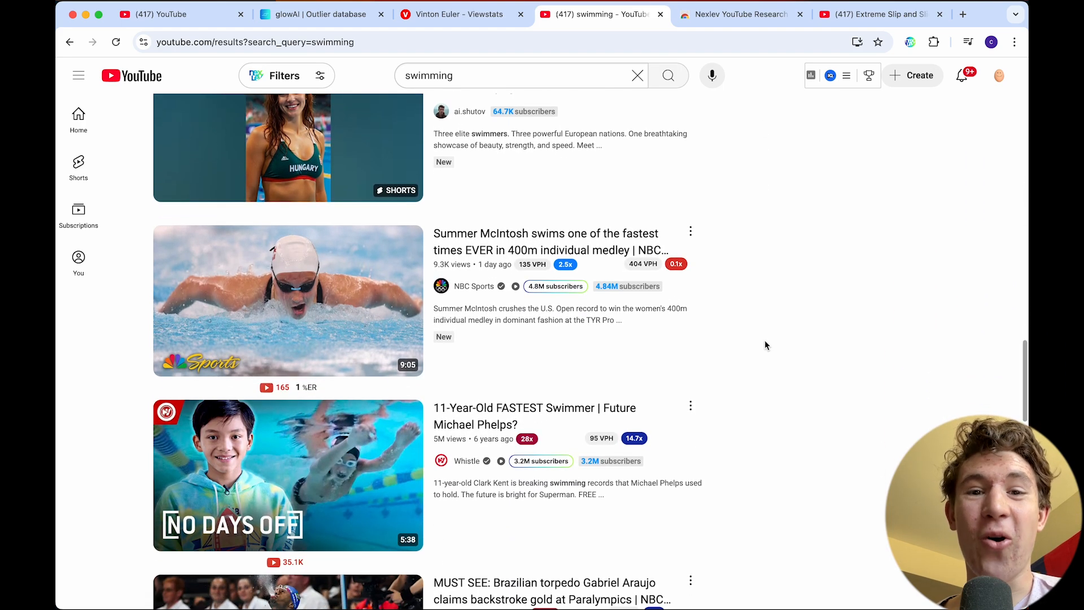
{"action": "scroll", "scroll_direction": "down", "scroll_amount": 3}
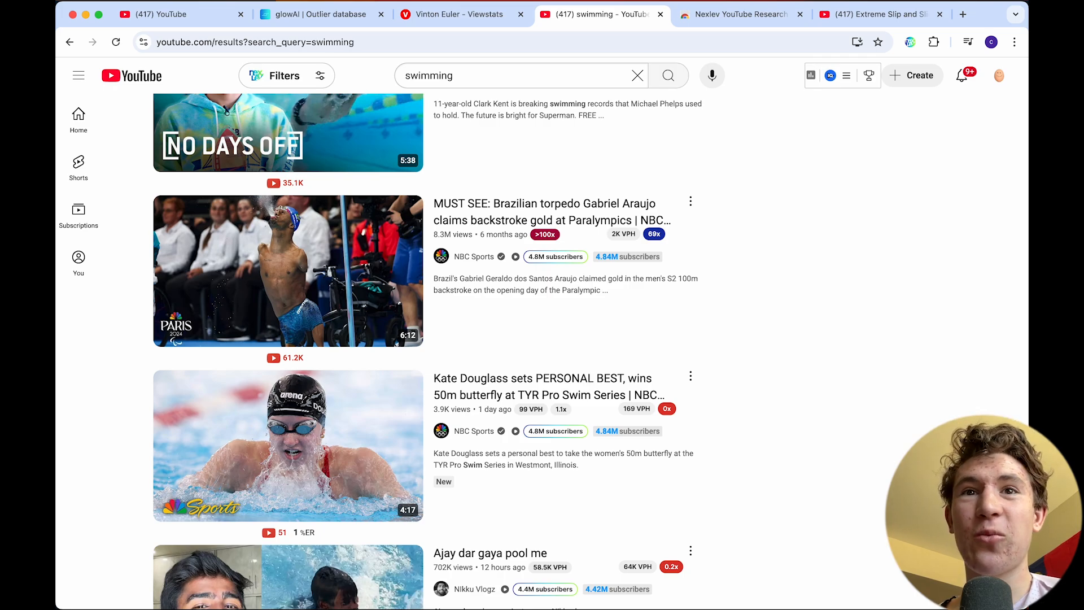
From the Nexlev store tab, start an address-bar search for '1of10 free alternative'.
{"action": "left_click", "coordinate": [736, 13]}
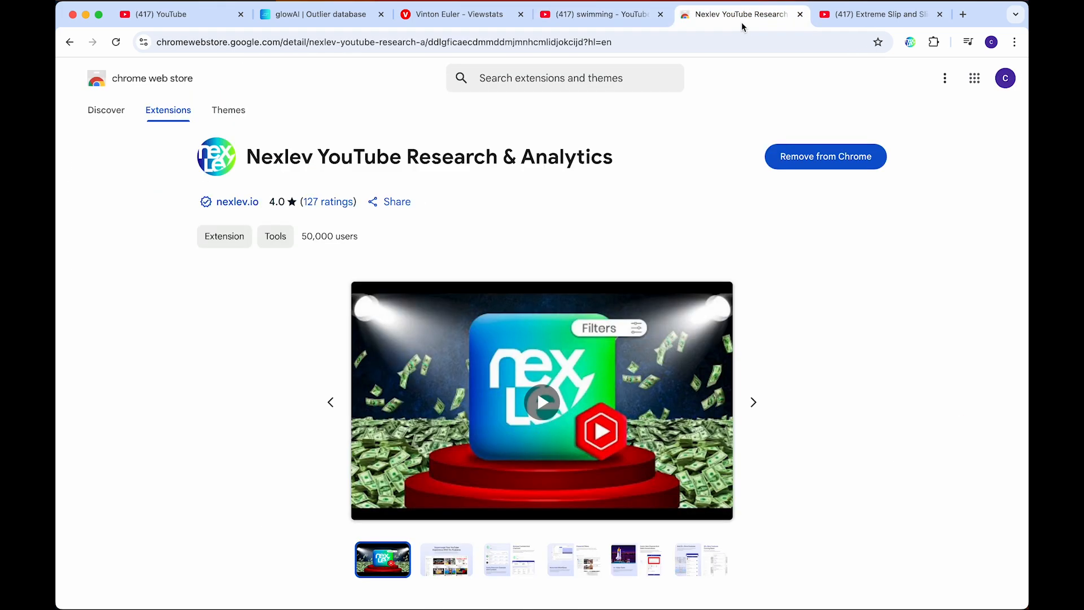
{"action": "type", "text": "1of10 free alternative"}
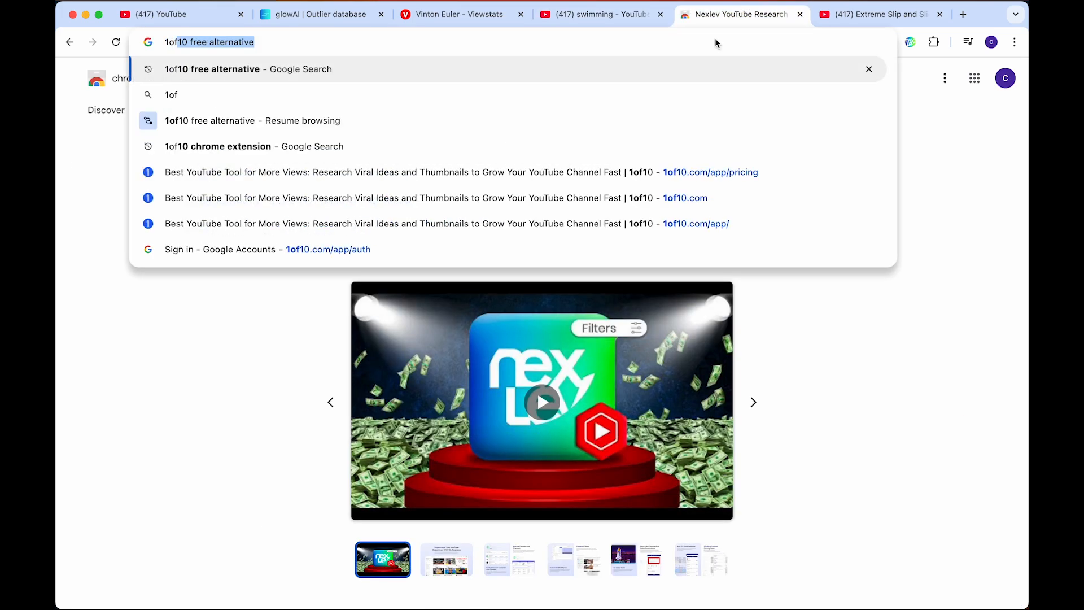